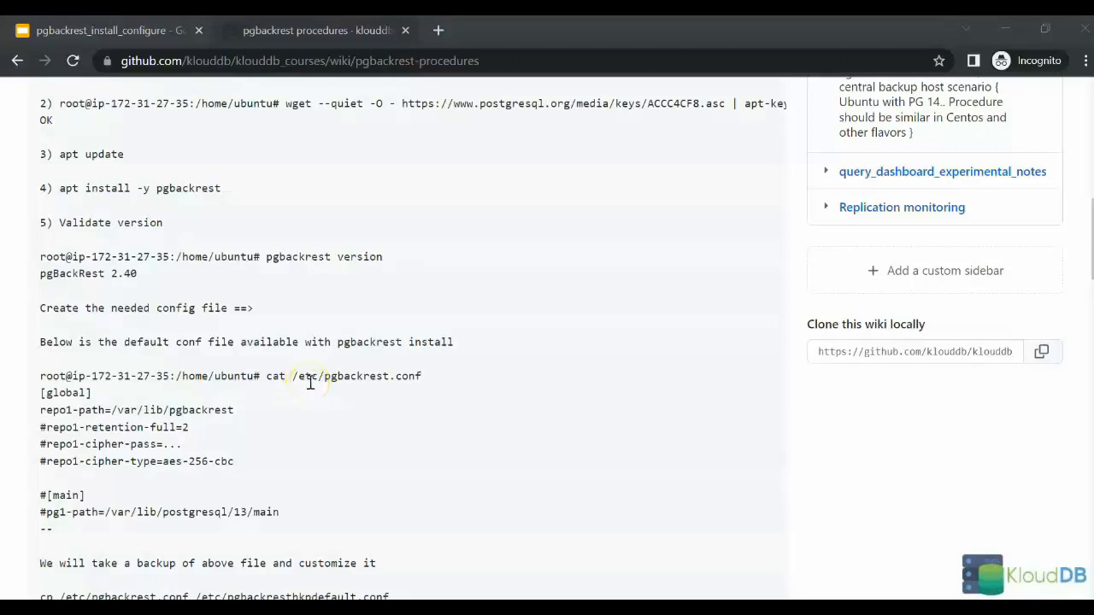
mouse_move(311, 381)
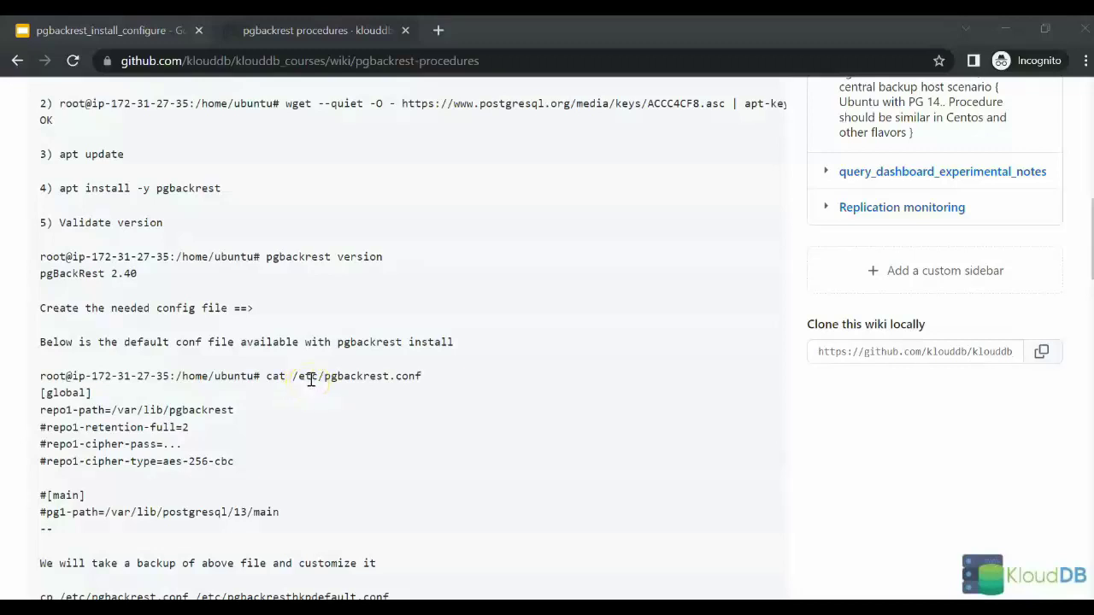
mouse_move(333, 357)
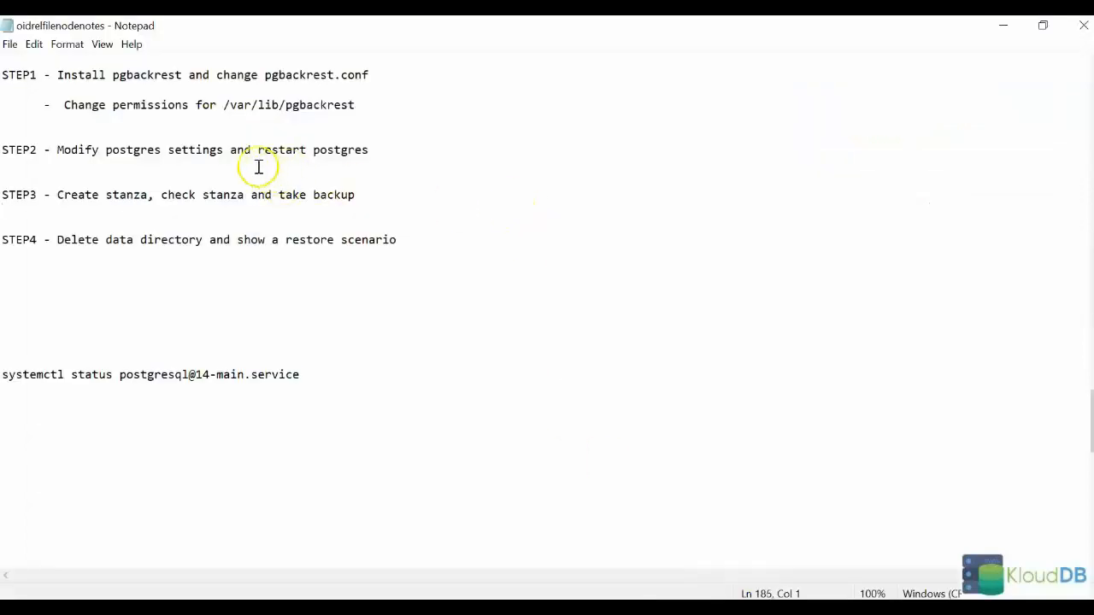
mouse_move(63, 75)
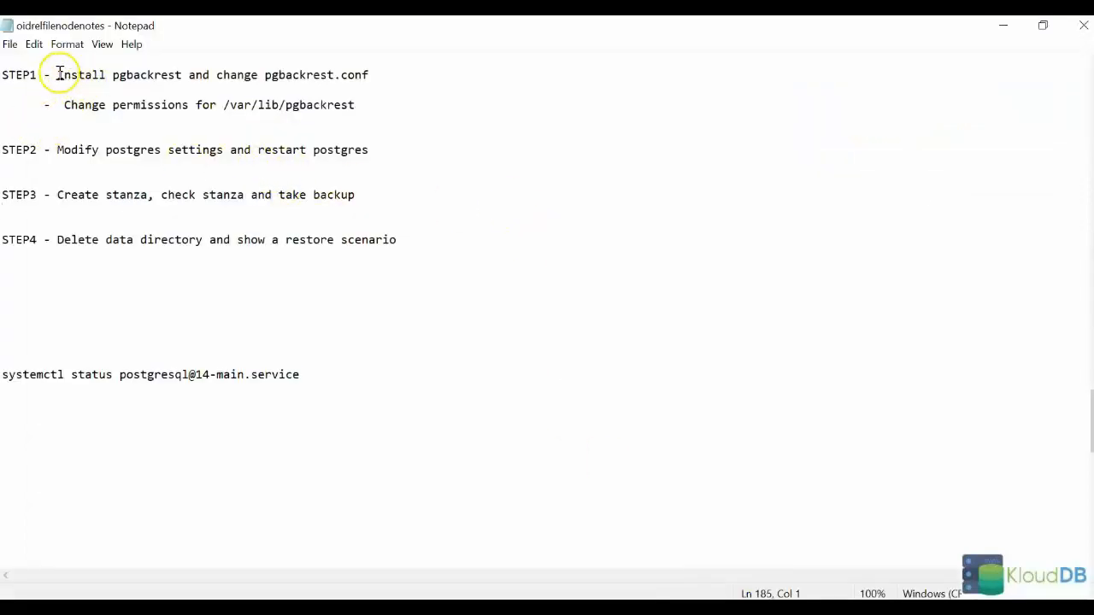
- Correct the STEP1 permissions note so the path reads /var/log/pgbackrest
left_click_drag(58, 76, 369, 75)
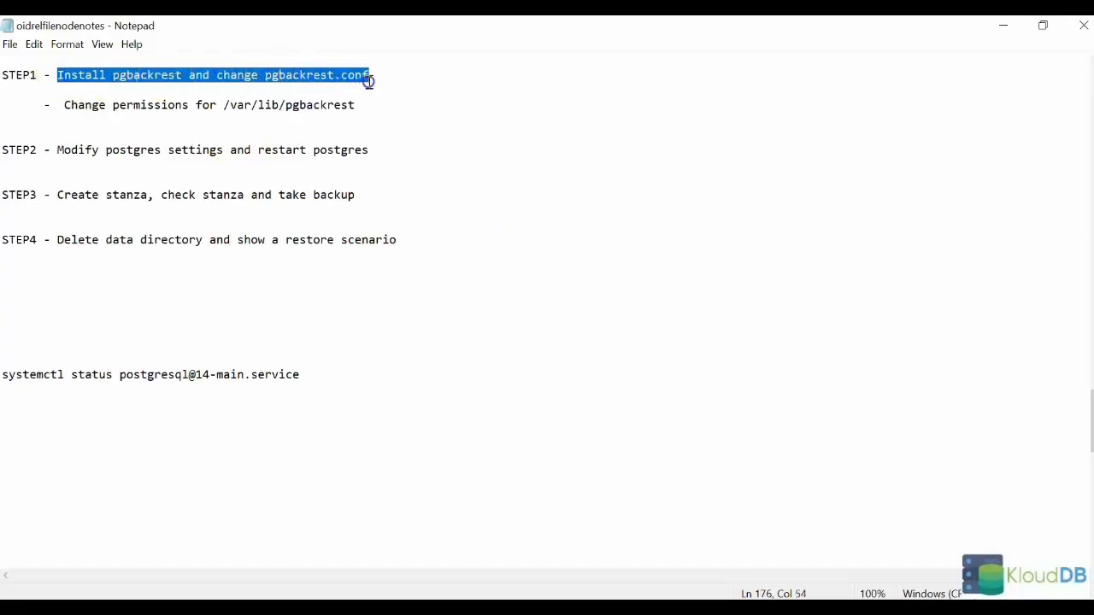
left_click_drag(367, 77, 368, 104)
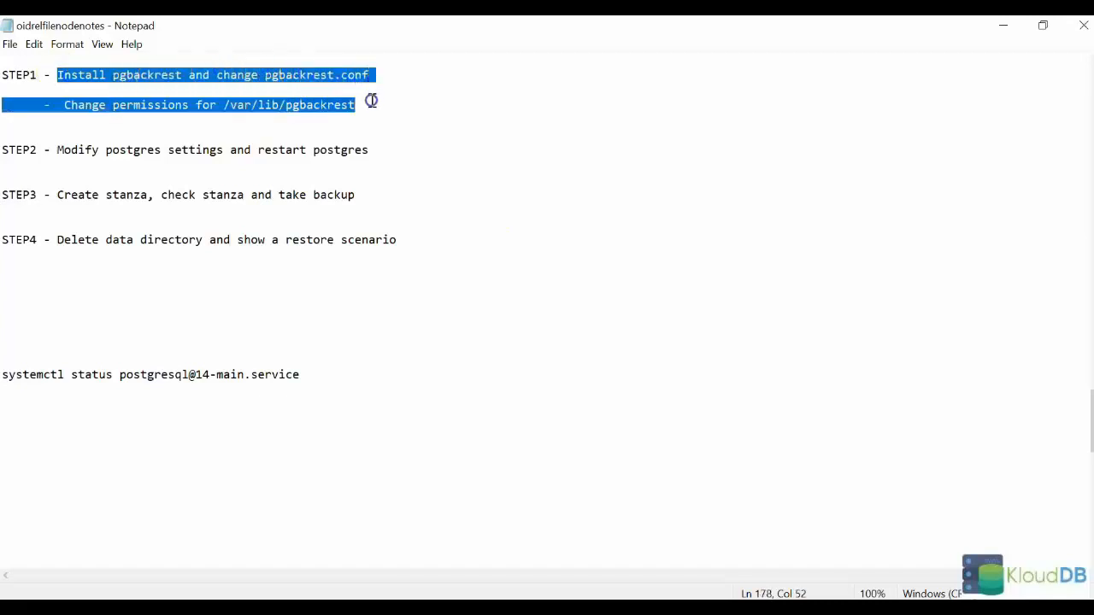
left_click(365, 104)
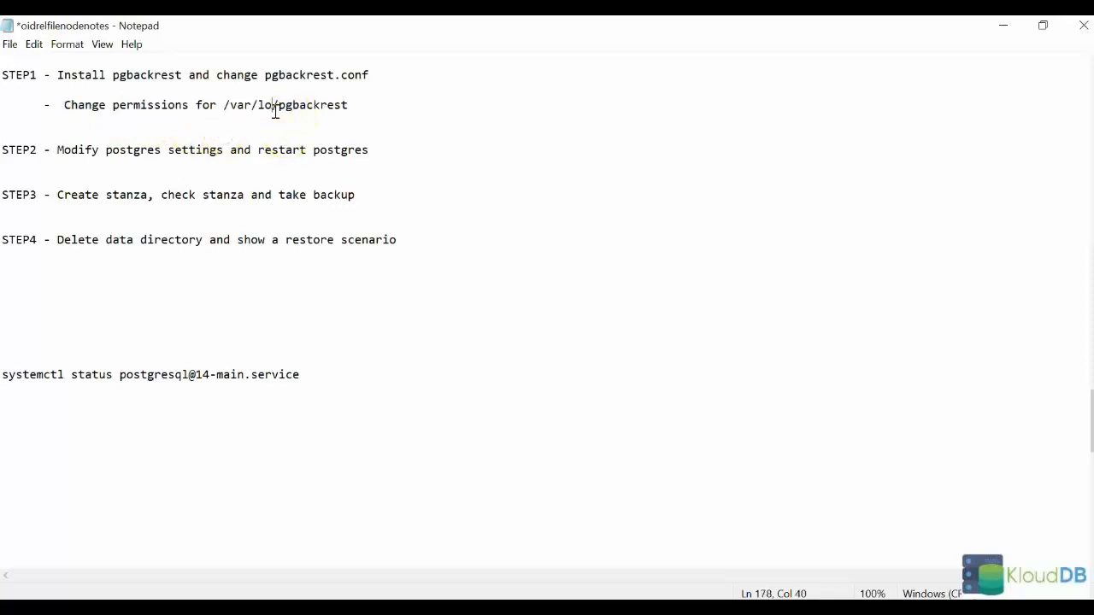
left_click(390, 152)
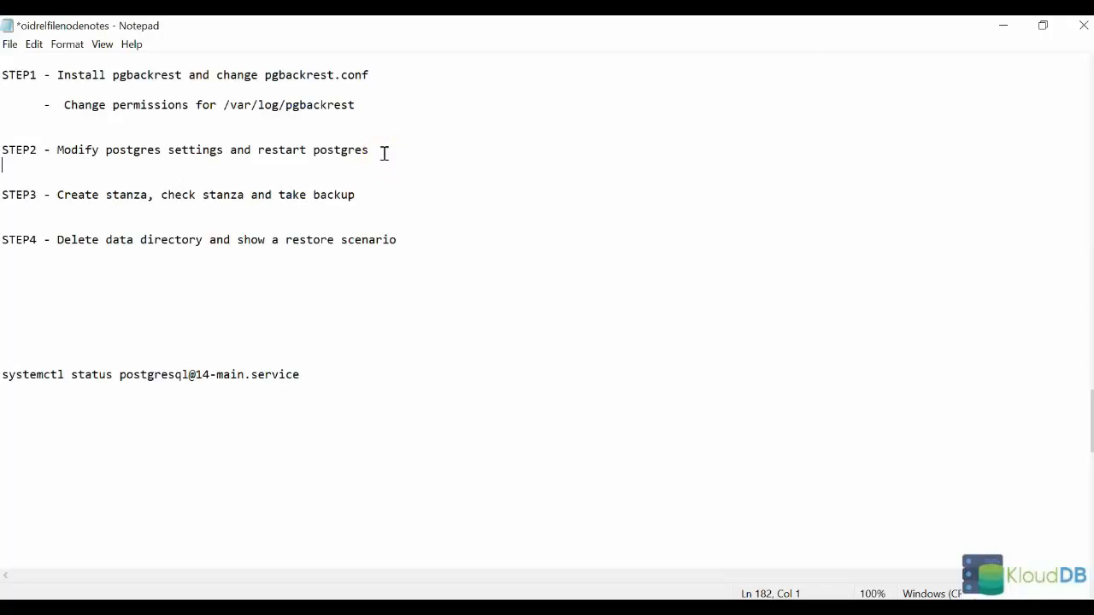
- Review the STEP3 stanza and STEP4 restore notes before returning to the wiki page
left_click_drag(369, 151, 253, 151)
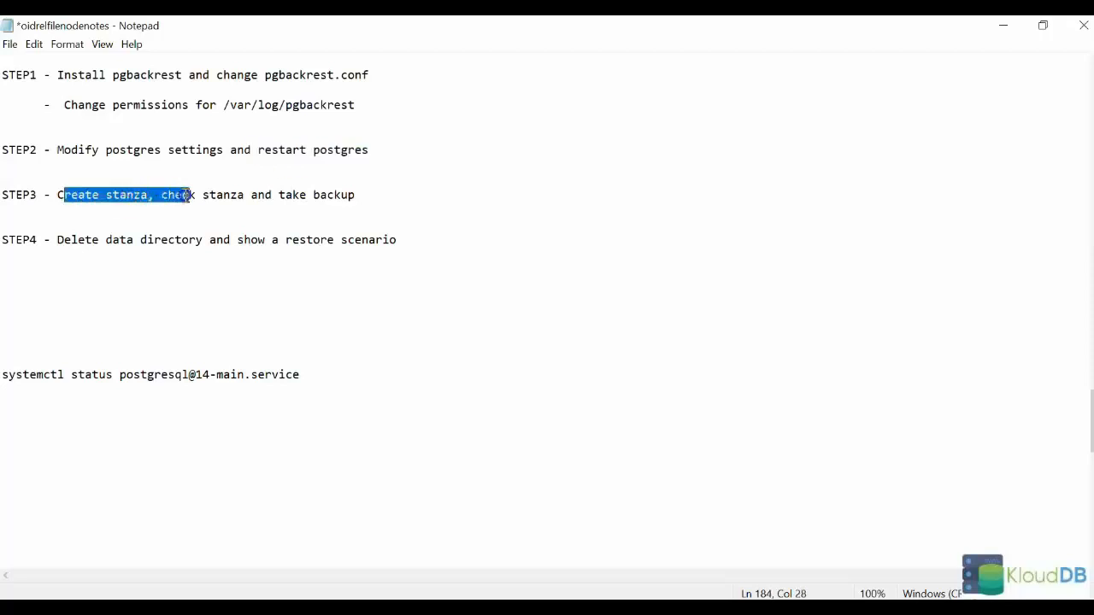
left_click_drag(184, 195, 357, 195)
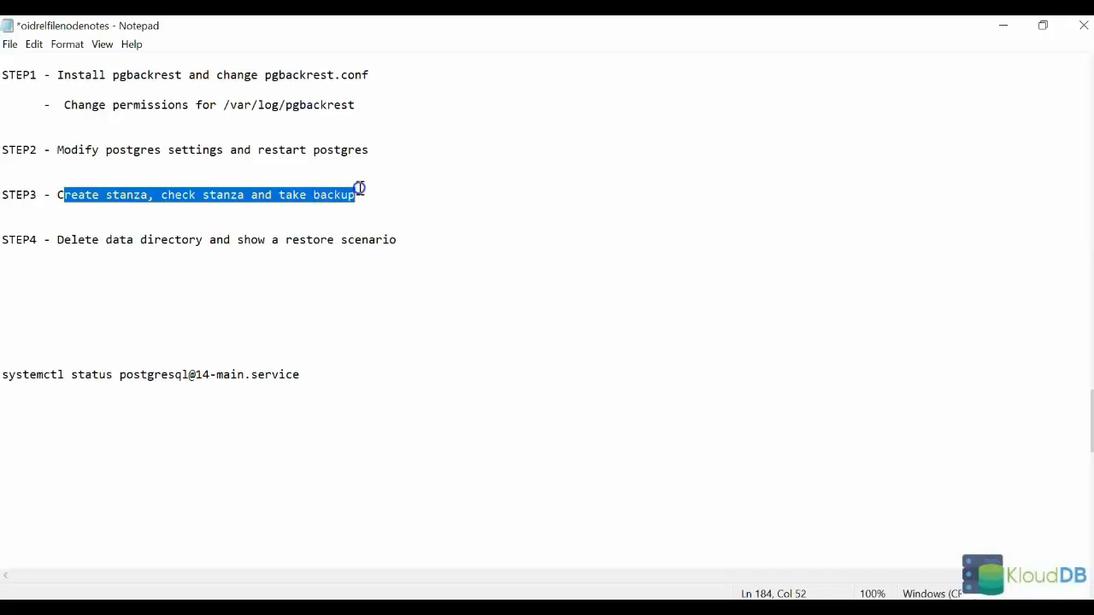
left_click(58, 239)
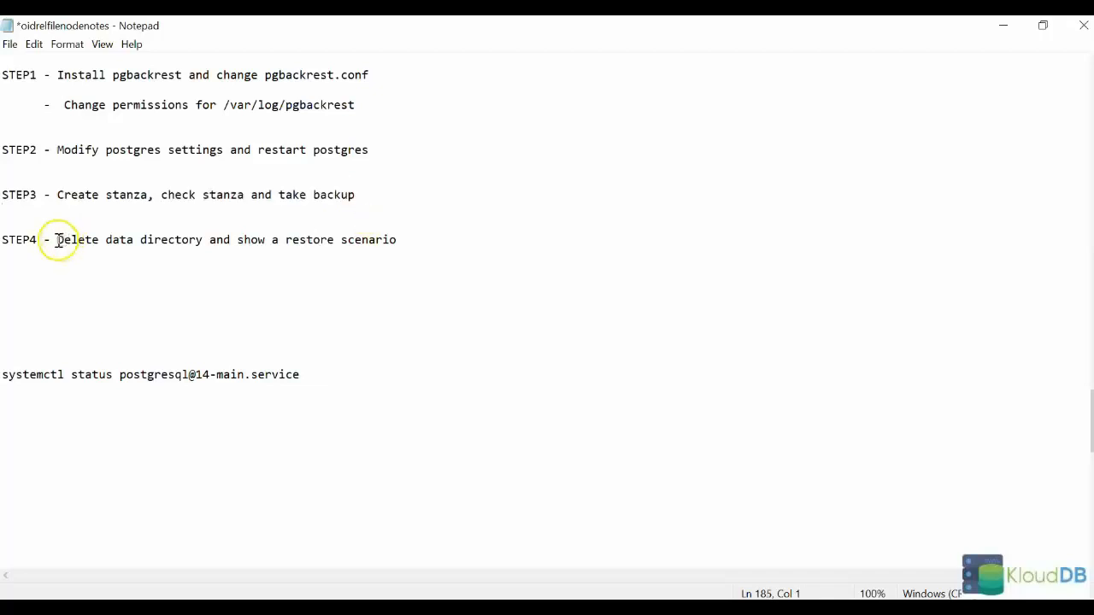
left_click_drag(58, 239, 202, 239)
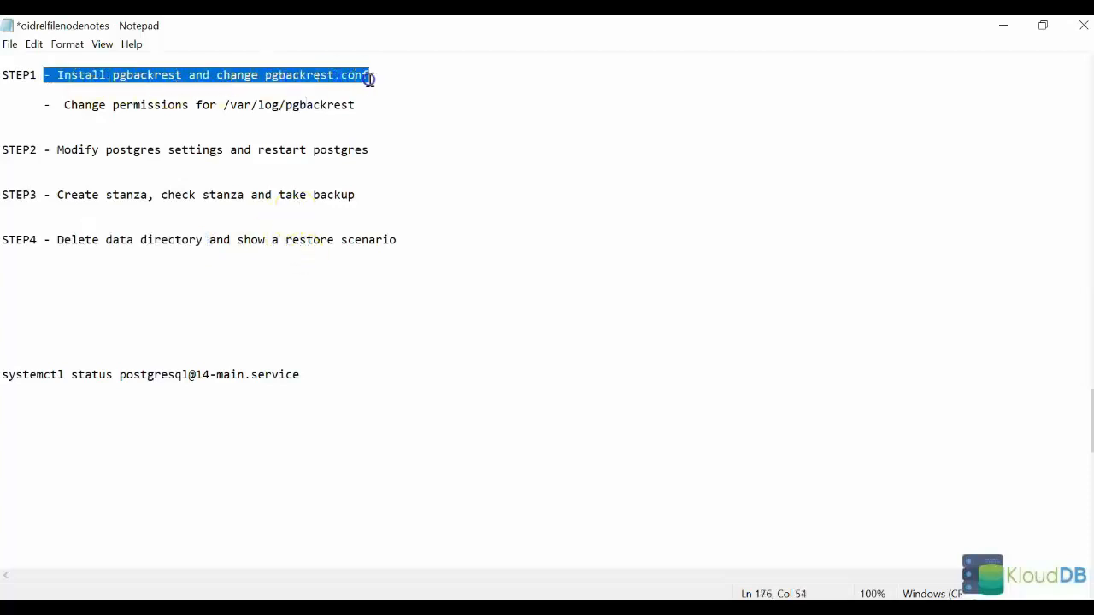
mouse_move(406, 116)
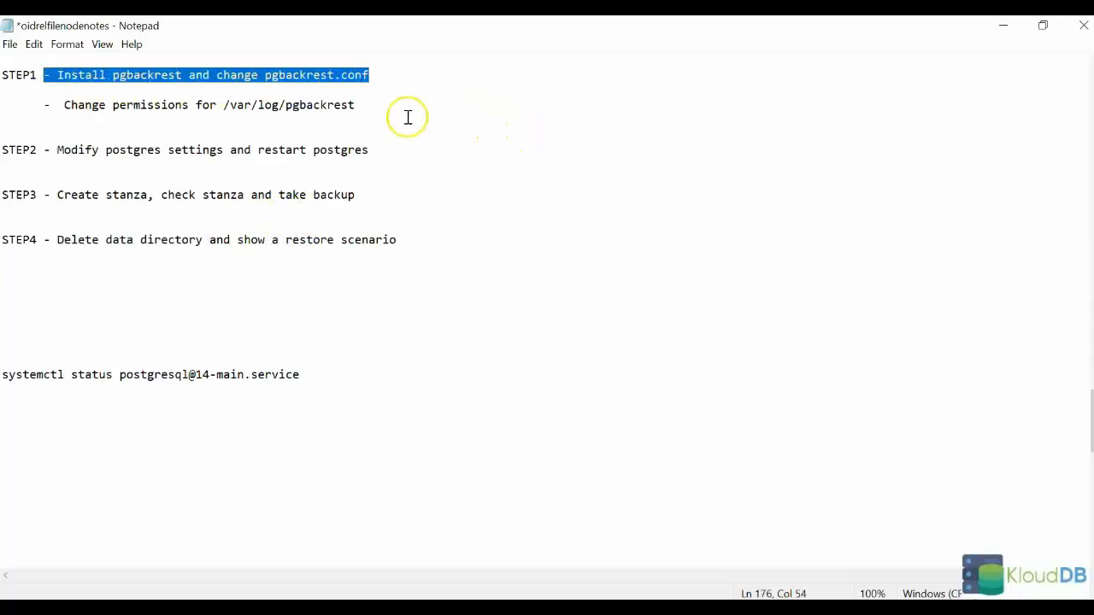
left_click(368, 76)
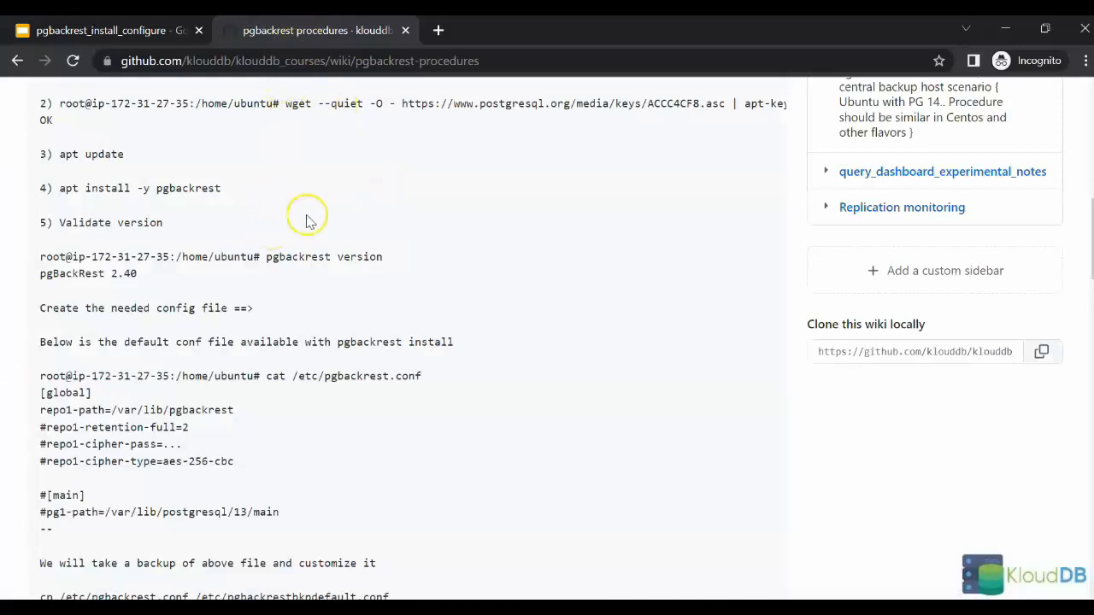
- Copy the PostgreSQL repository, signing-key and apt update commands from the wiki into the terminal
scroll("up", 3)
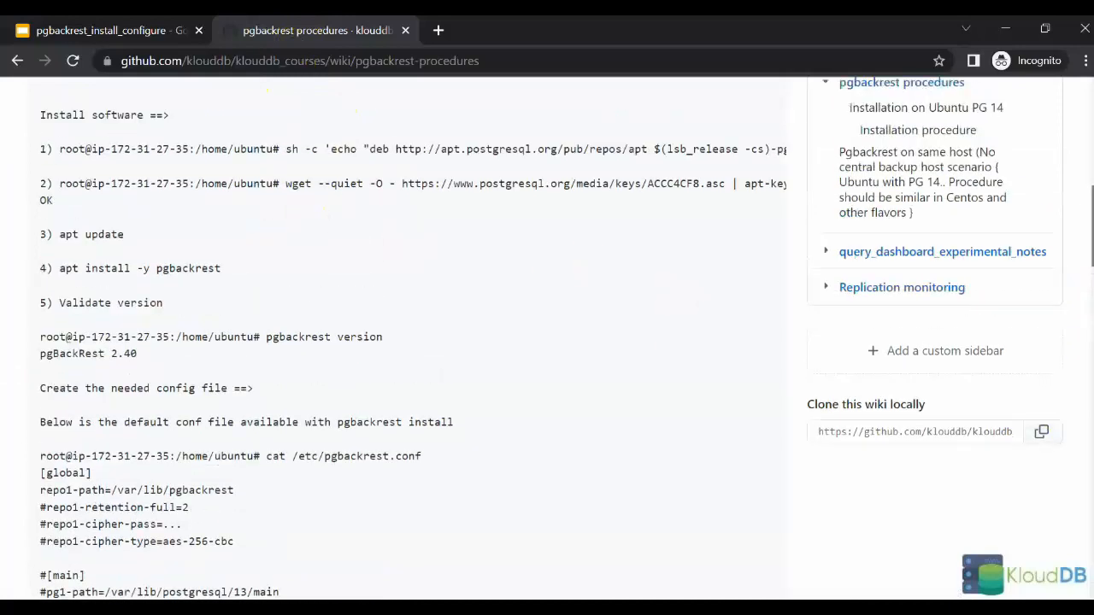
scroll("up", 3)
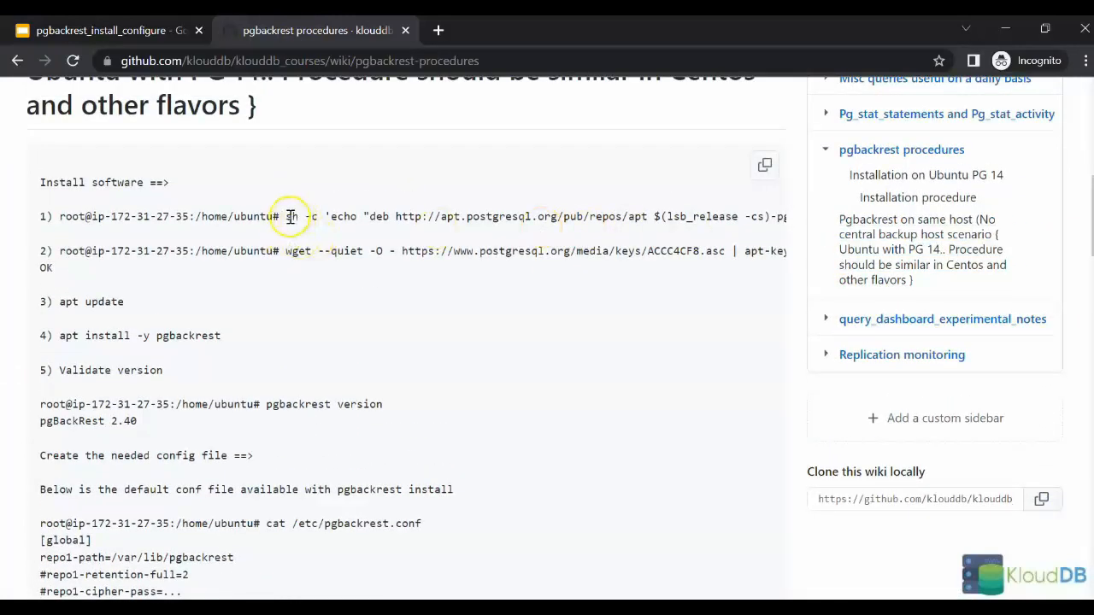
left_click_drag(287, 216, 493, 216)
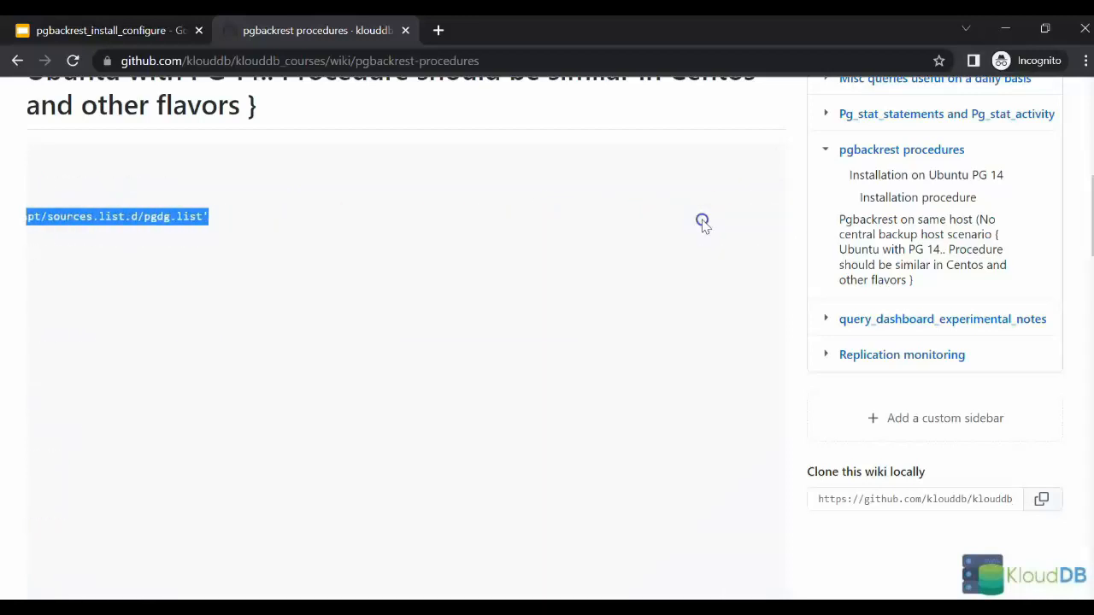
mouse_move(566, 391)
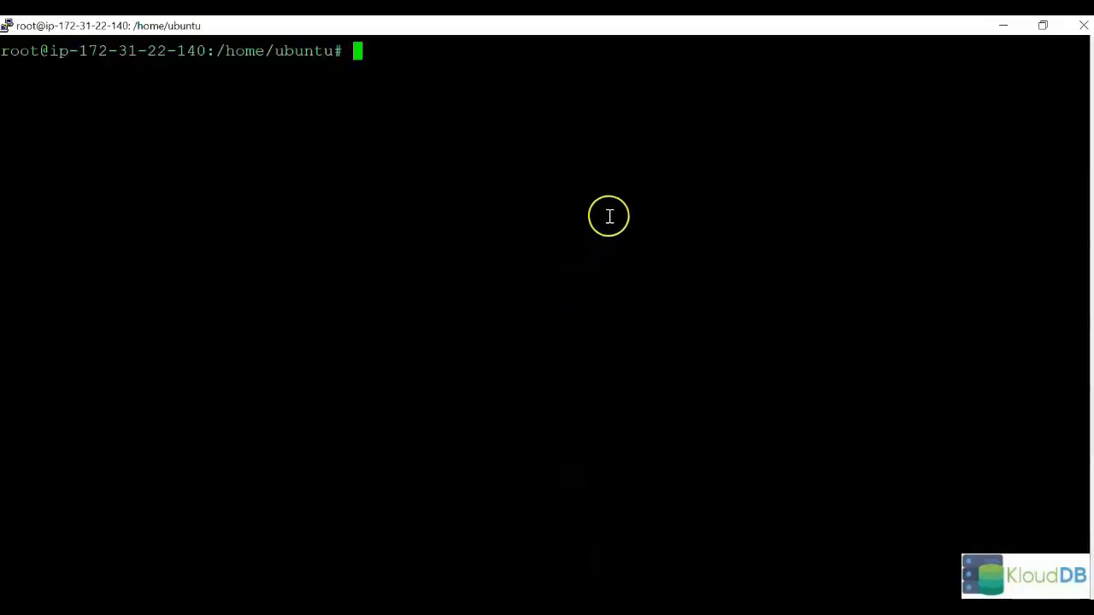
mouse_move(614, 195)
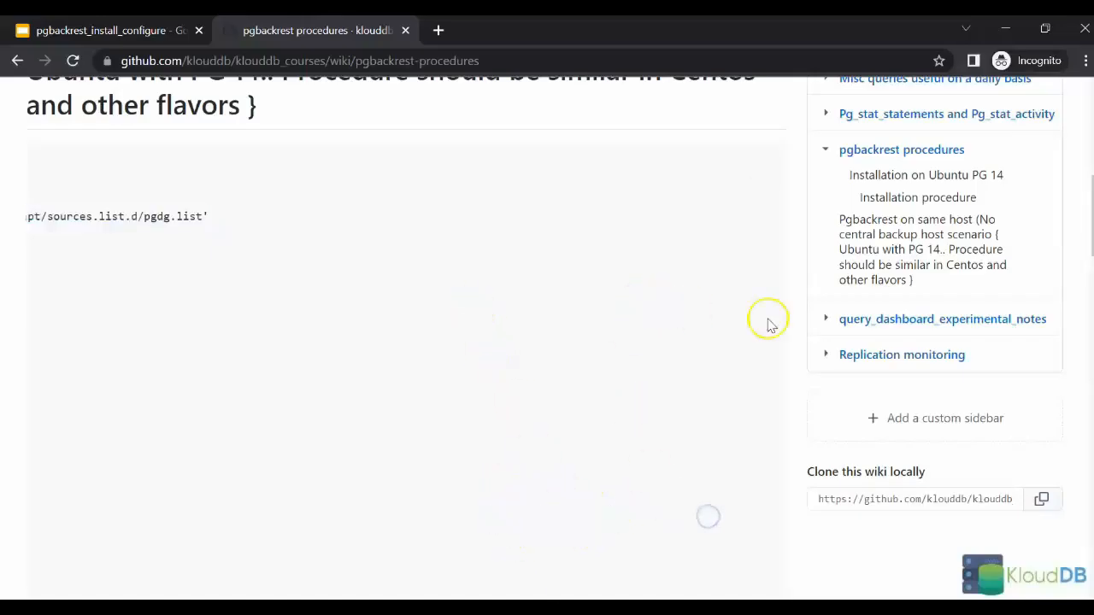
mouse_move(462, 446)
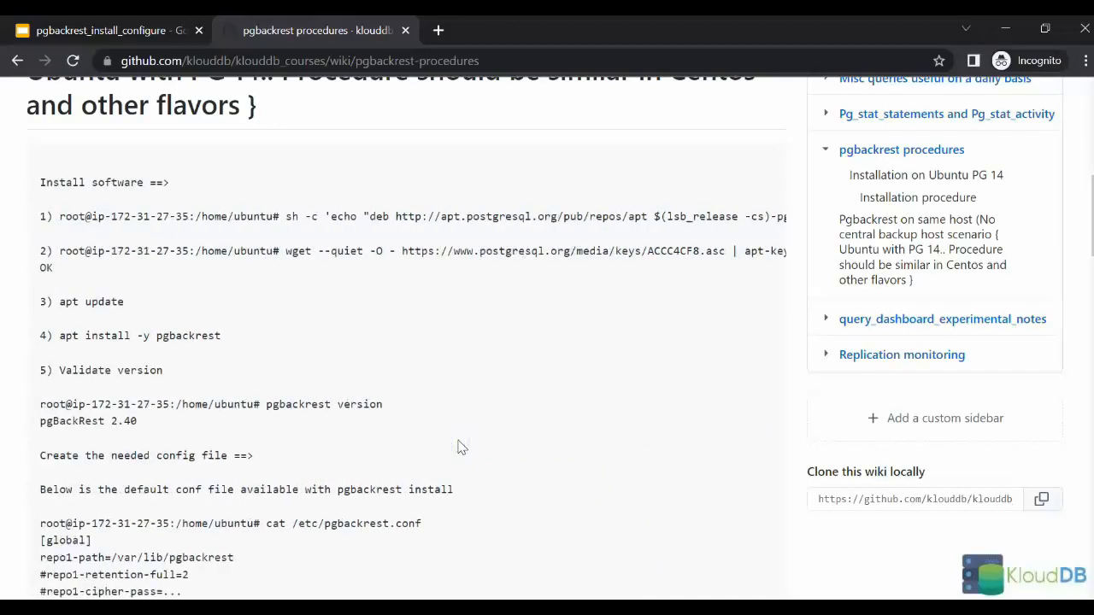
mouse_move(294, 253)
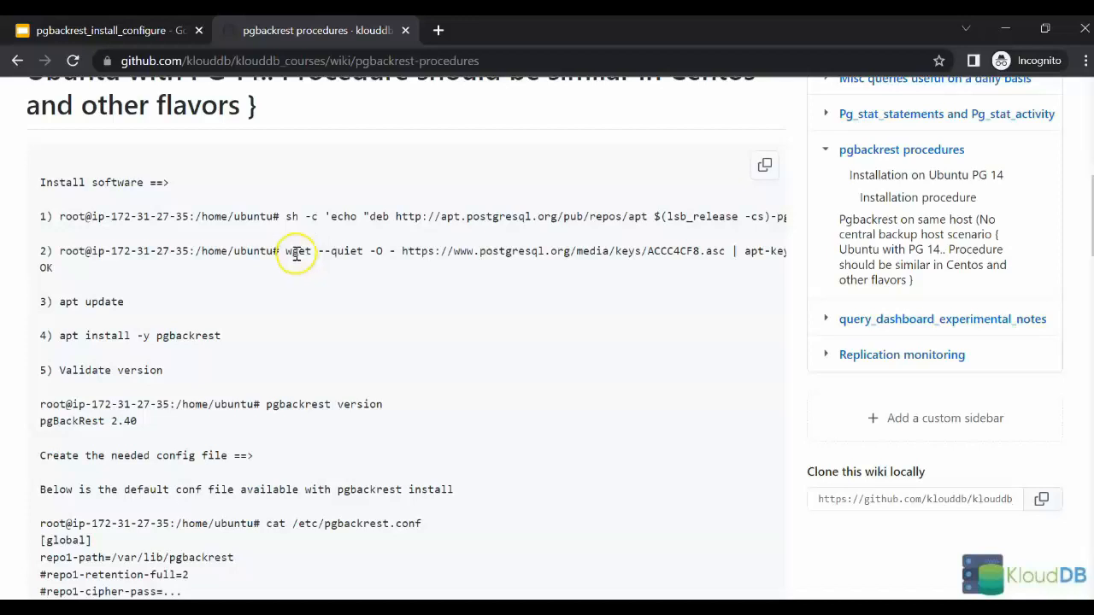
double_click(297, 250)
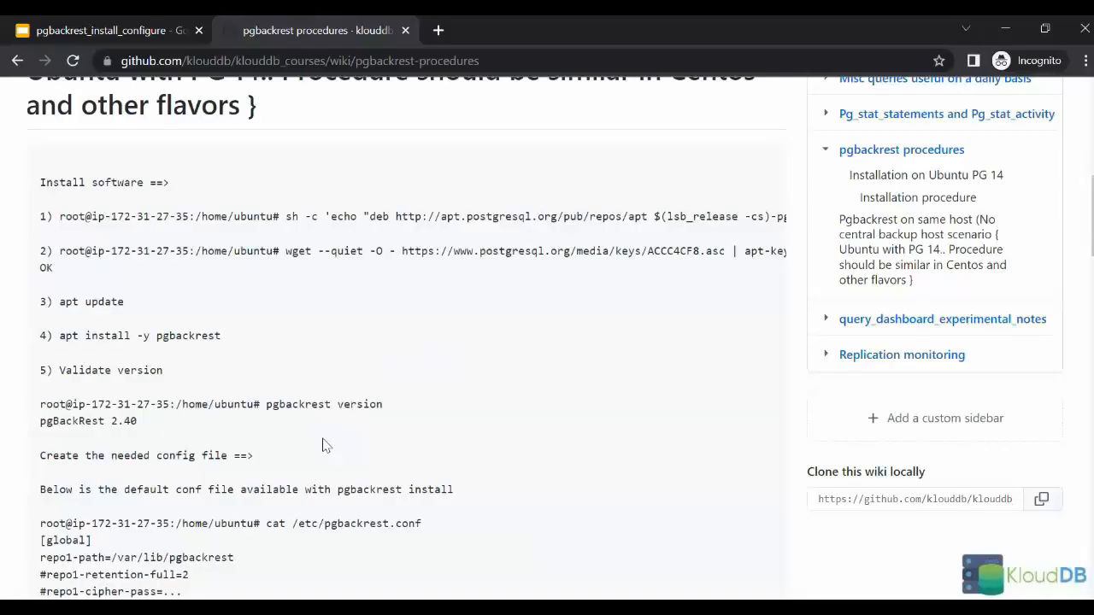
double_click(89, 301)
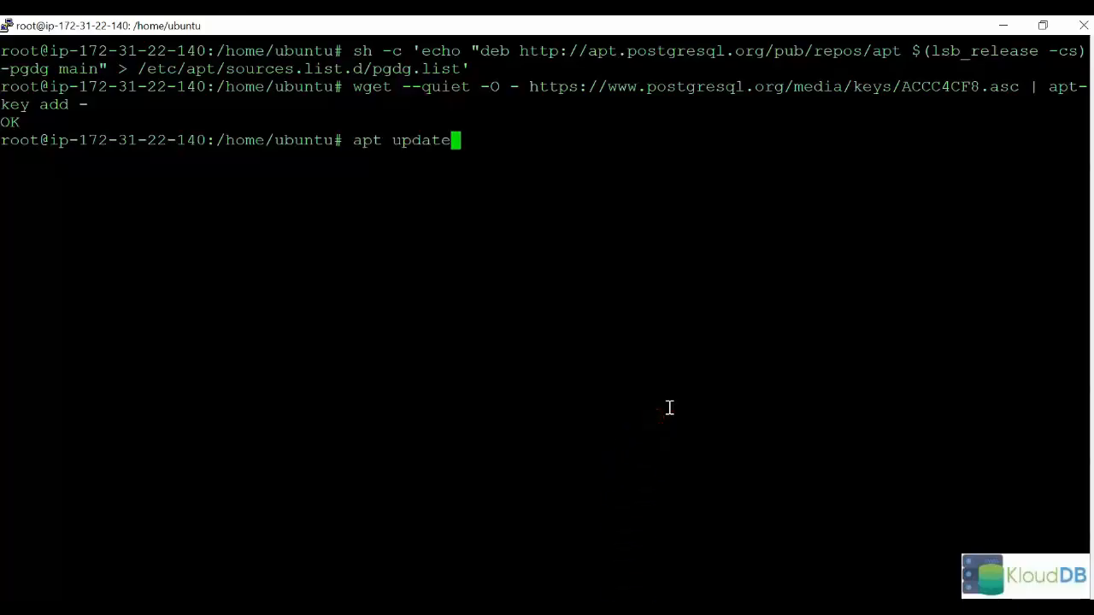
- Run the apt update and install pgbackrest on the server
key("Return")
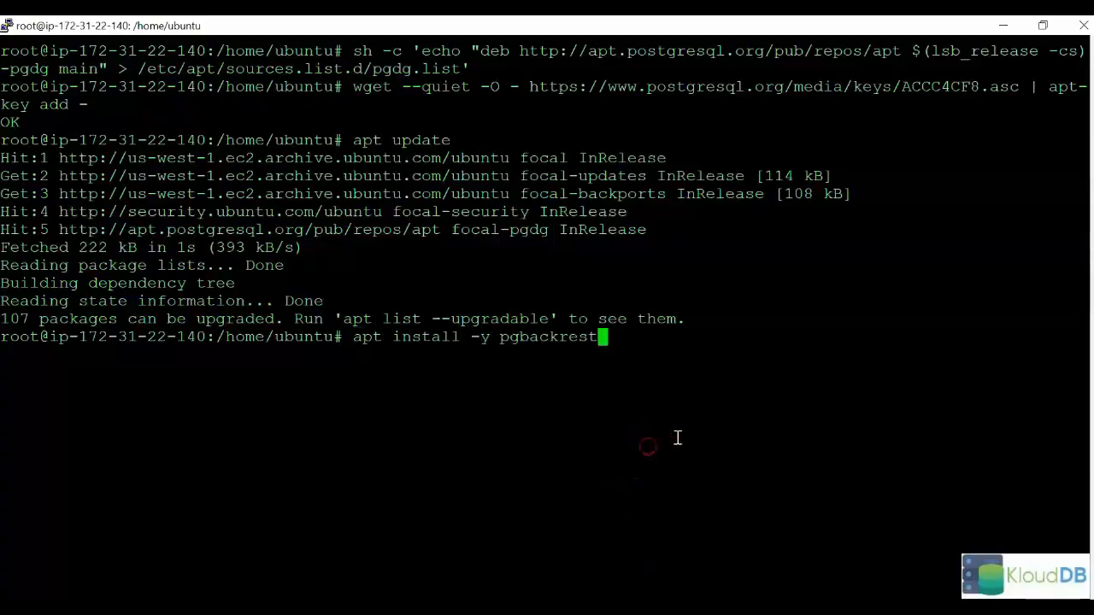
key("Return")
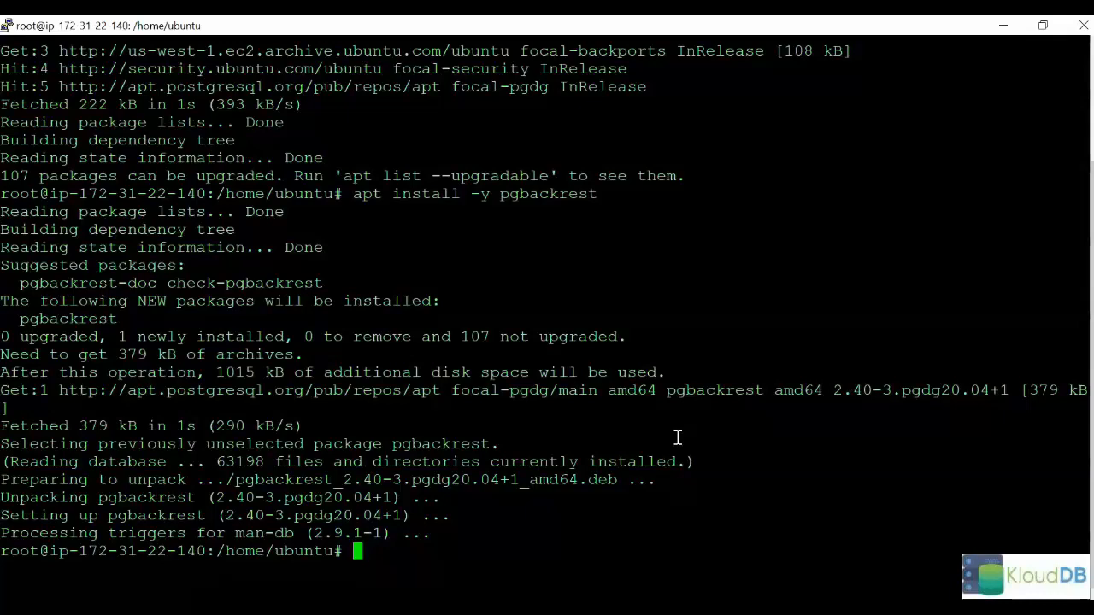
mouse_move(582, 552)
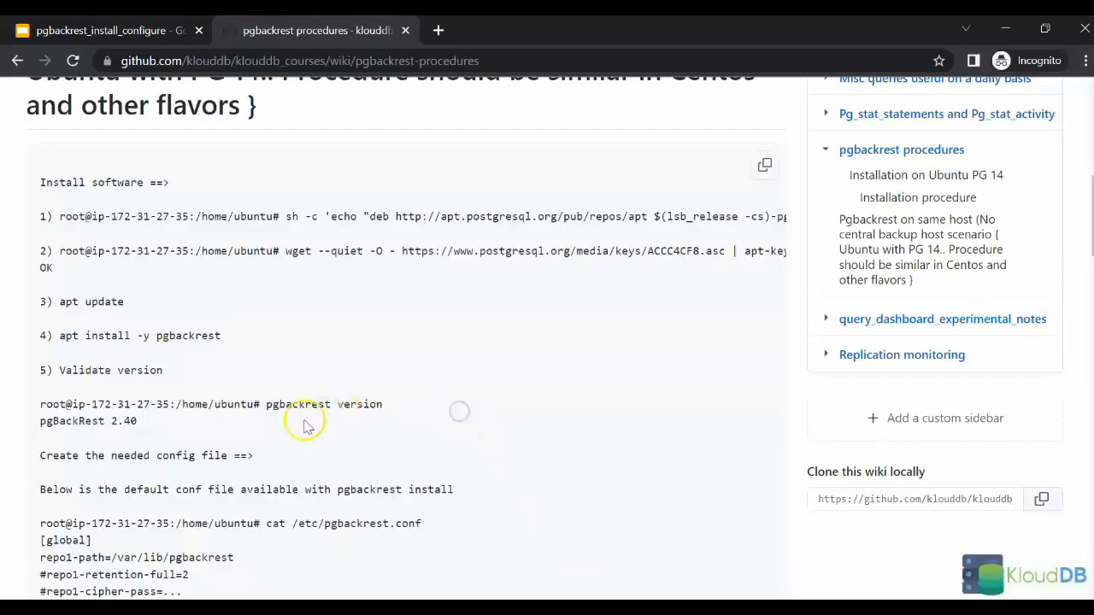
- Confirm pgbackrest reports version 2.40, then clear the terminal
double_click(323, 403)
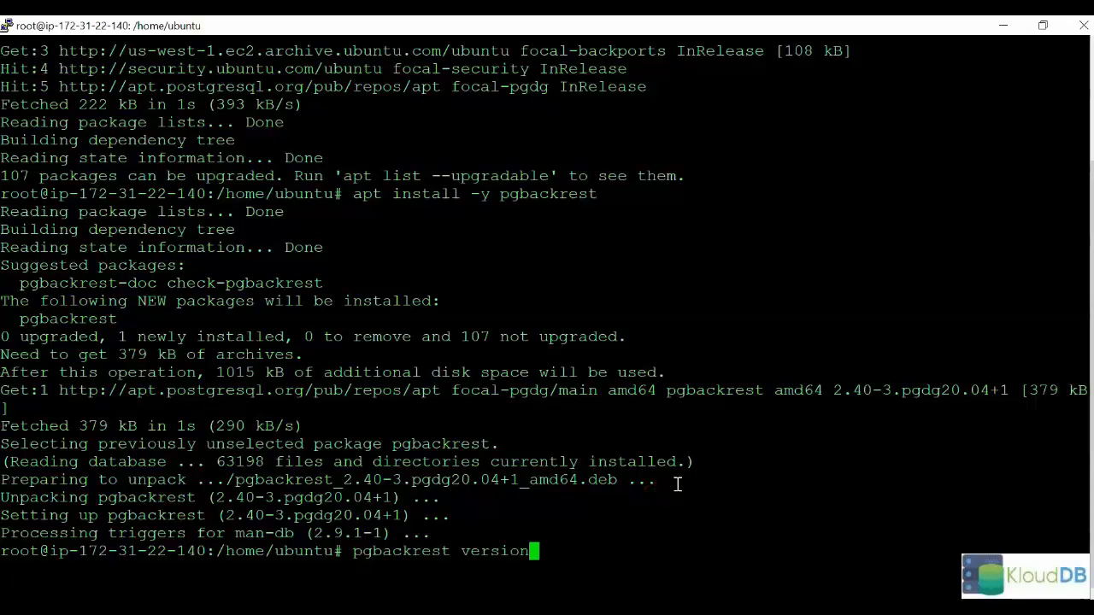
key("Return")
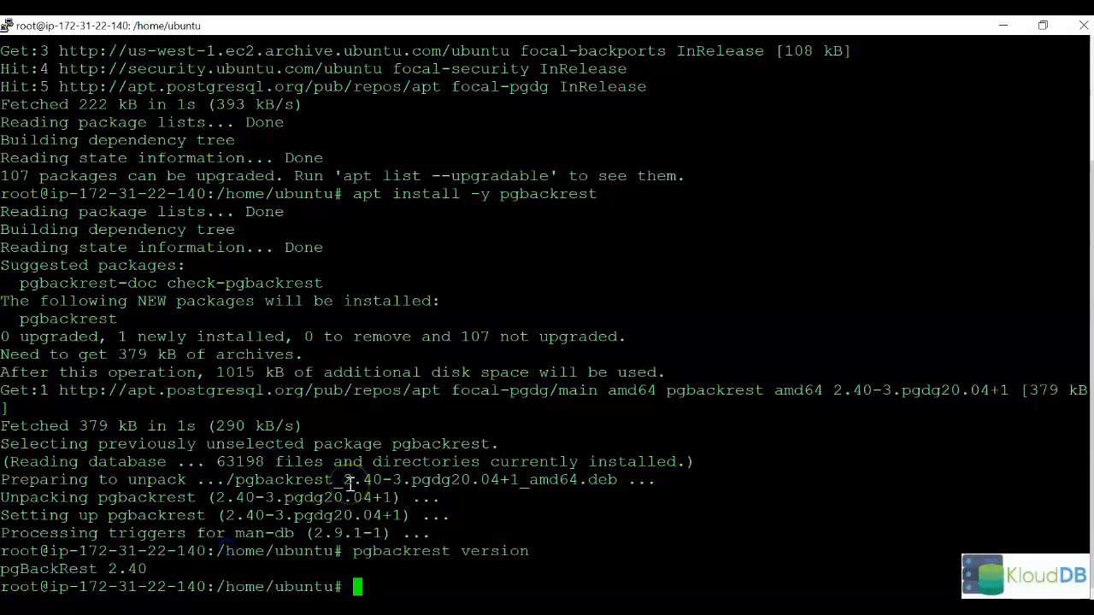
type("cle")
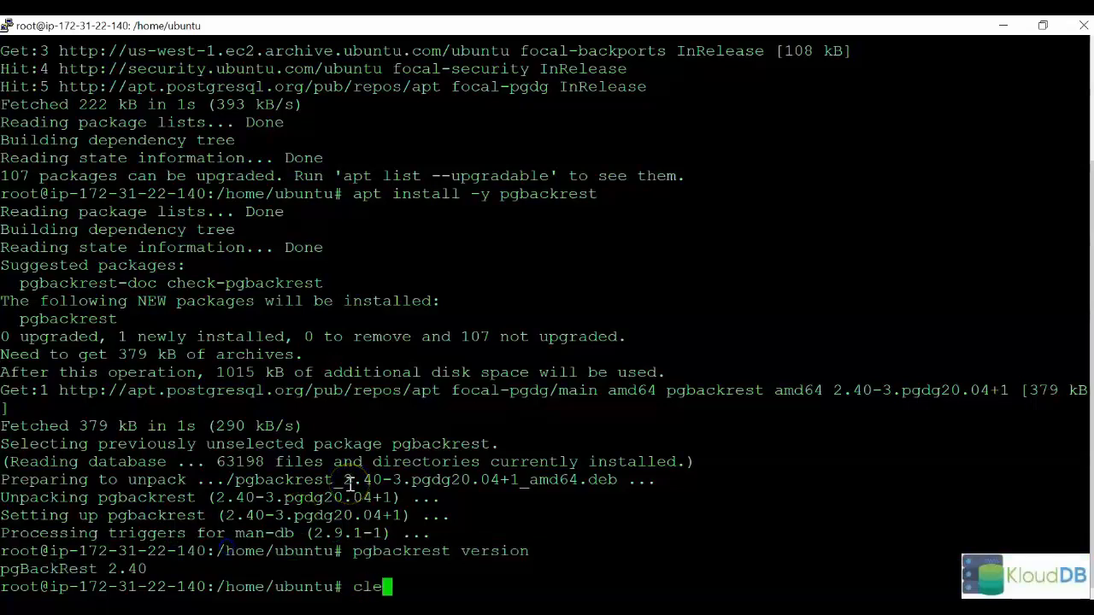
key("Return")
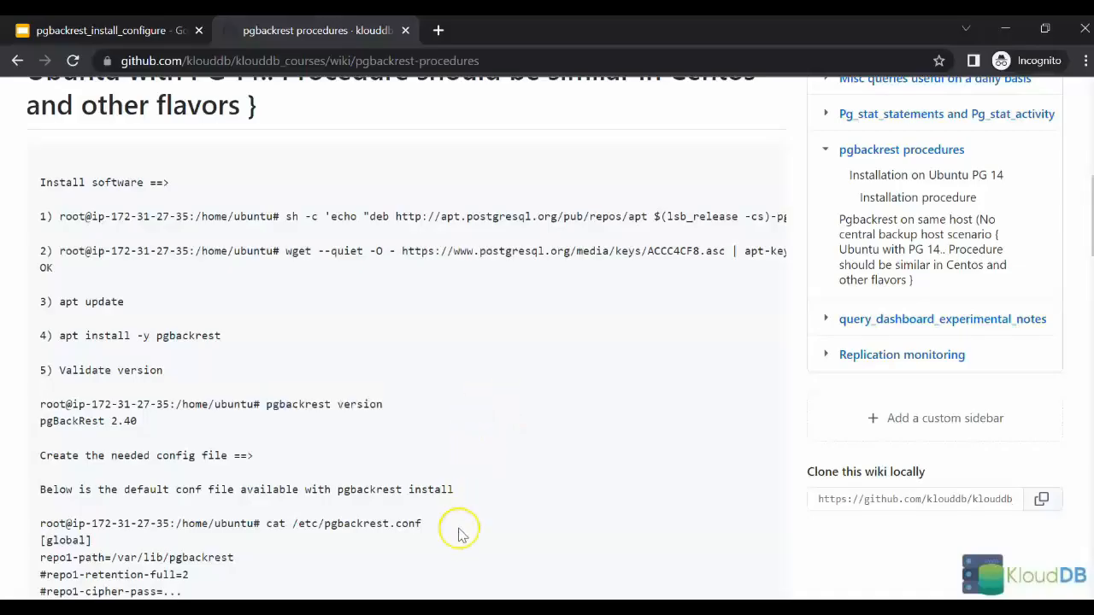
- View the default /etc/pgbackrest.conf with less and quit back to the prompt
double_click(355, 523)
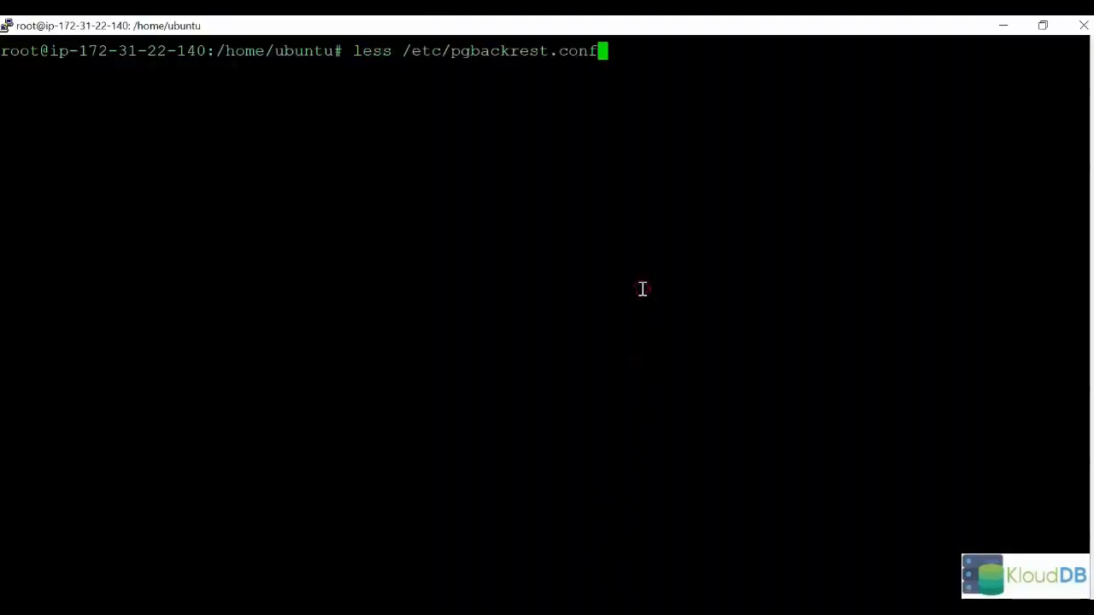
key("Return")
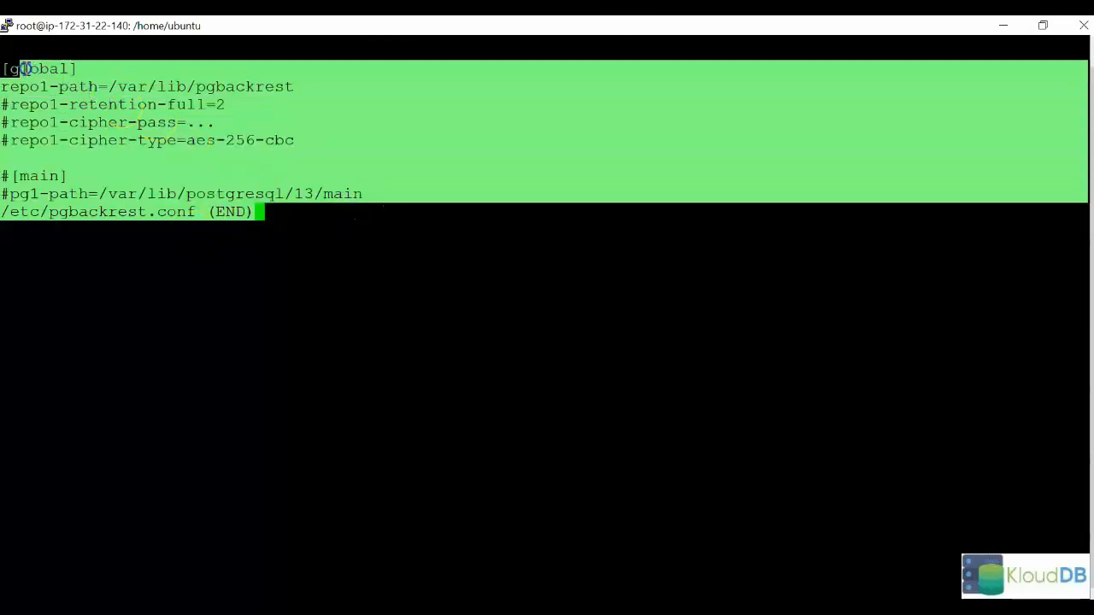
mouse_move(318, 214)
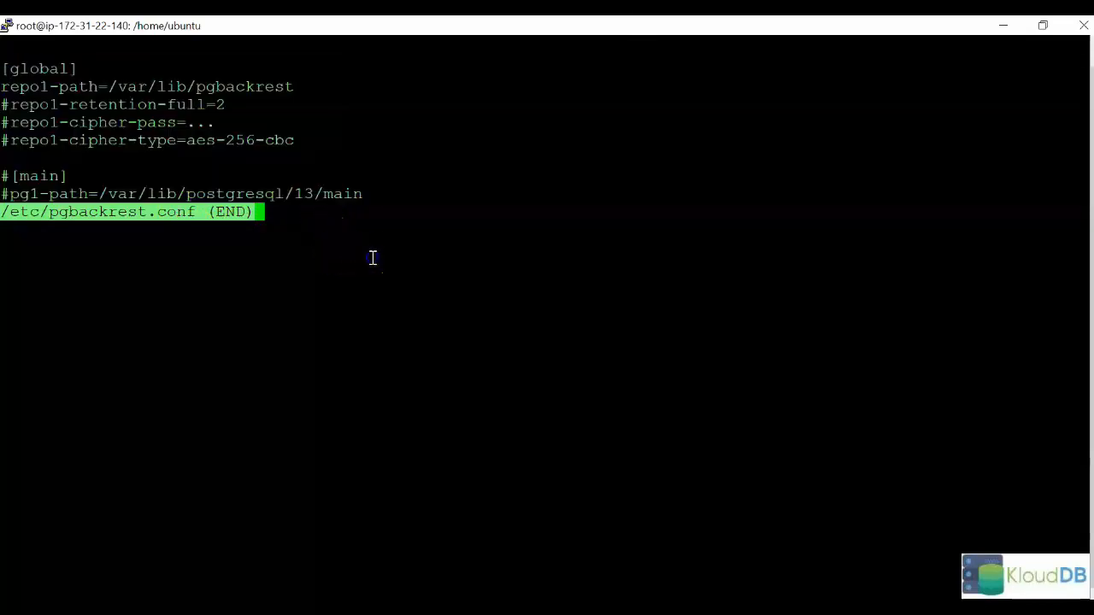
key("q")
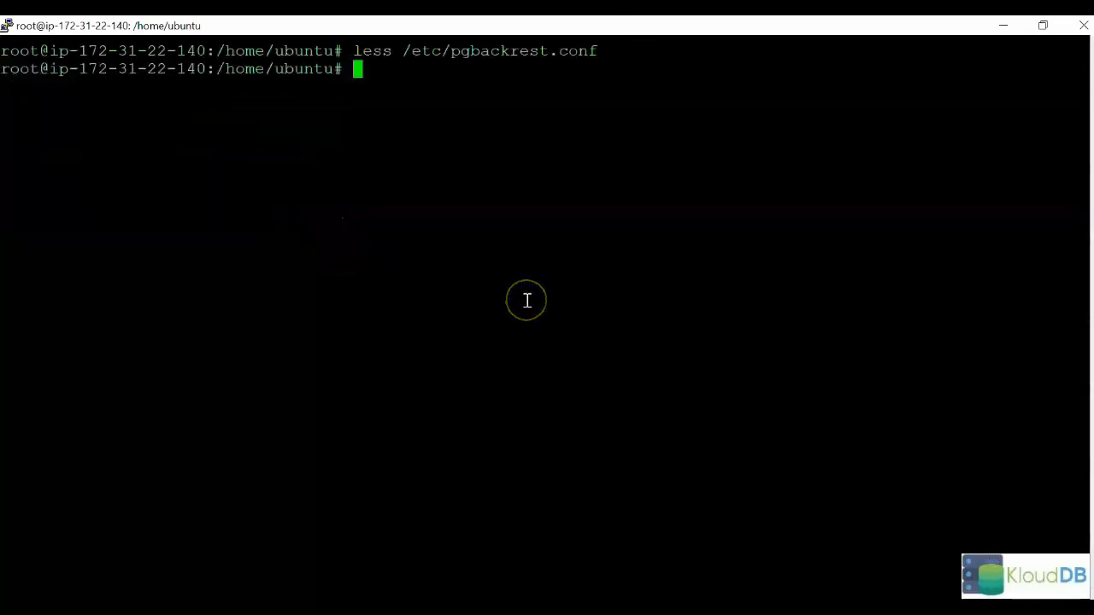
- Copy /etc/pgbackrest.conf to /etc/pgbackrestdefaultbkp.conf as a backup of the default config
type("cp")
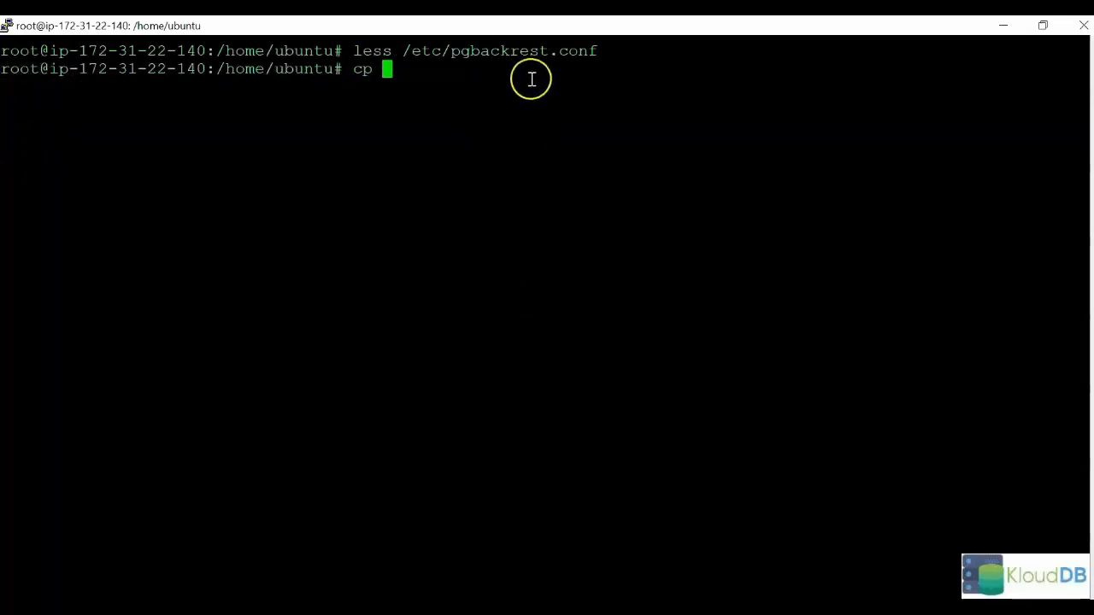
type("/etc/pgbackrest.conf")
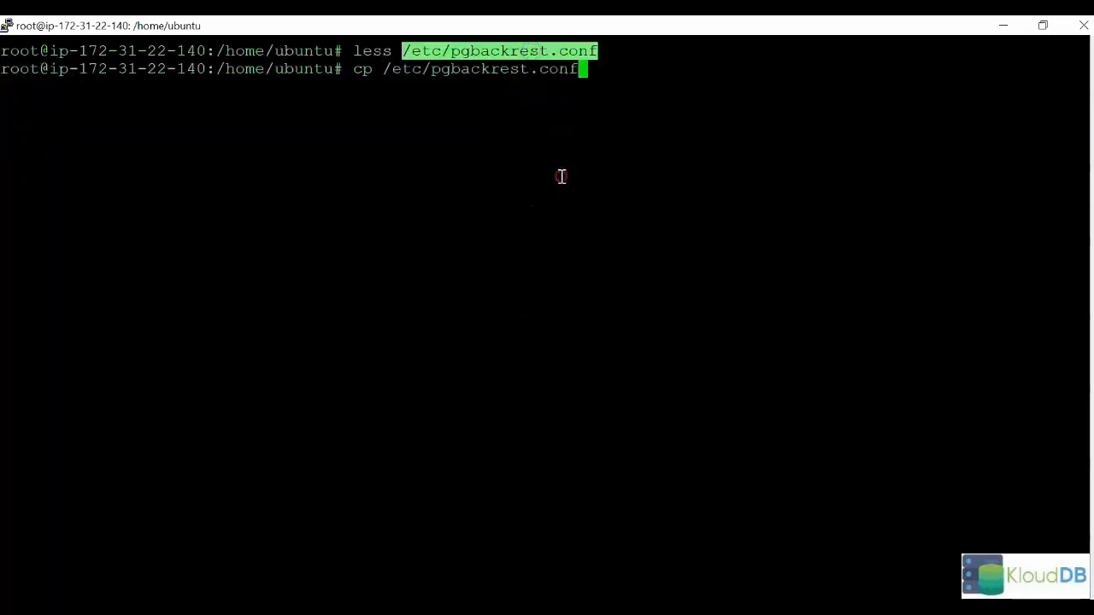
type("/etc/pgbackrest.conf")
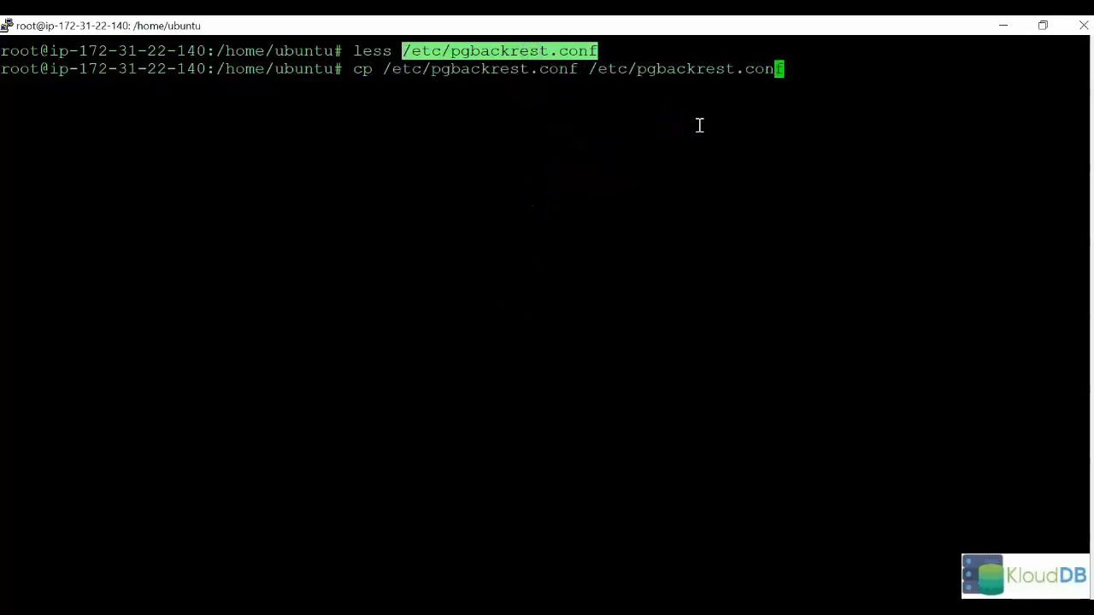
type("de")
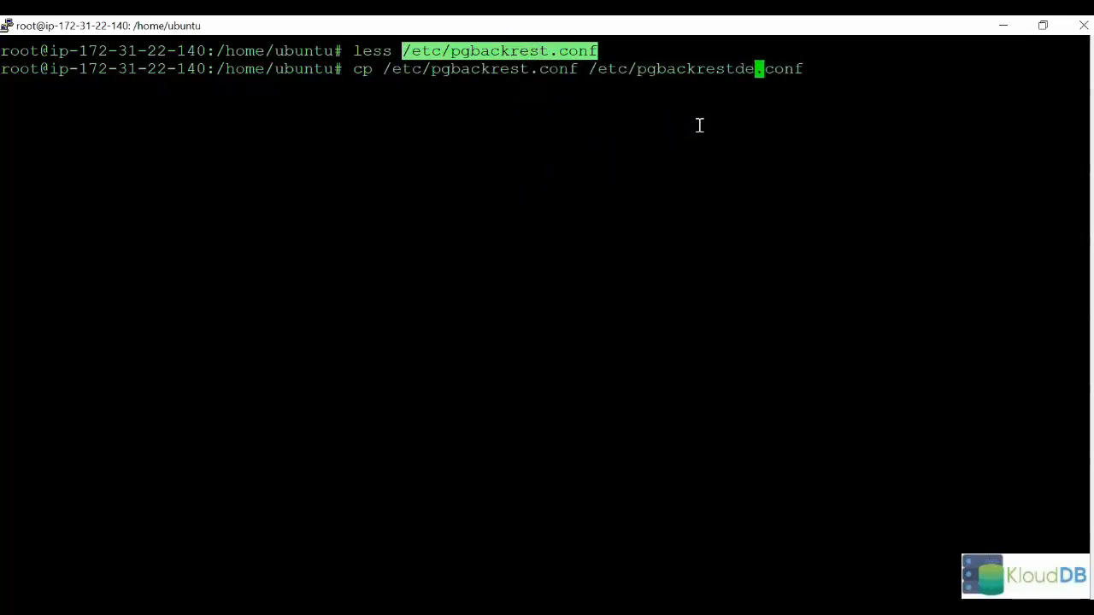
type("ault")
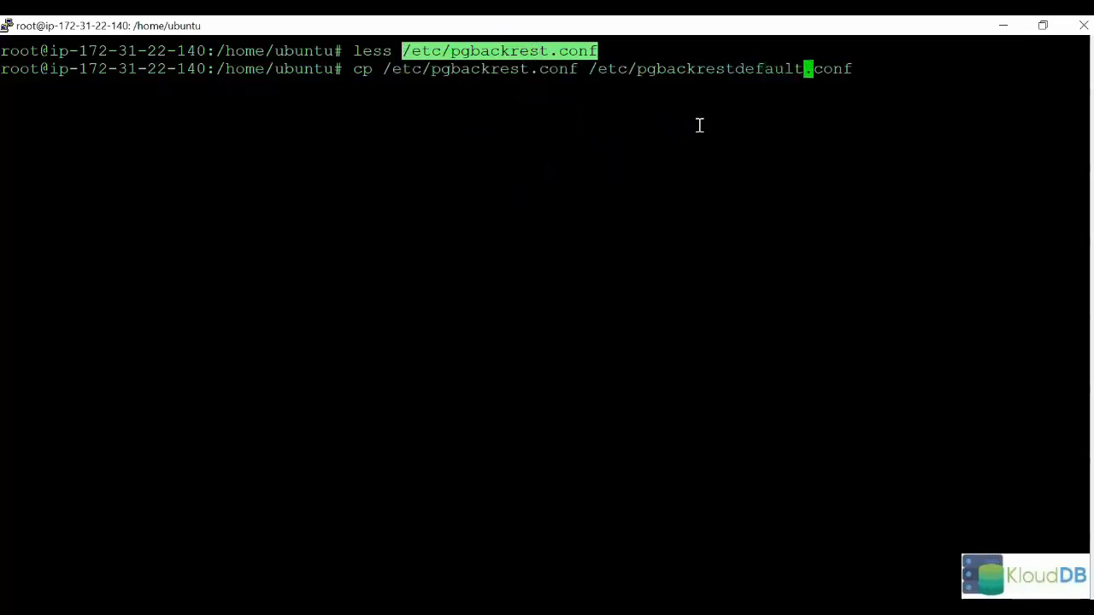
type("bkp")
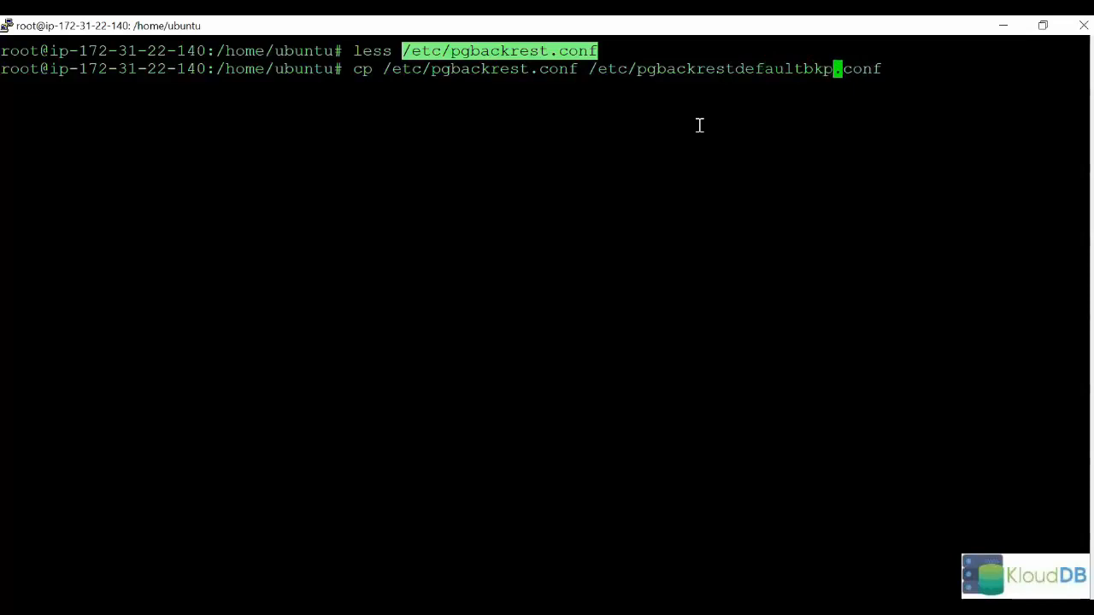
key("Return")
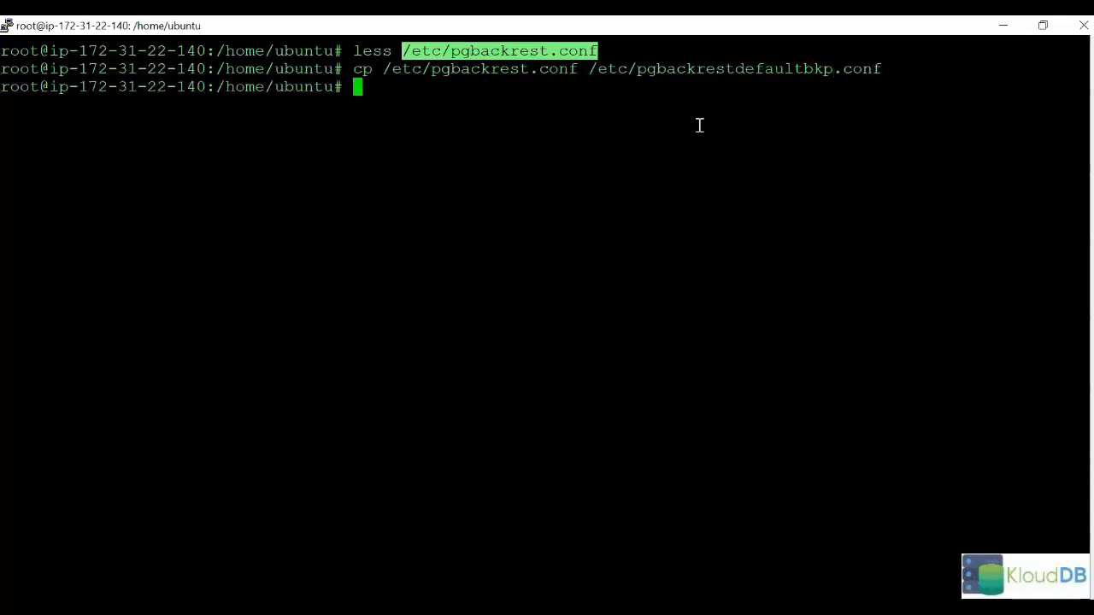
type("vi")
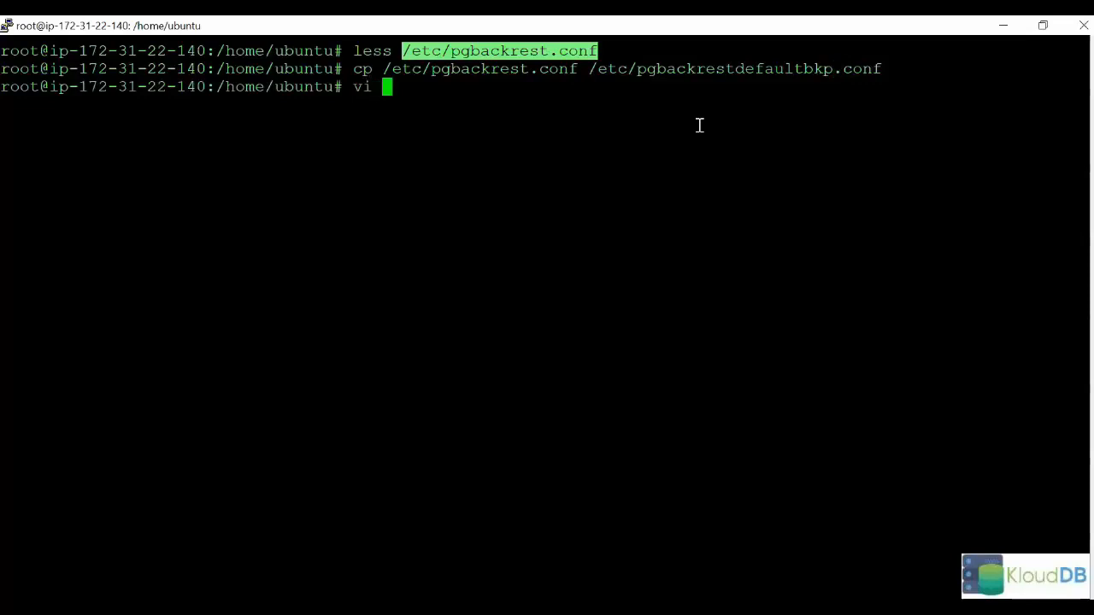
type("/etc/pgbackrest.conf")
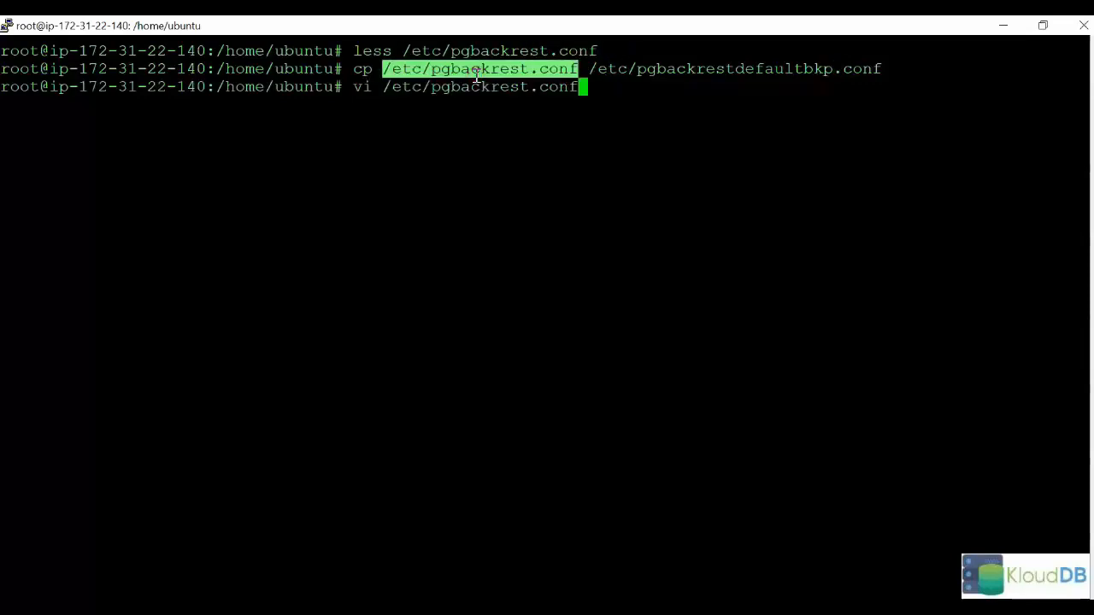
- Open /etc/pgbackrest.conf in vi, empty it and start inserting the new configuration
key("Return")
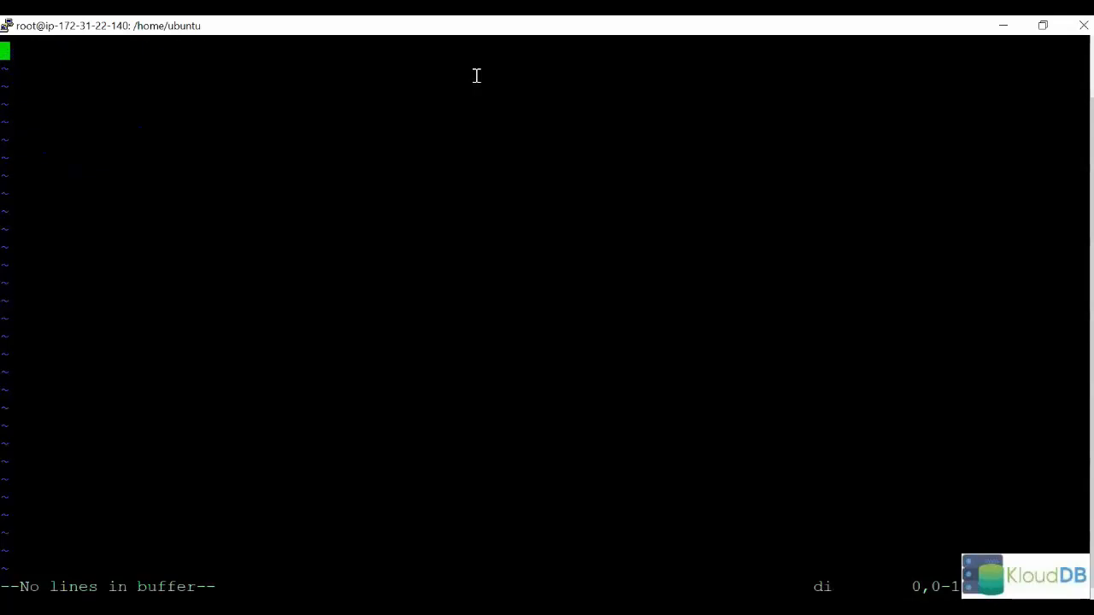
mouse_move(476, 75)
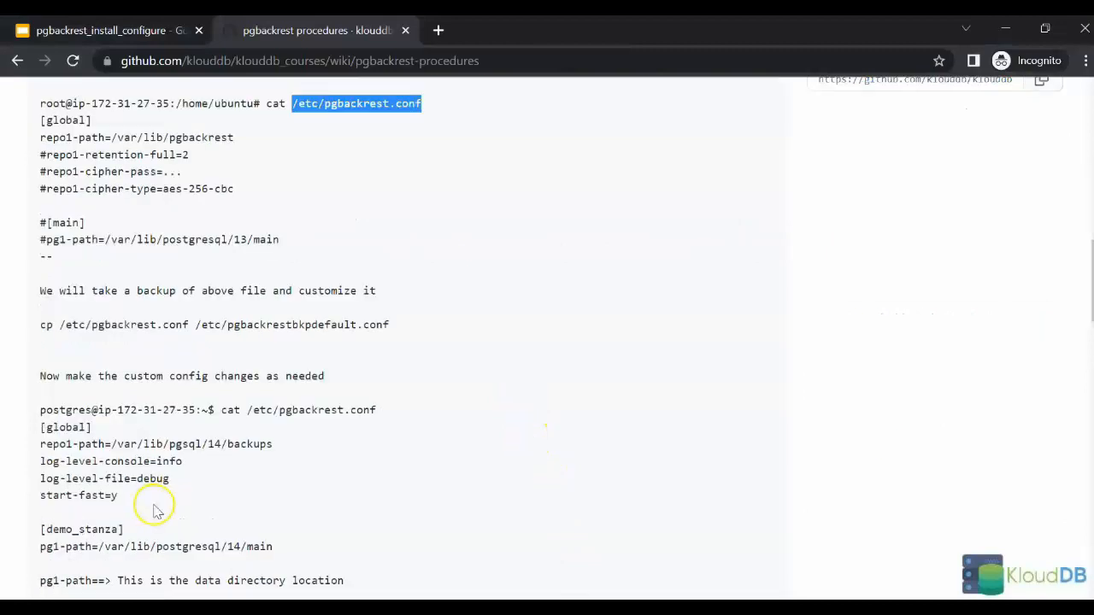
mouse_move(154, 537)
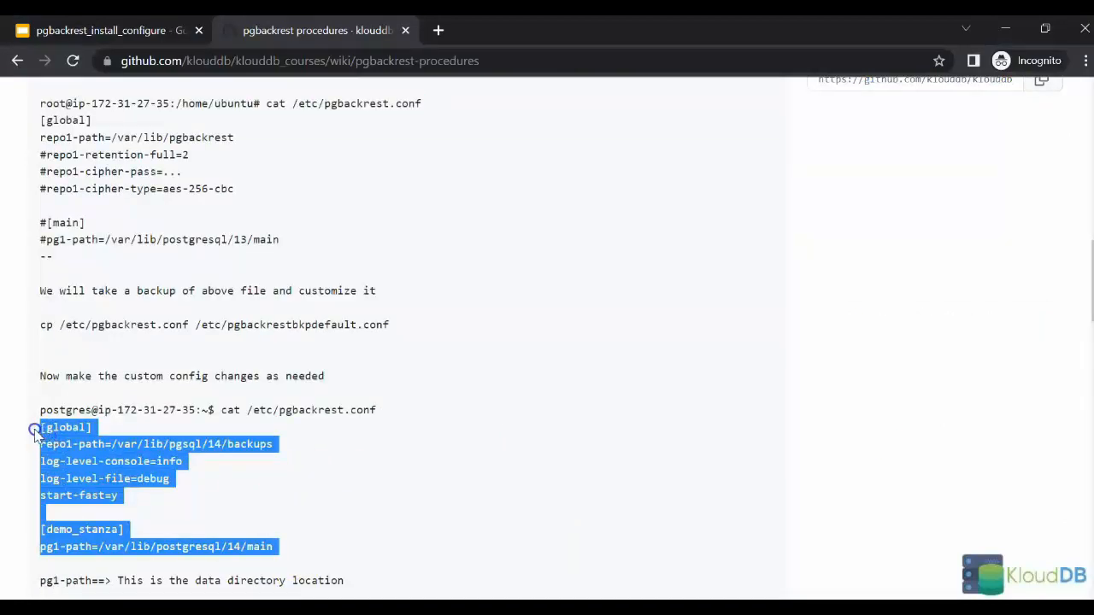
mouse_move(313, 431)
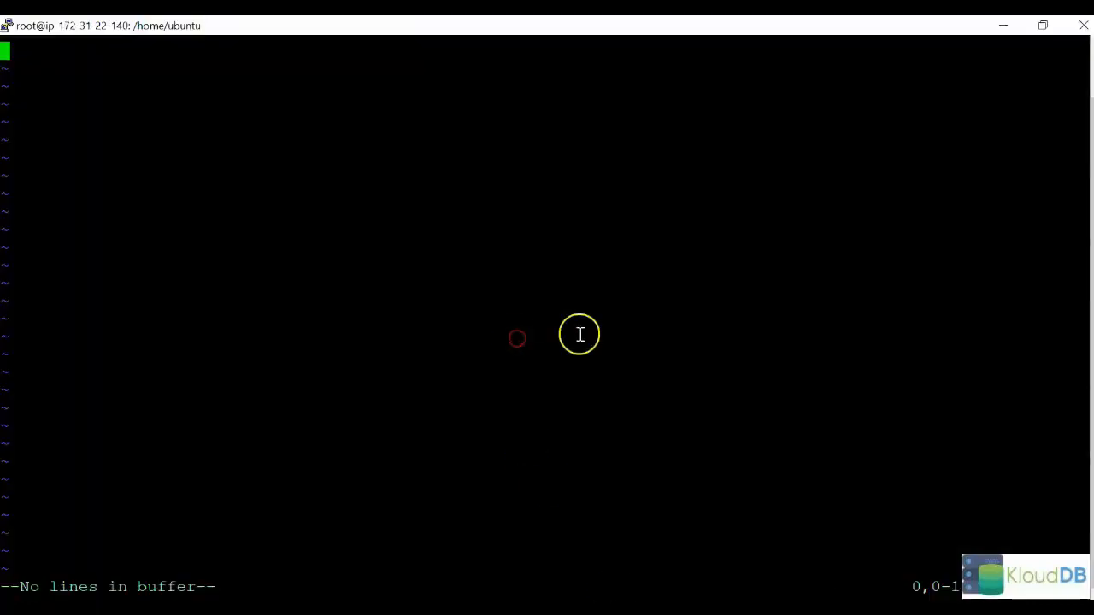
mouse_move(332, 191)
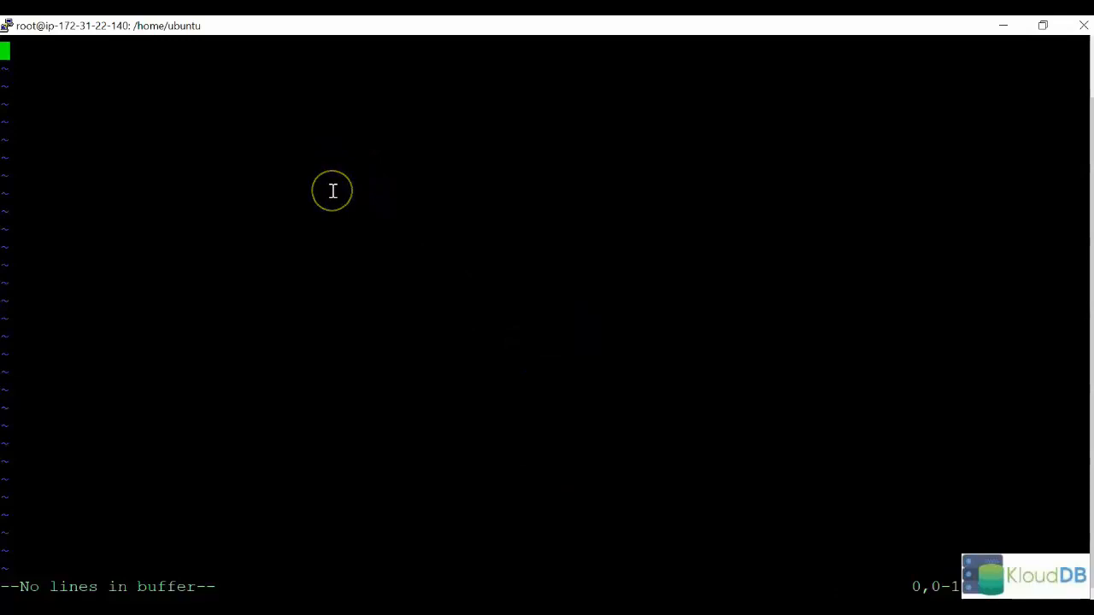
key("i")
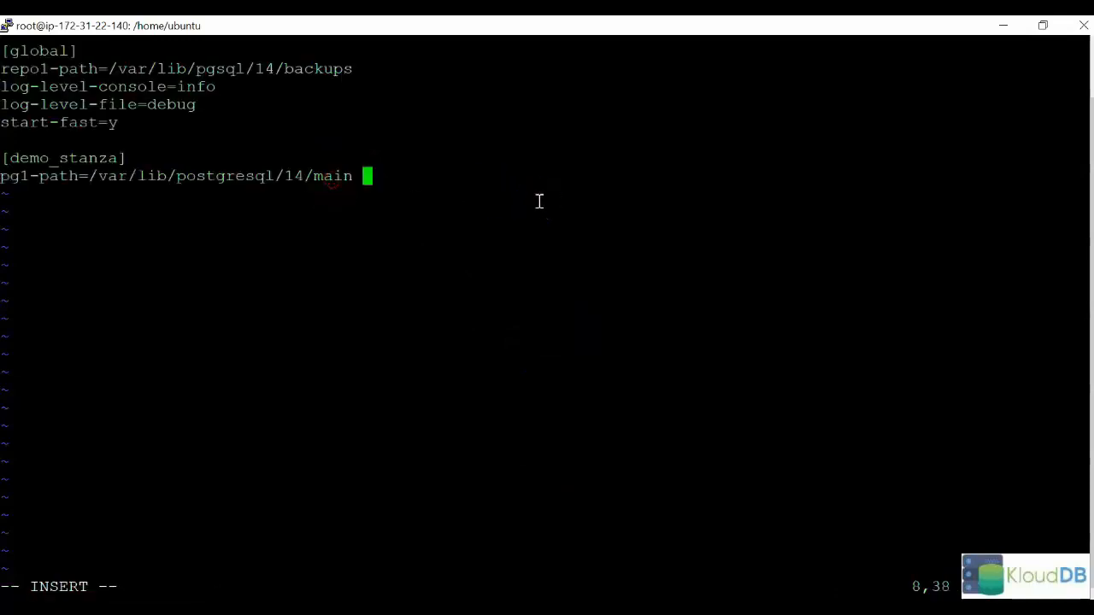
- Fix the repo1-path line in vi to read /var/lib/postgresql/14/backups
key("Left")
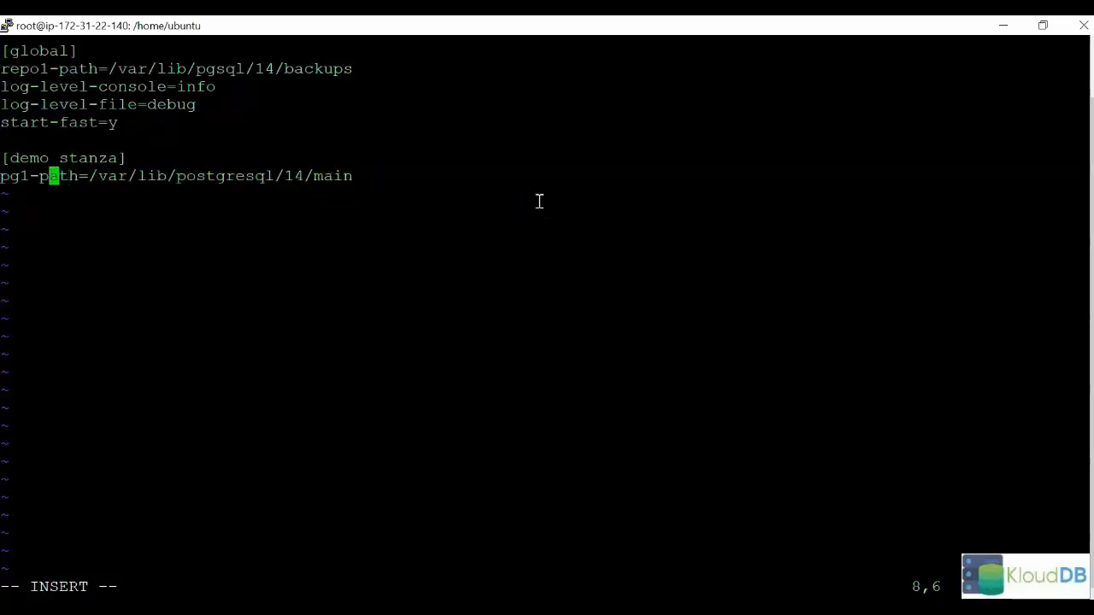
key("Up")
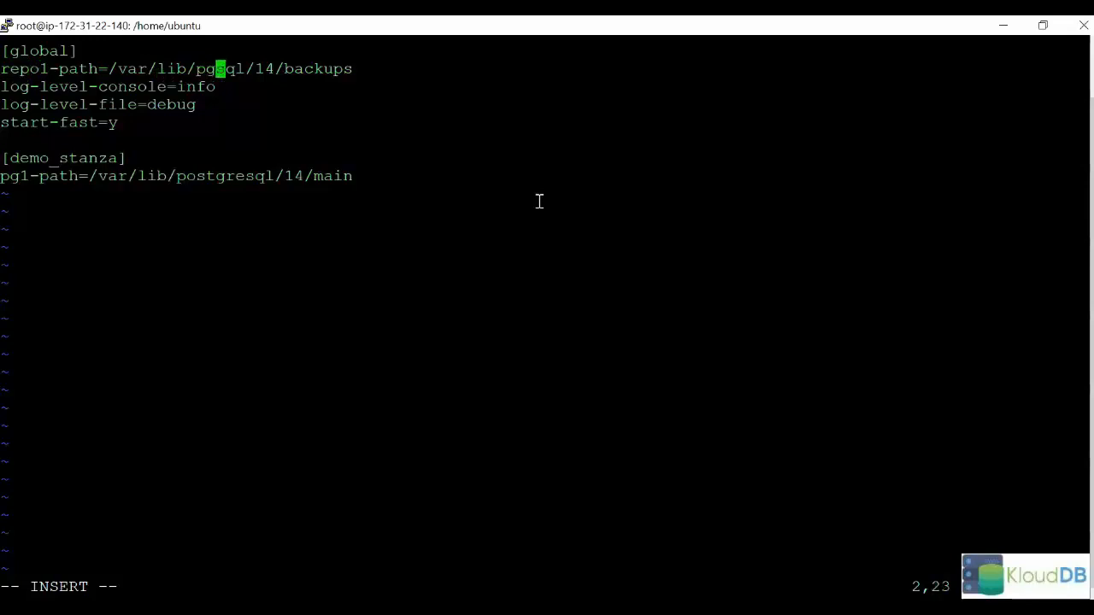
key("Left")
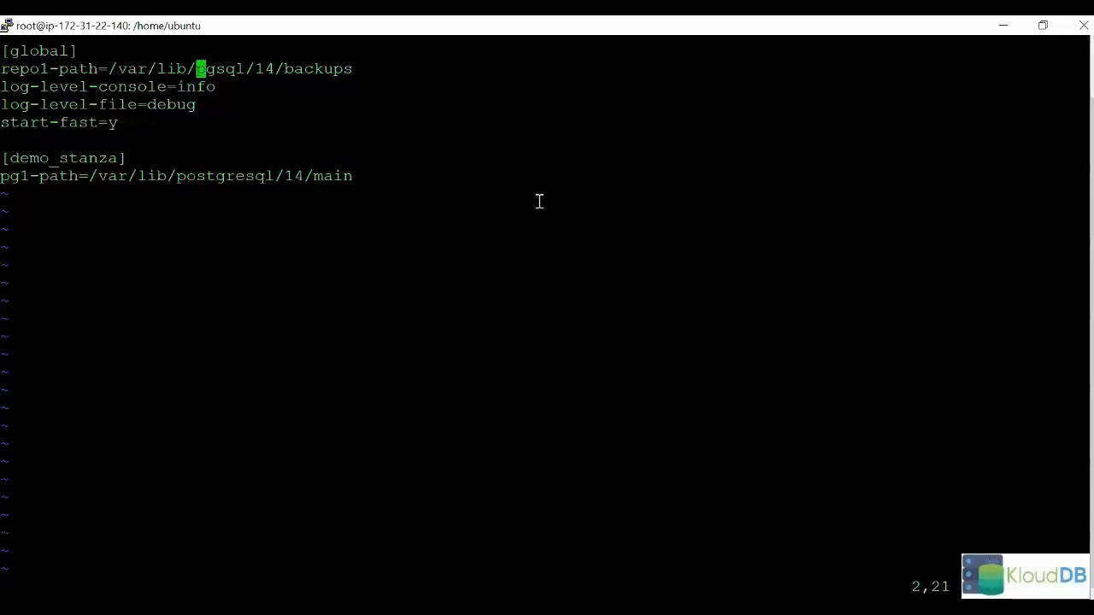
key("x")
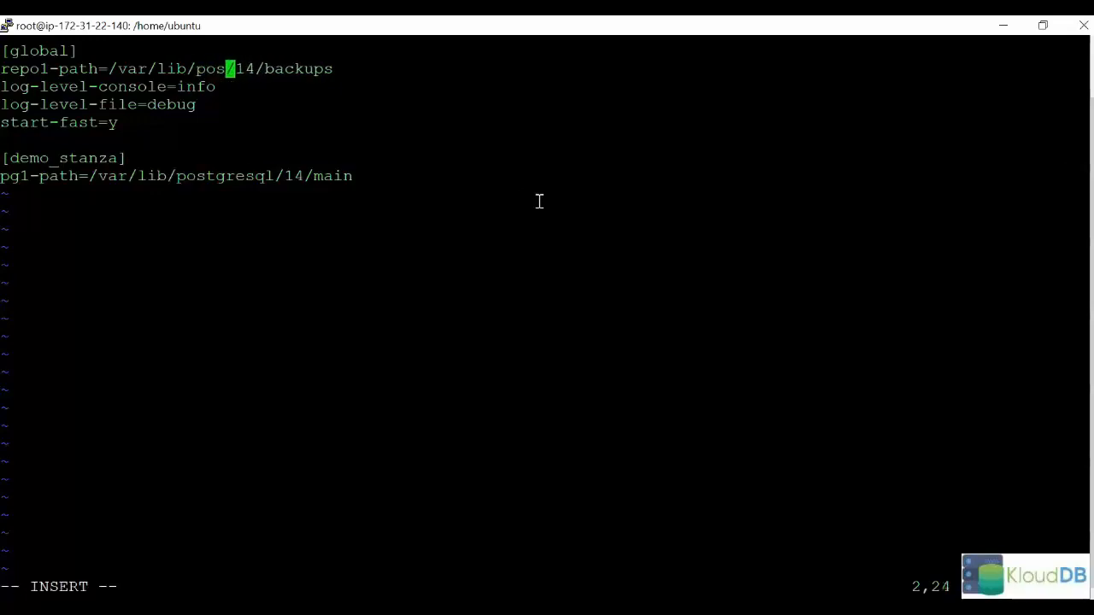
type("tgres")
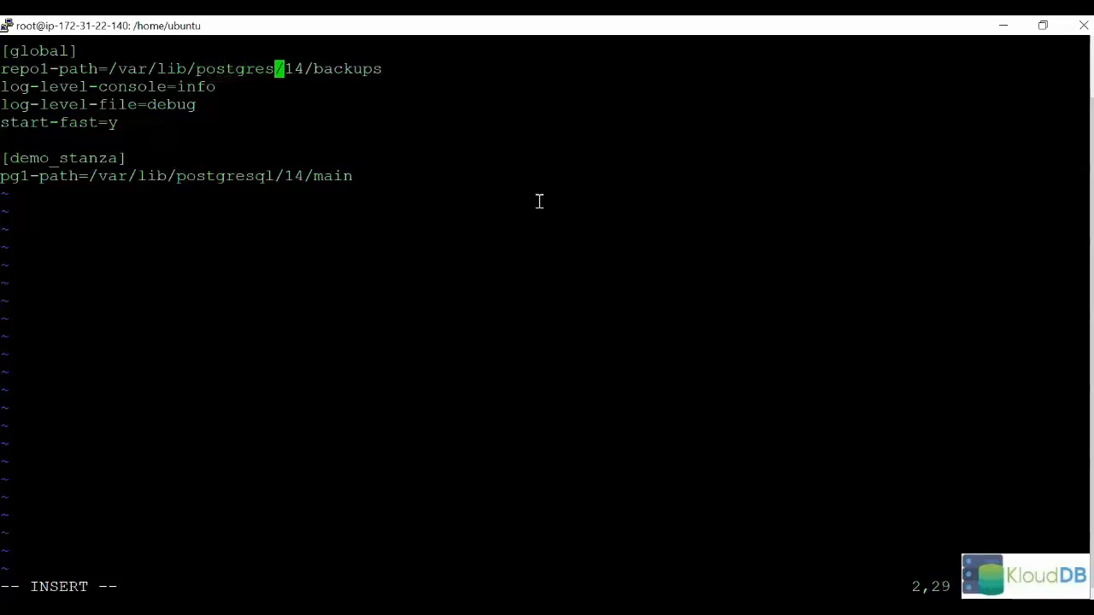
type("ql")
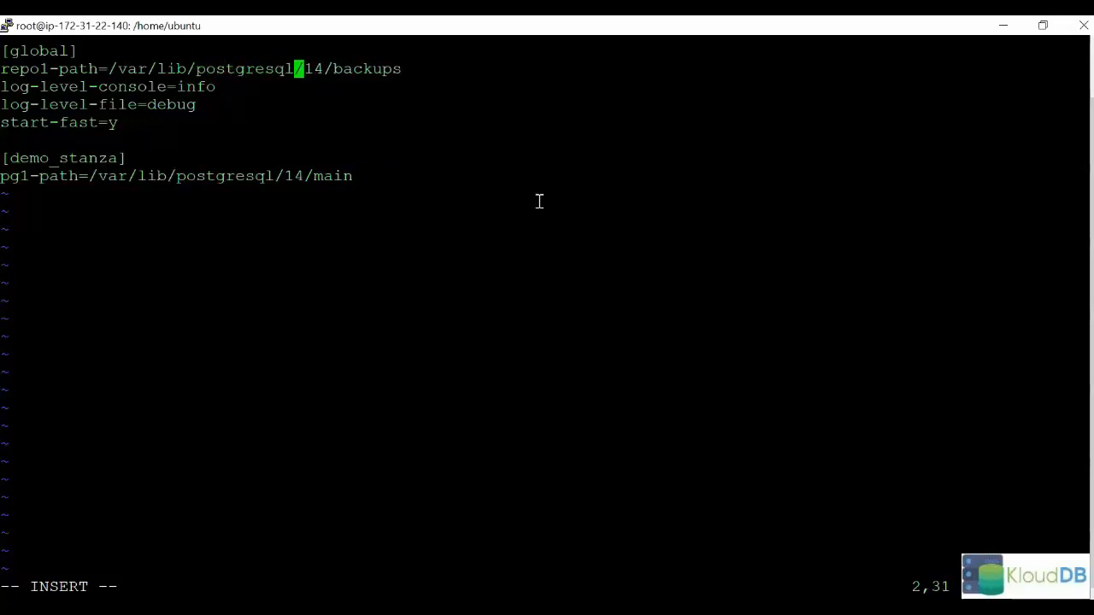
key("Right")
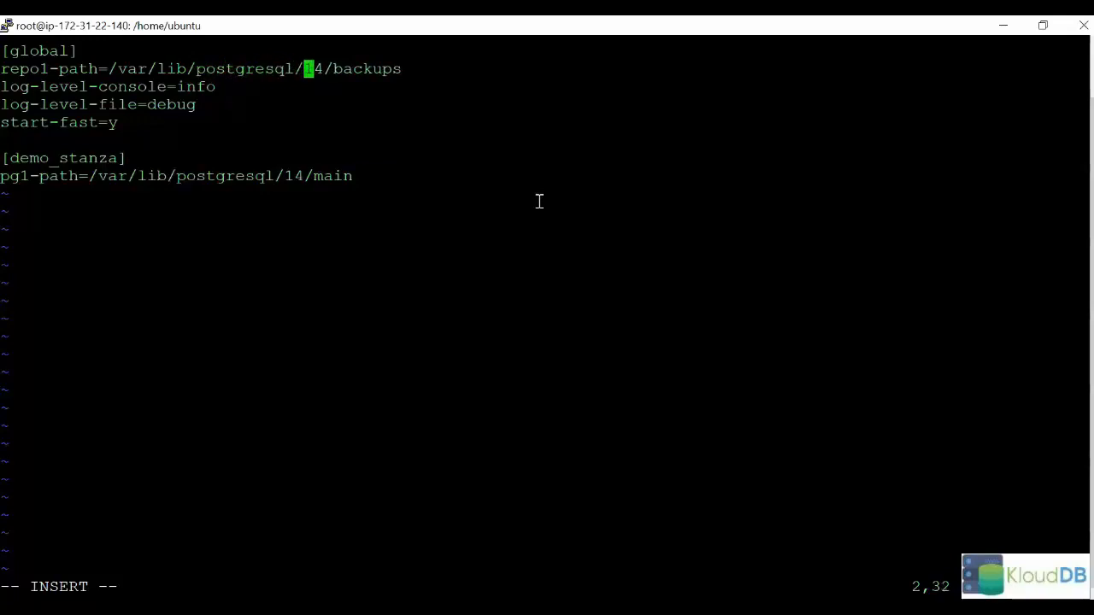
key("End")
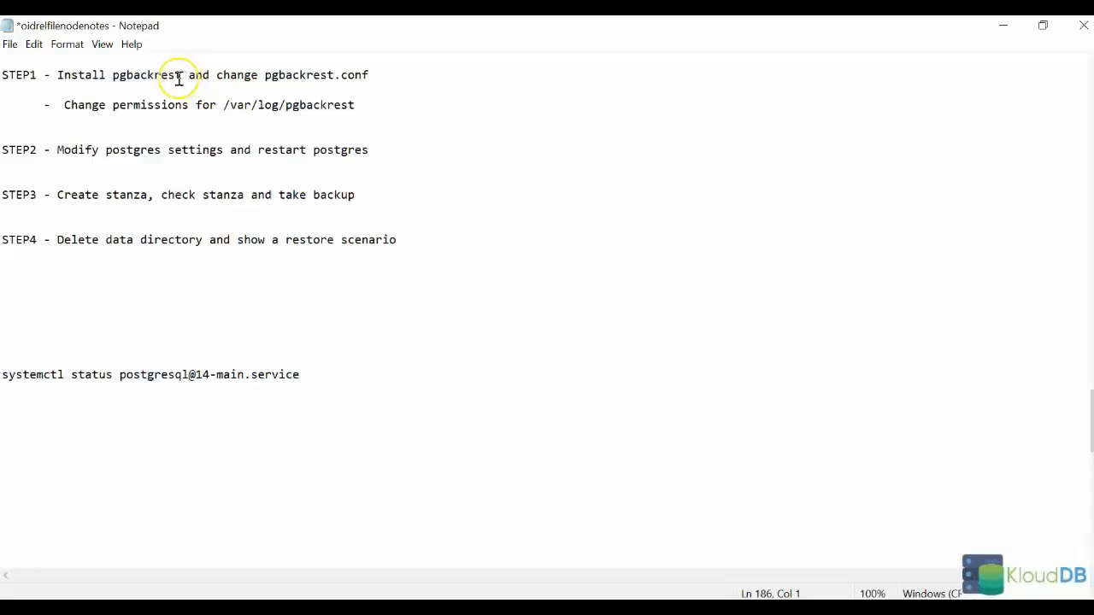
- Copy the /var/log/pgbackrest path from the STEP1 permissions line in Notepad
double_click(153, 75)
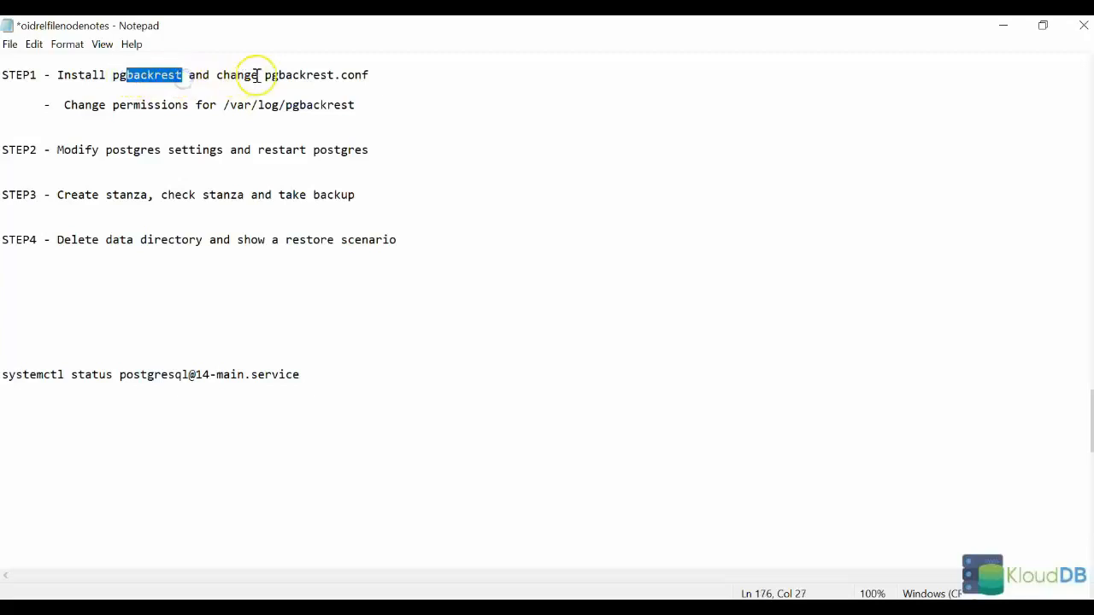
double_click(316, 75)
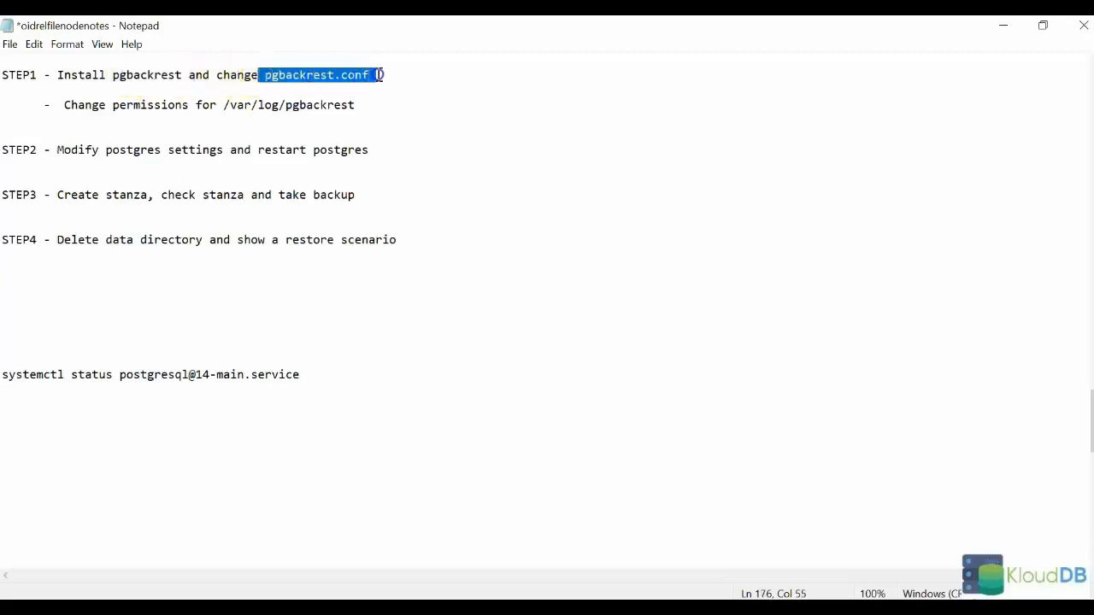
left_click(355, 105)
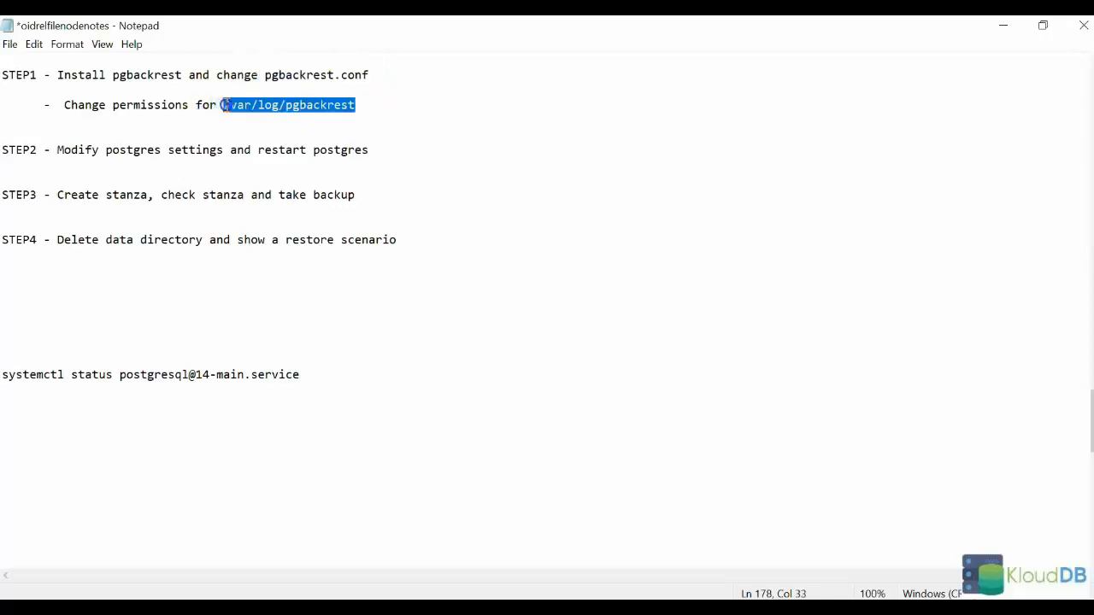
right_click(287, 105)
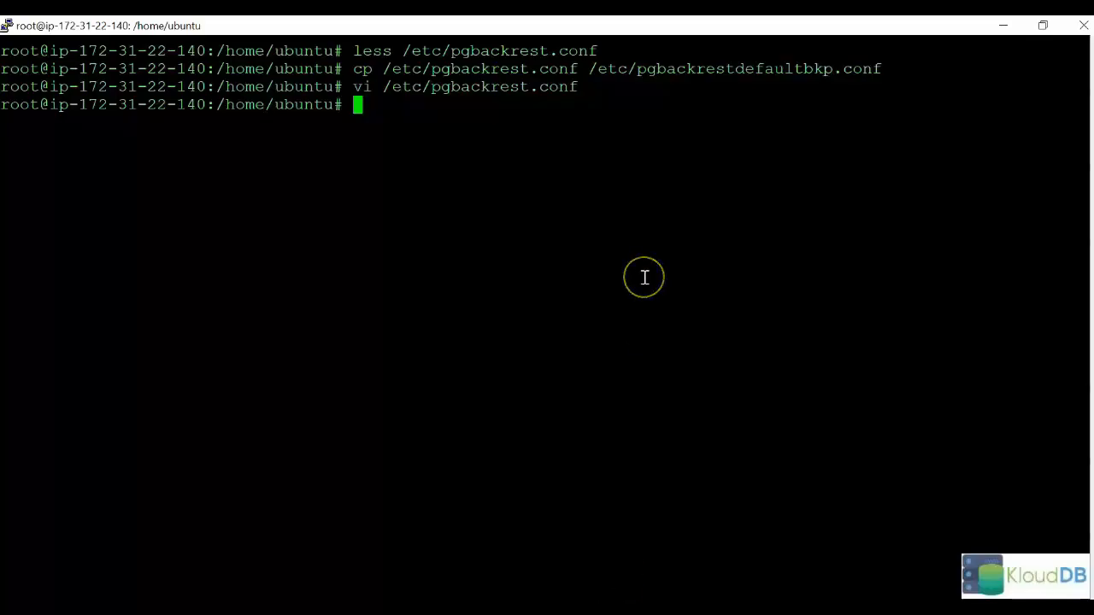
- List /var/log/pgbackrest and /var/log to confirm the log directory is empty and owned by postgres
type("ls -ltr")
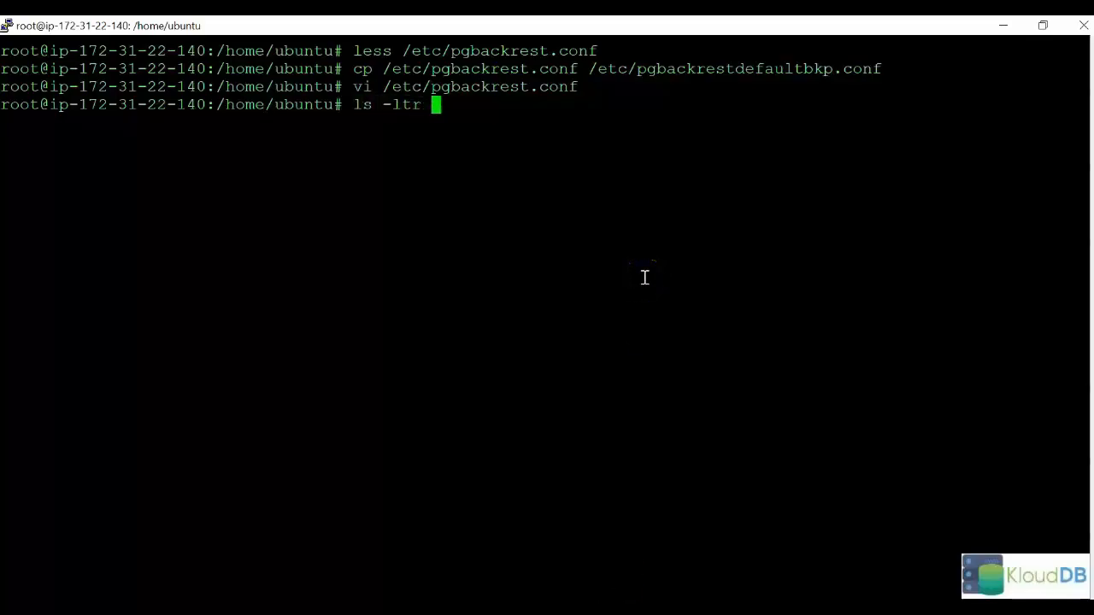
key("Return")
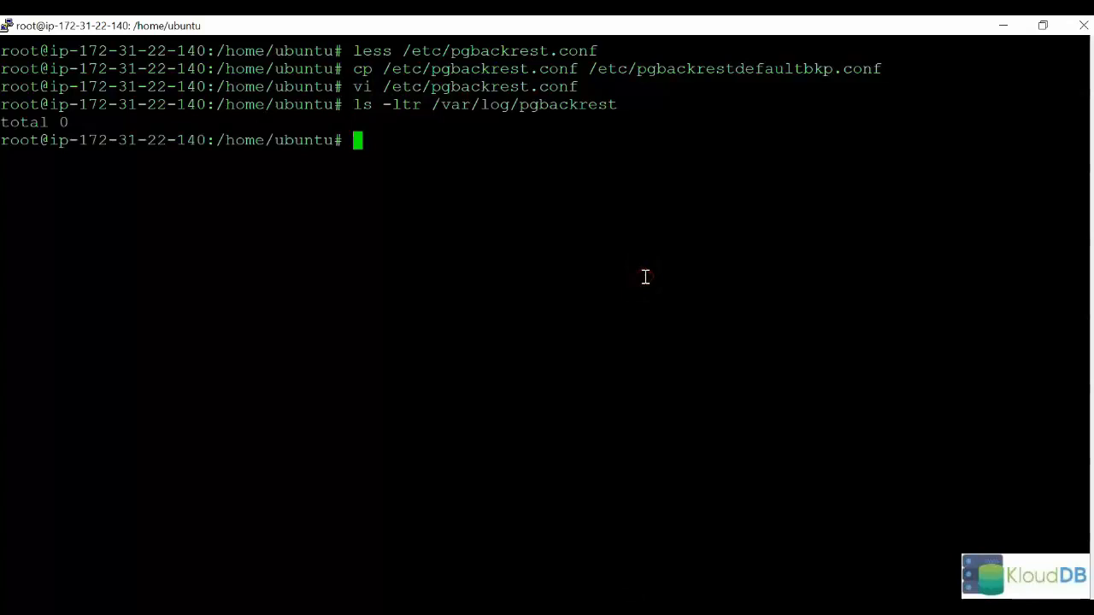
key("Return")
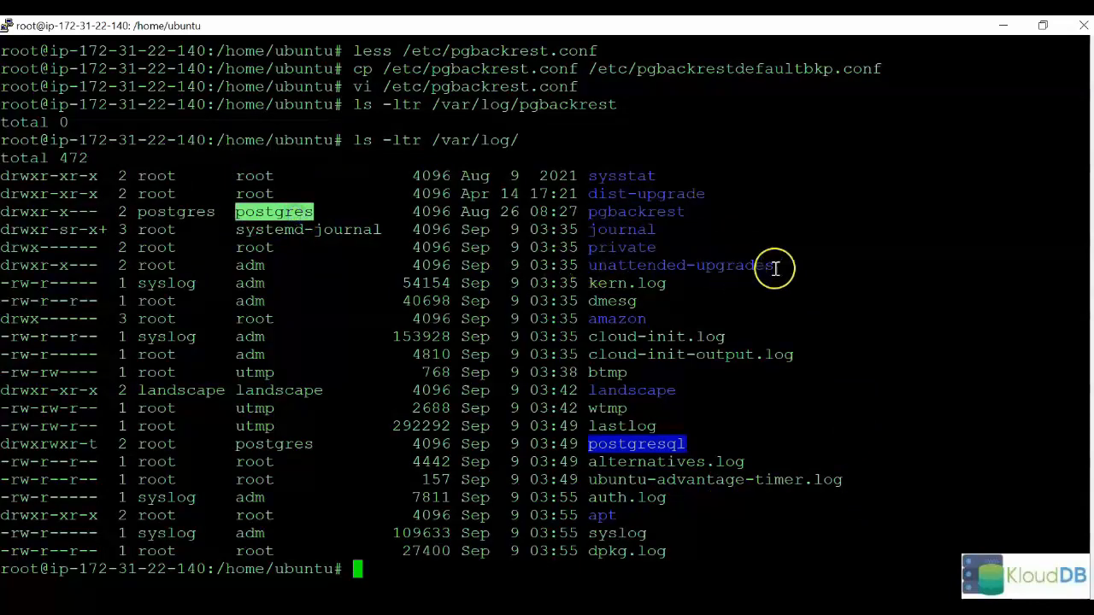
mouse_move(830, 243)
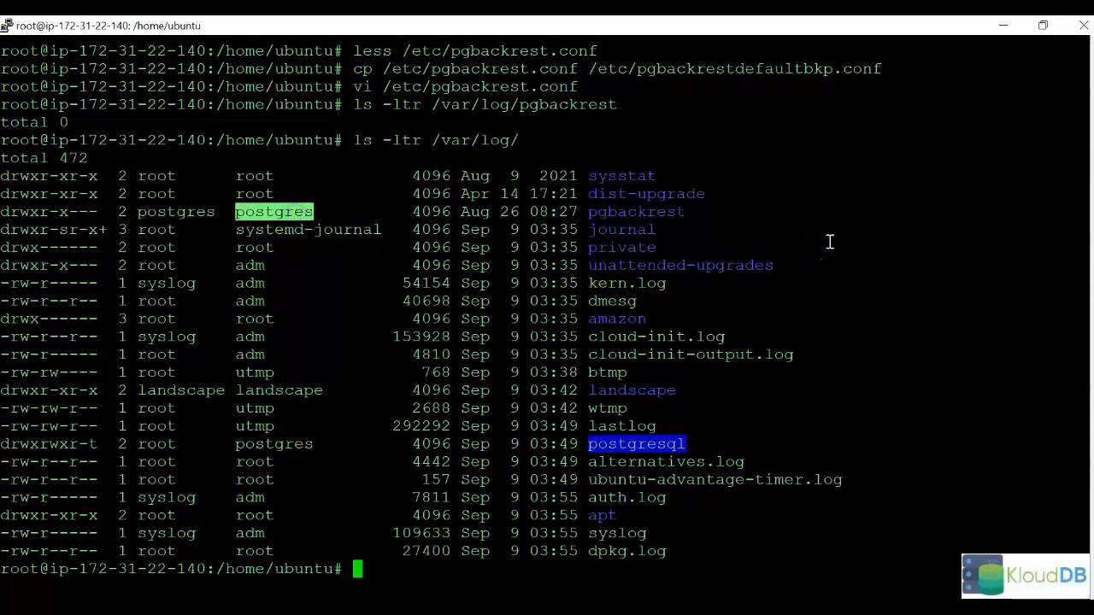
mouse_move(672, 283)
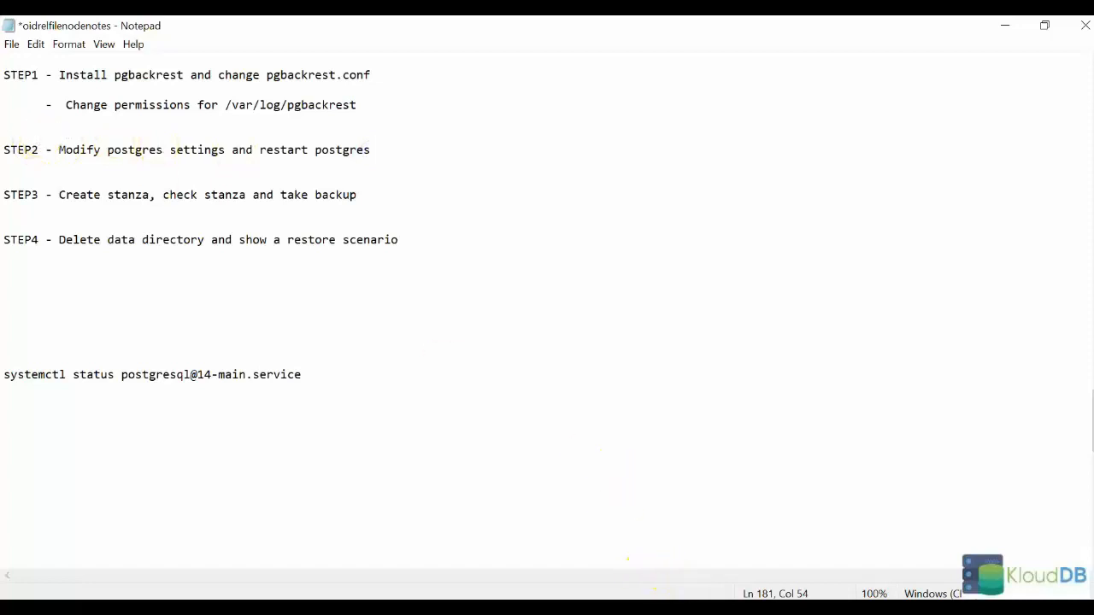
- Switch to the pgbackrest procedures wiki and select the Postgres archive and WAL settings block
left_click(370, 151)
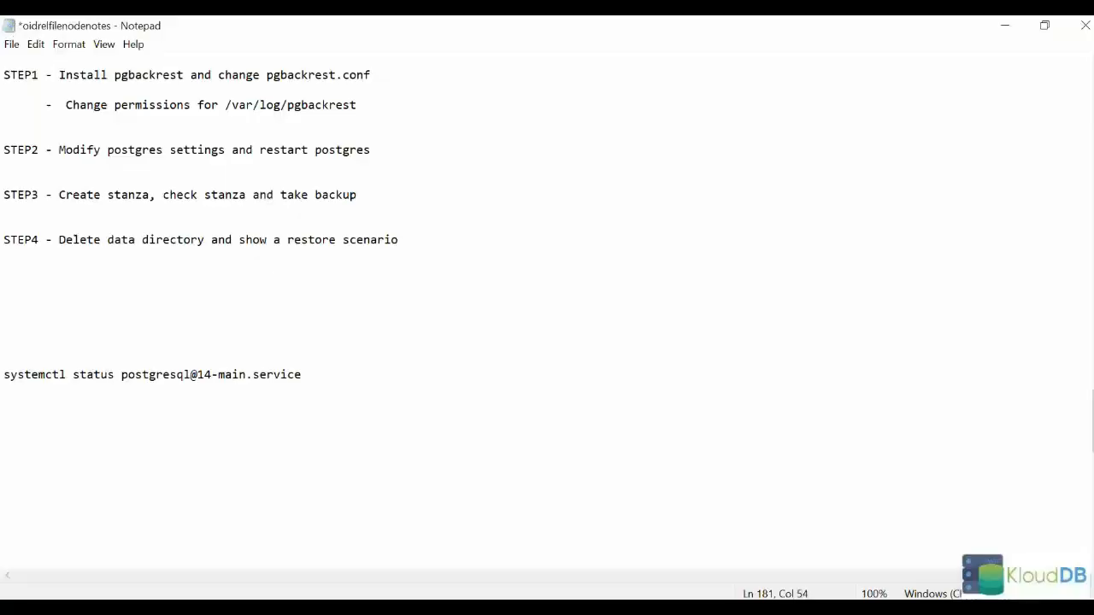
left_click(370, 150)
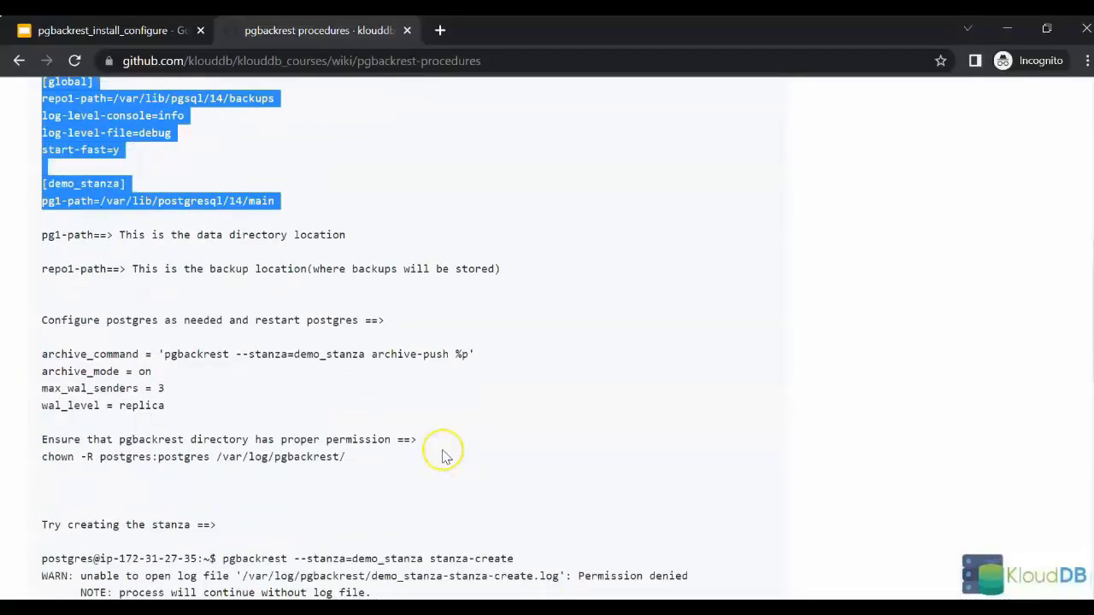
left_click_drag(69, 371, 164, 405)
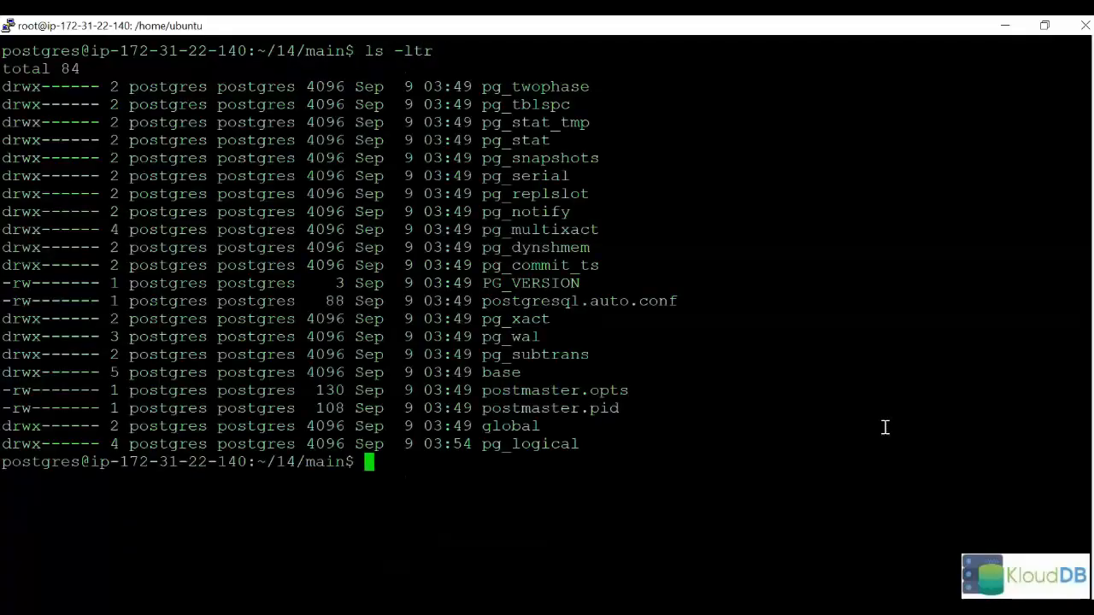
- Add the demo_stanza archive_command, archive_mode on, max_wal_senders 3 and wal_level replica to postgresql.auto.conf, then check the postgresql@14-main service
type("vi")
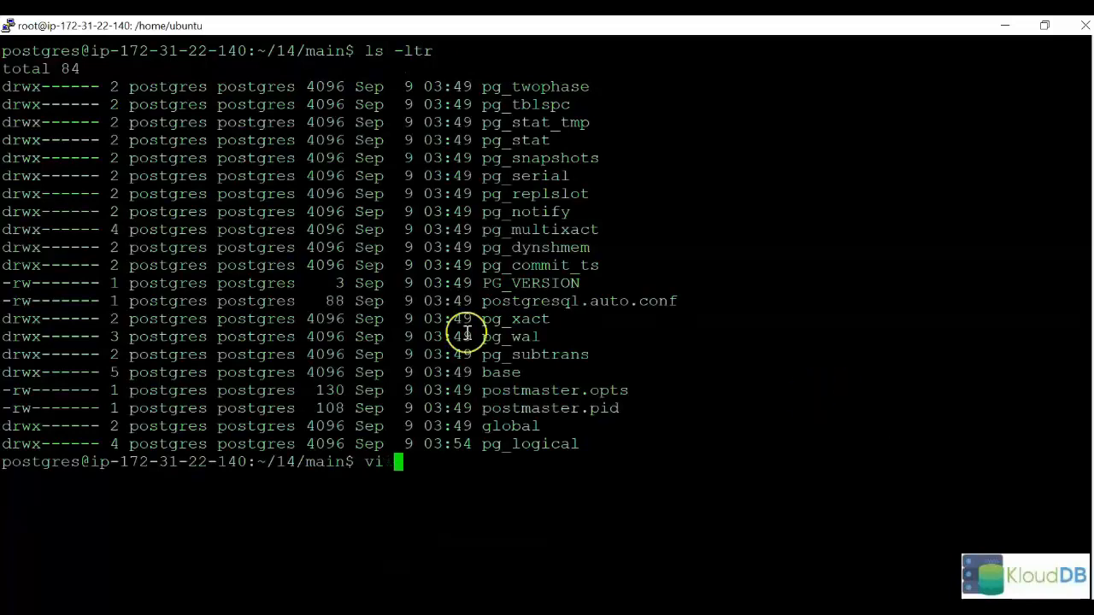
type("postgresql.auto.conf")
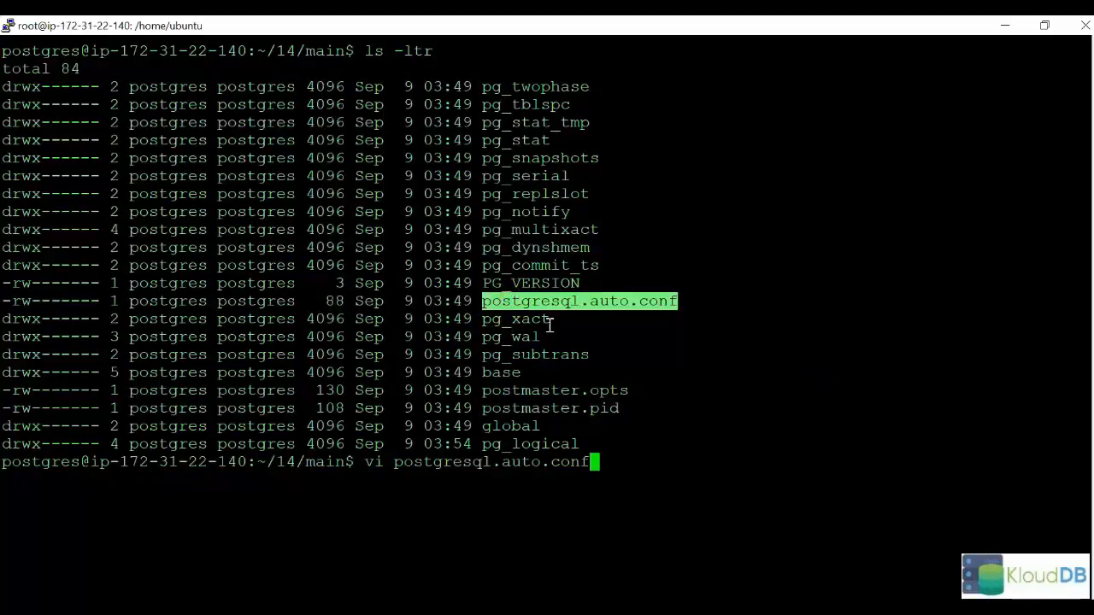
key("Return")
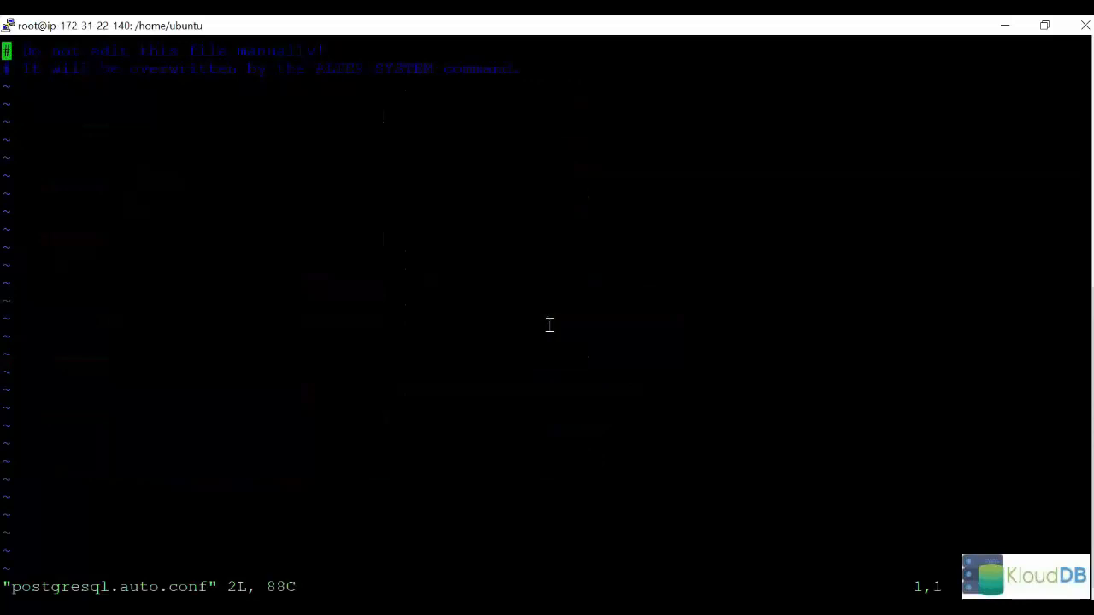
key("Down")
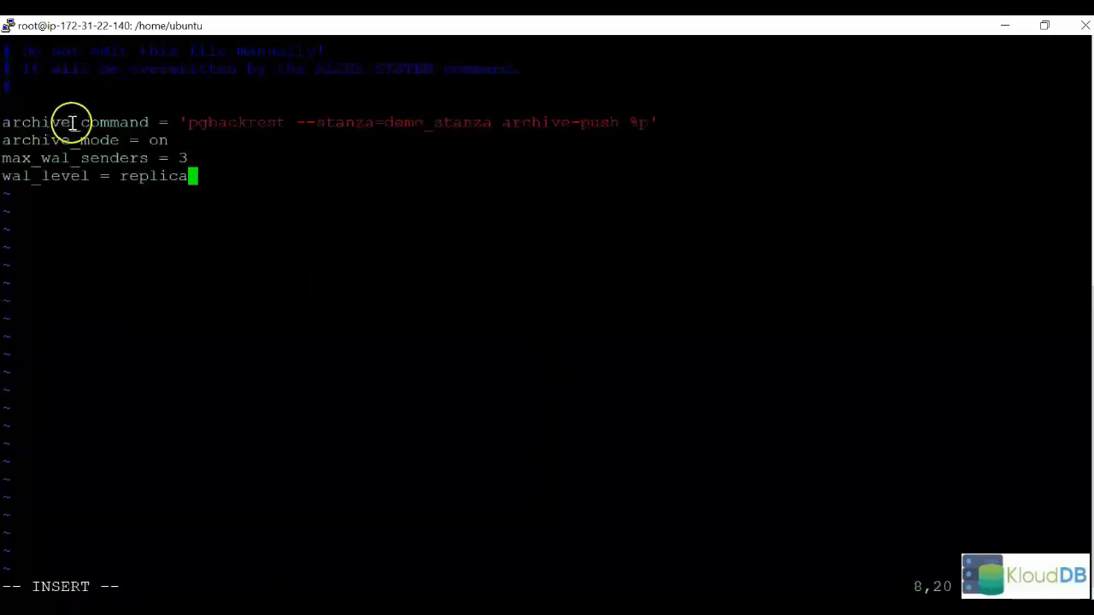
mouse_move(294, 126)
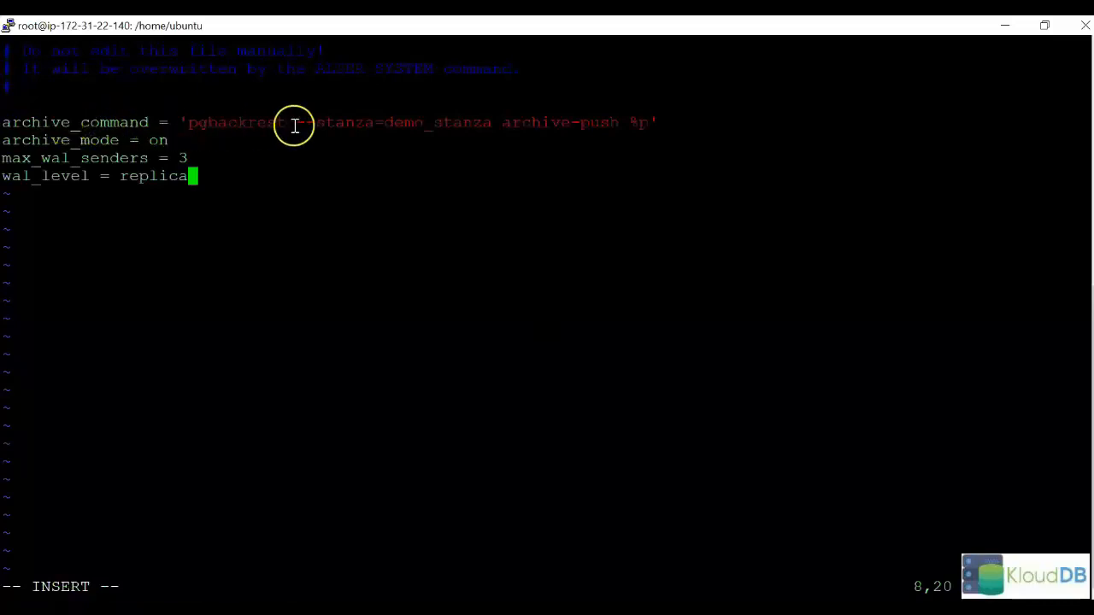
mouse_move(61, 175)
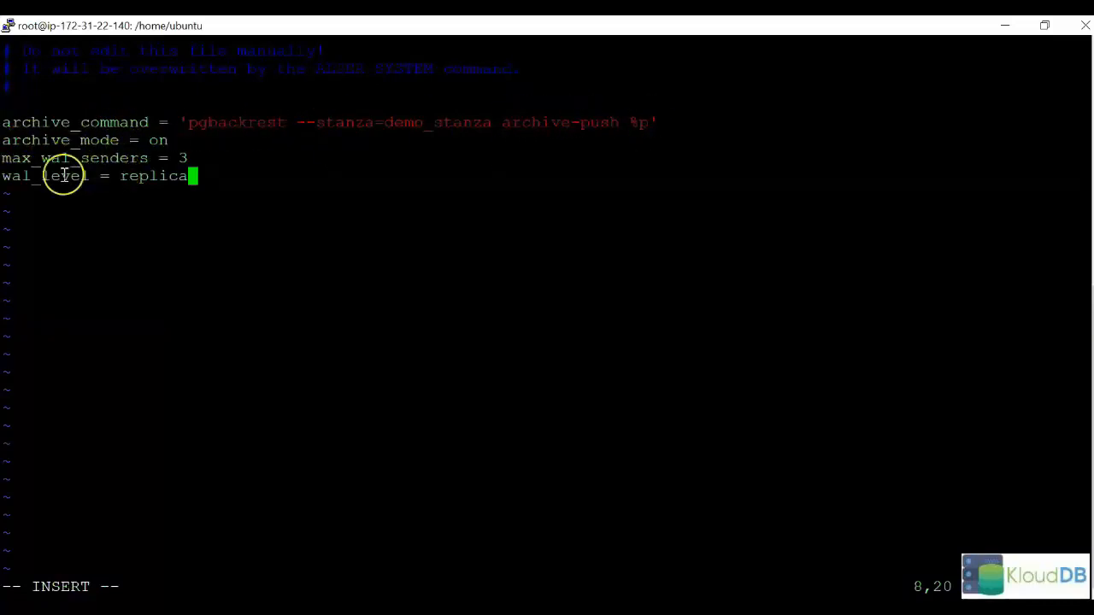
mouse_move(287, 195)
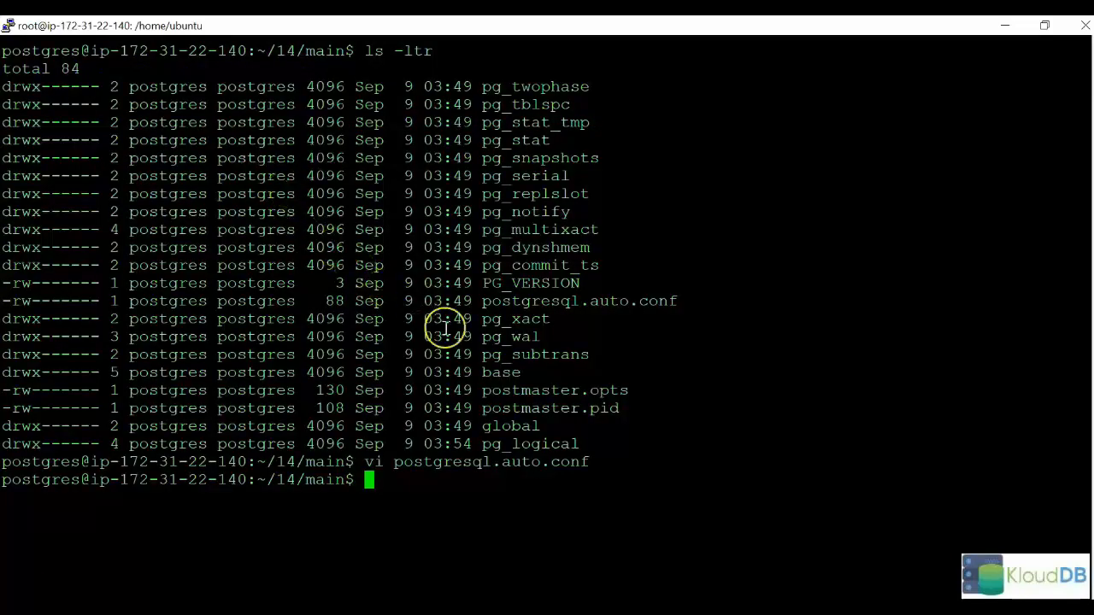
mouse_move(667, 545)
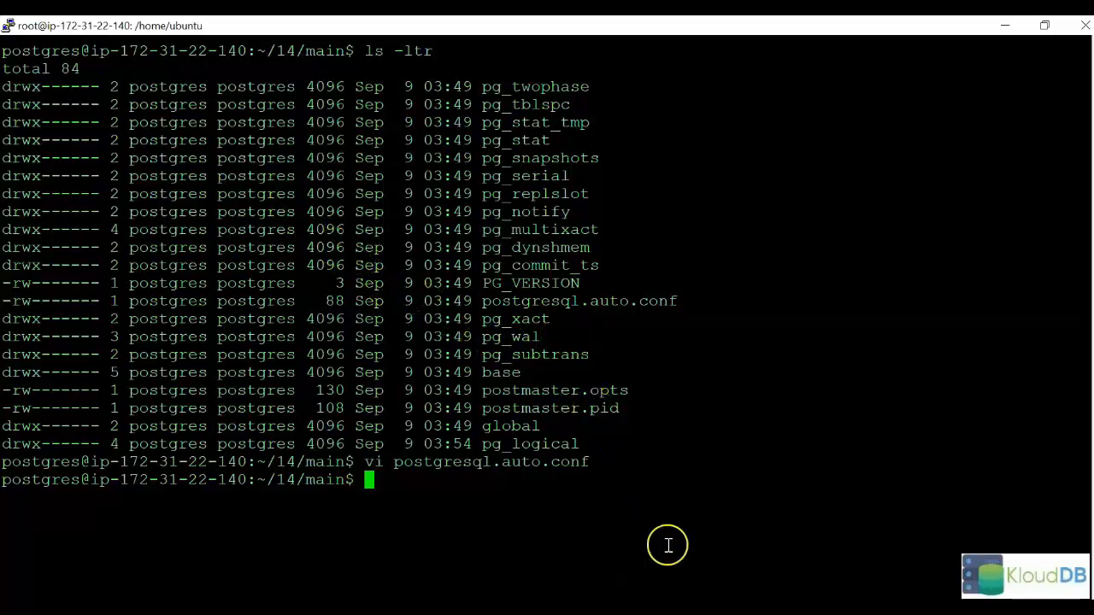
mouse_move(680, 486)
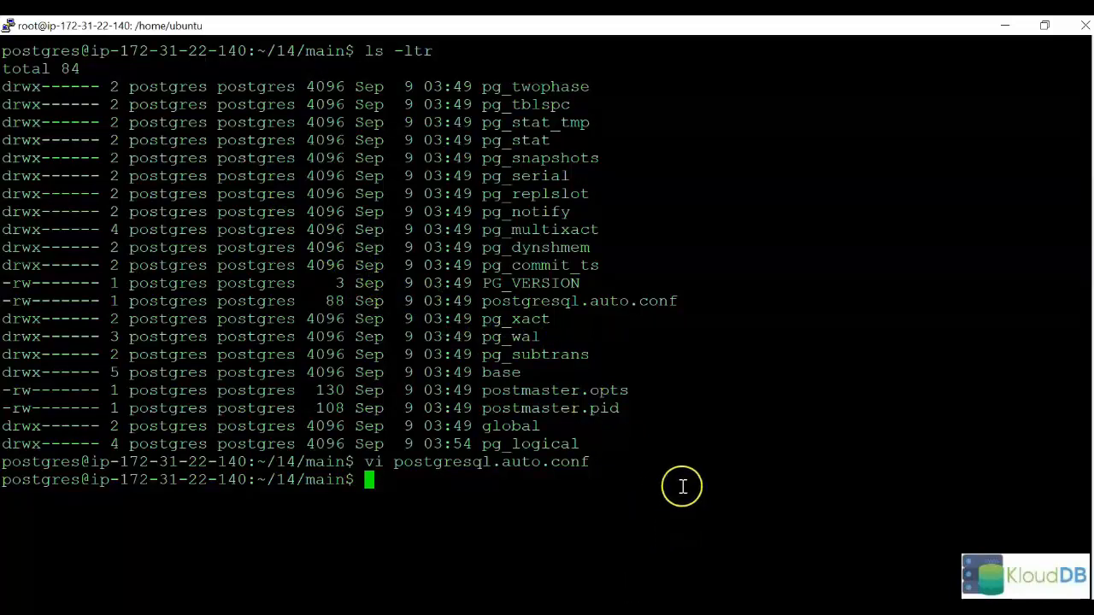
type("systemctl status postgresql@14-main.service")
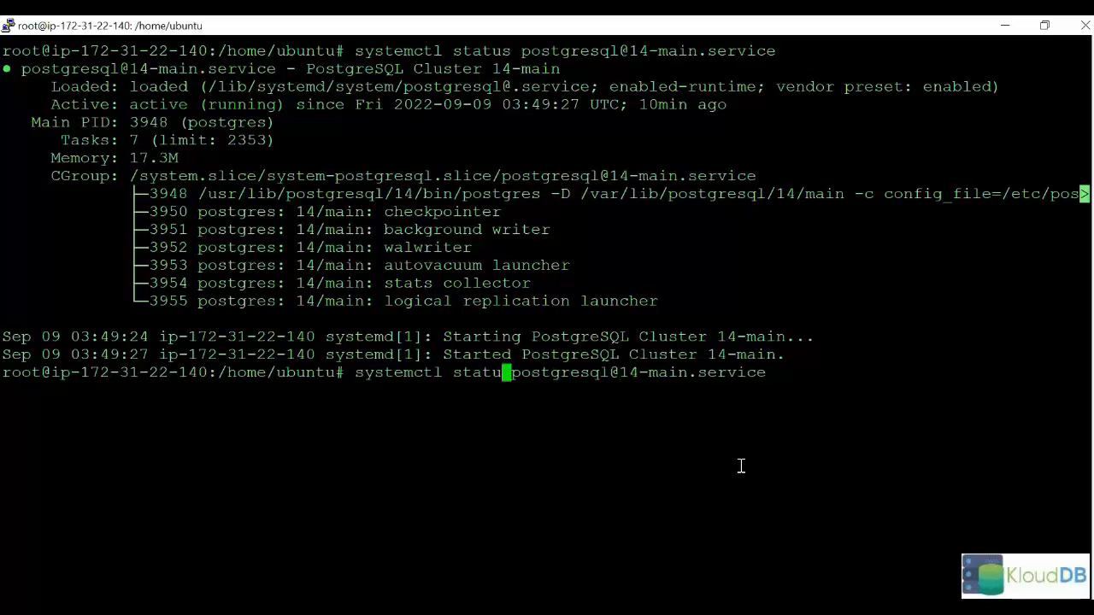
- Stop the postgresql@14-main service and confirm its status reports inactive
key("Return")
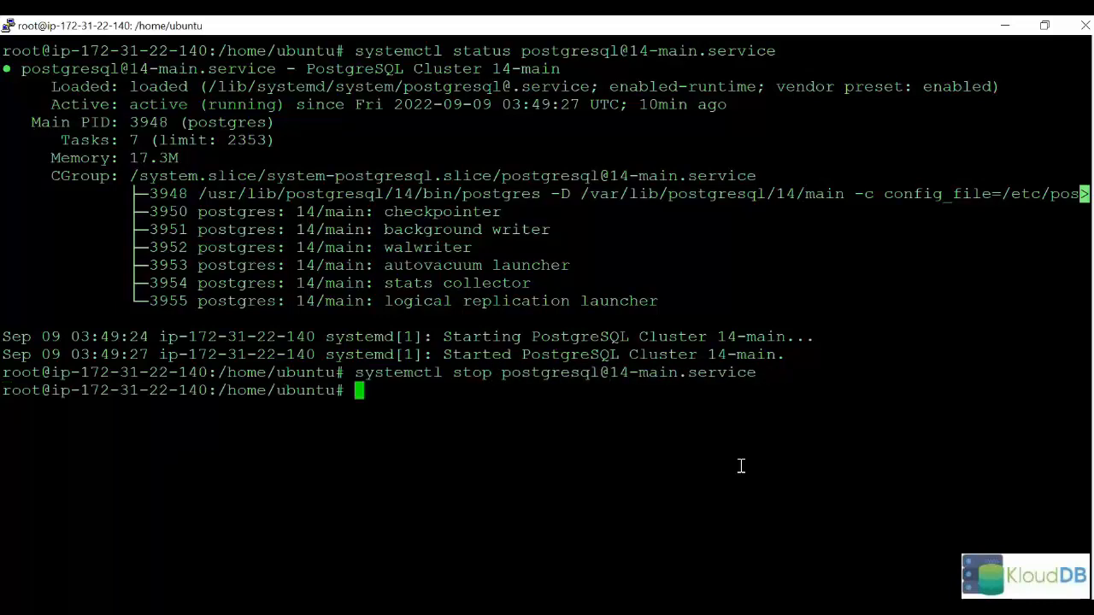
type("systemctl status postgresql@14-main.service")
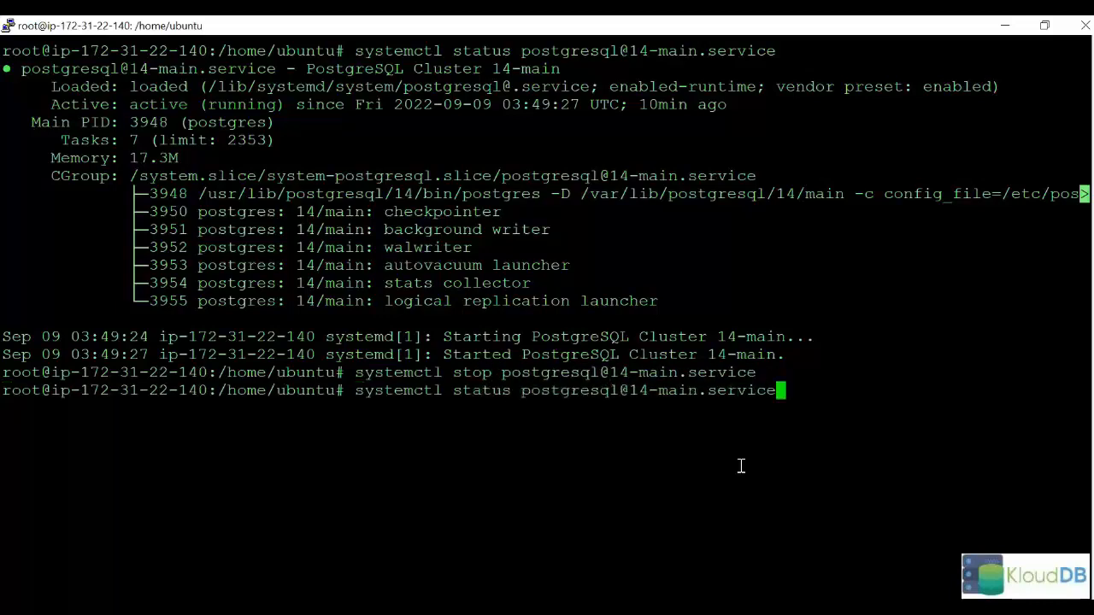
key("Return")
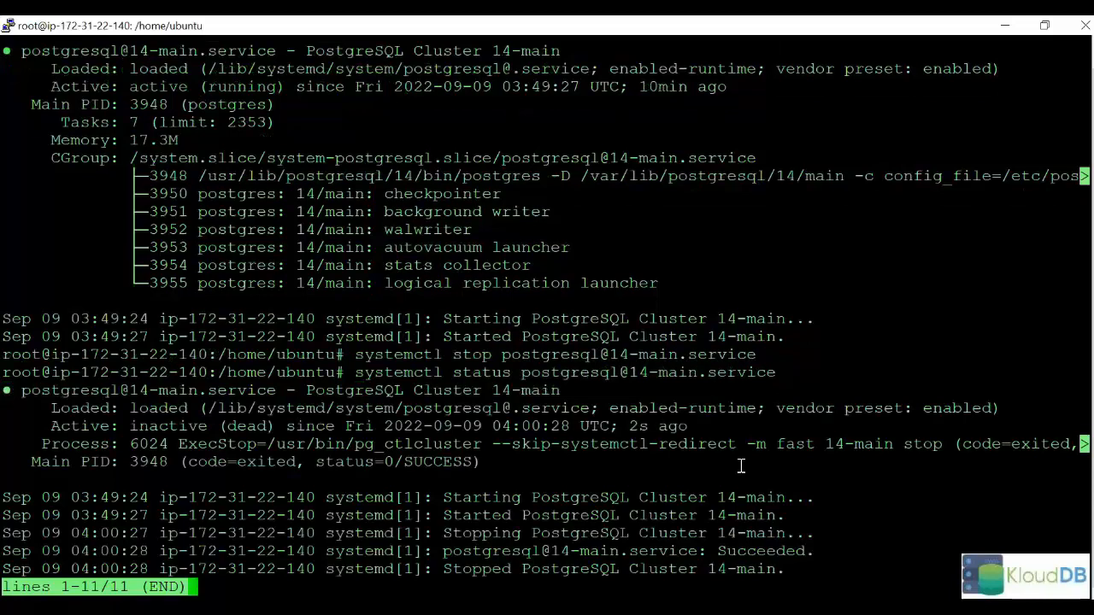
key("q")
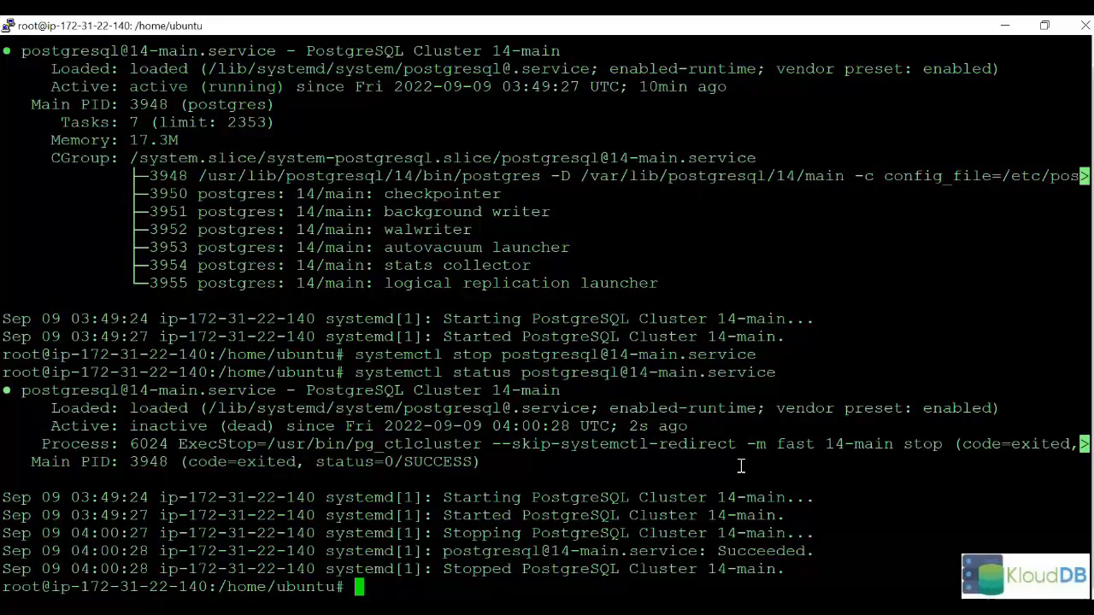
- Start the postgresql@14-main service again and clear the terminal
type("systemctl status postgresql@14-main.service")
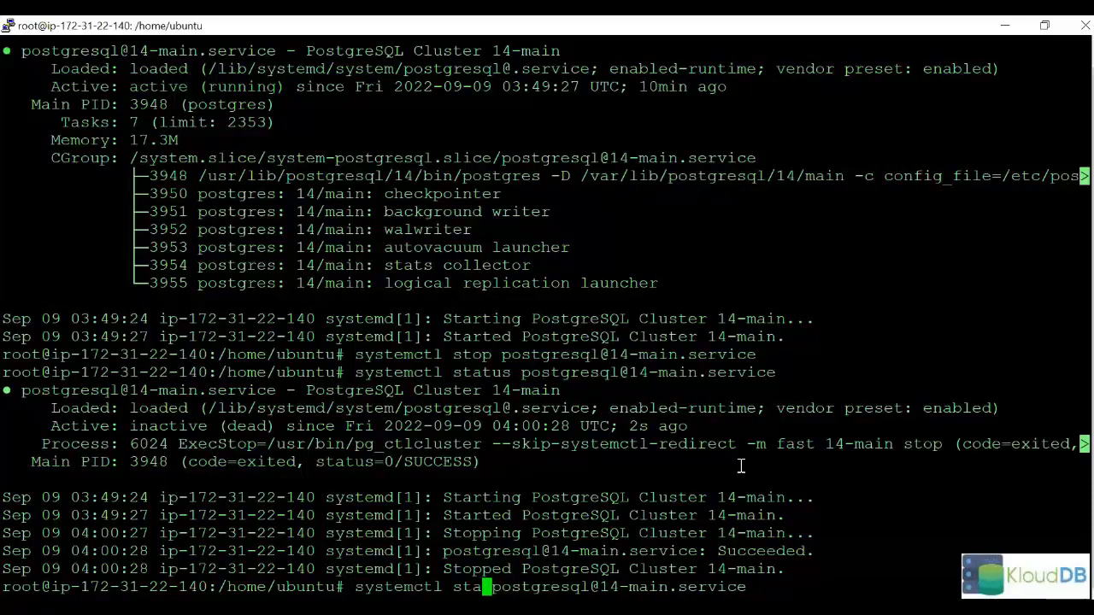
key("Return")
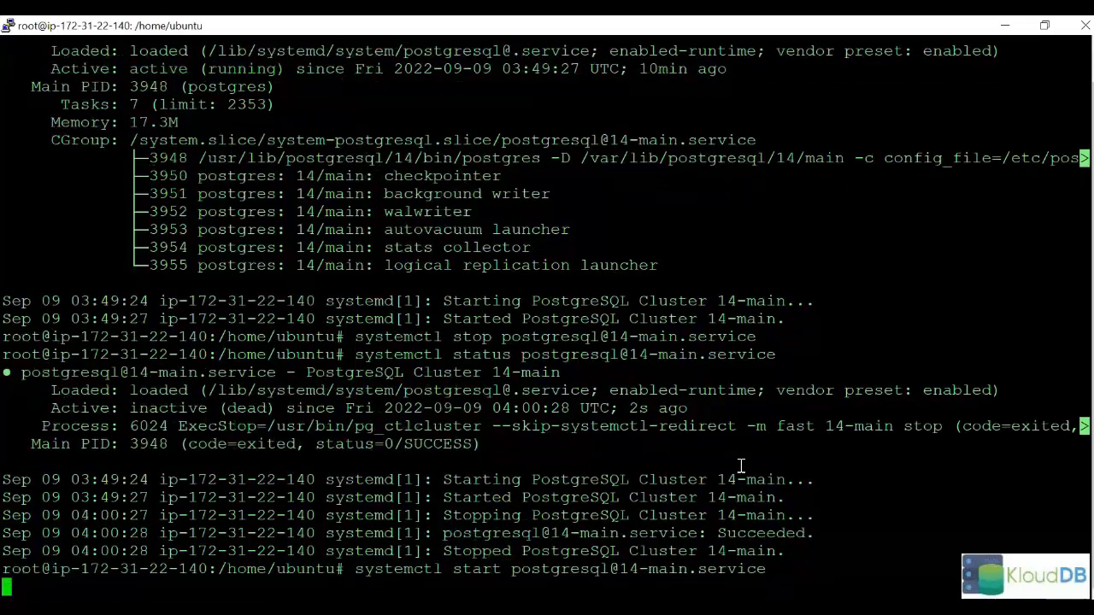
key("Return")
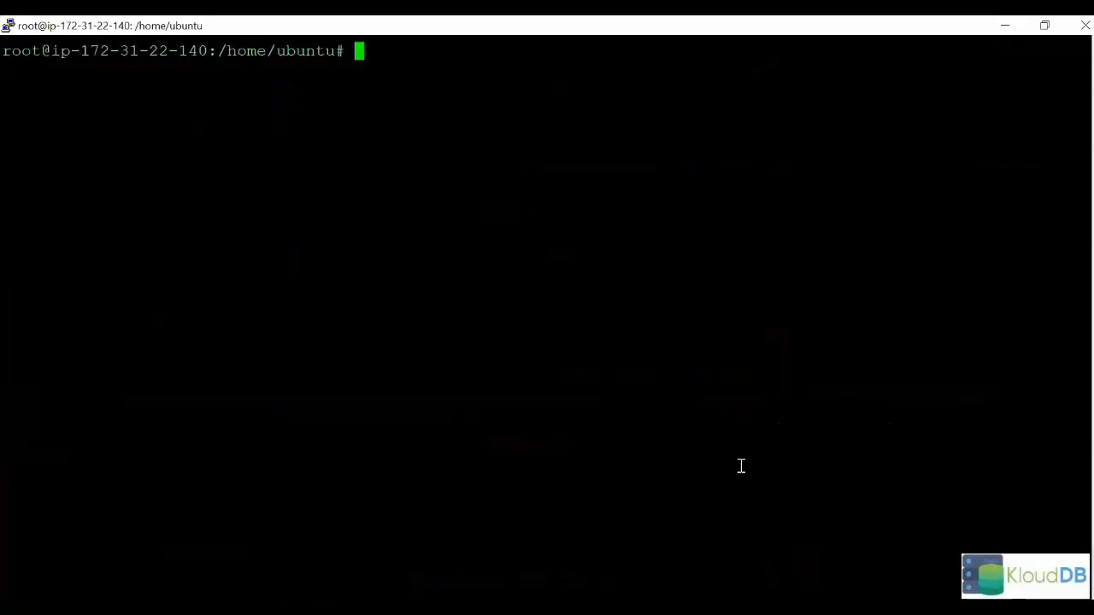
- As postgres in psql, show archive_command returning the pgbackrest archive-push for demo_stanza
type("su - p")
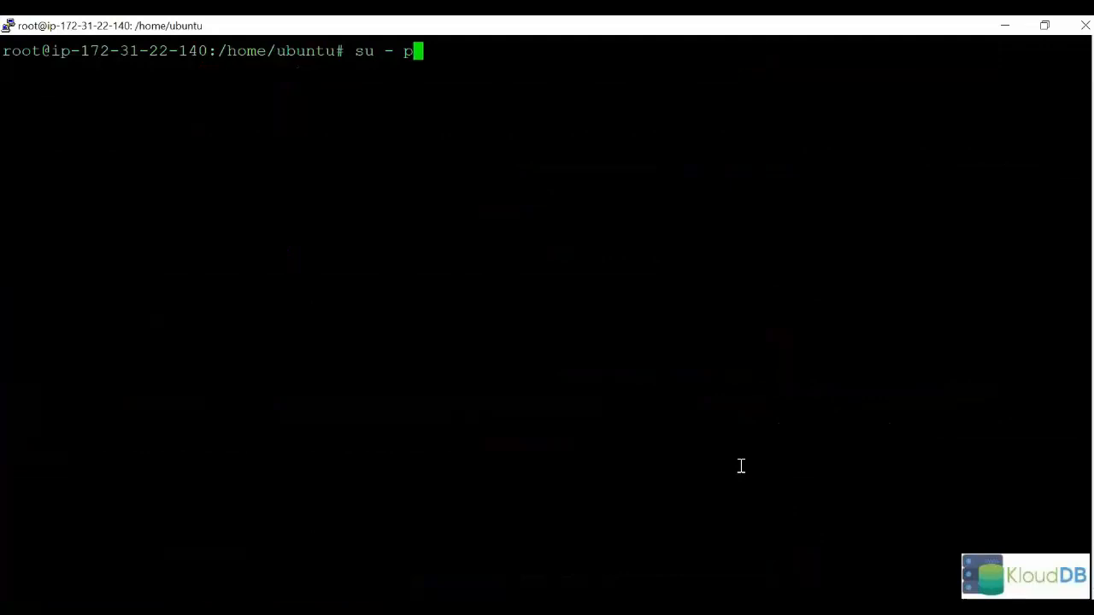
key("Return")
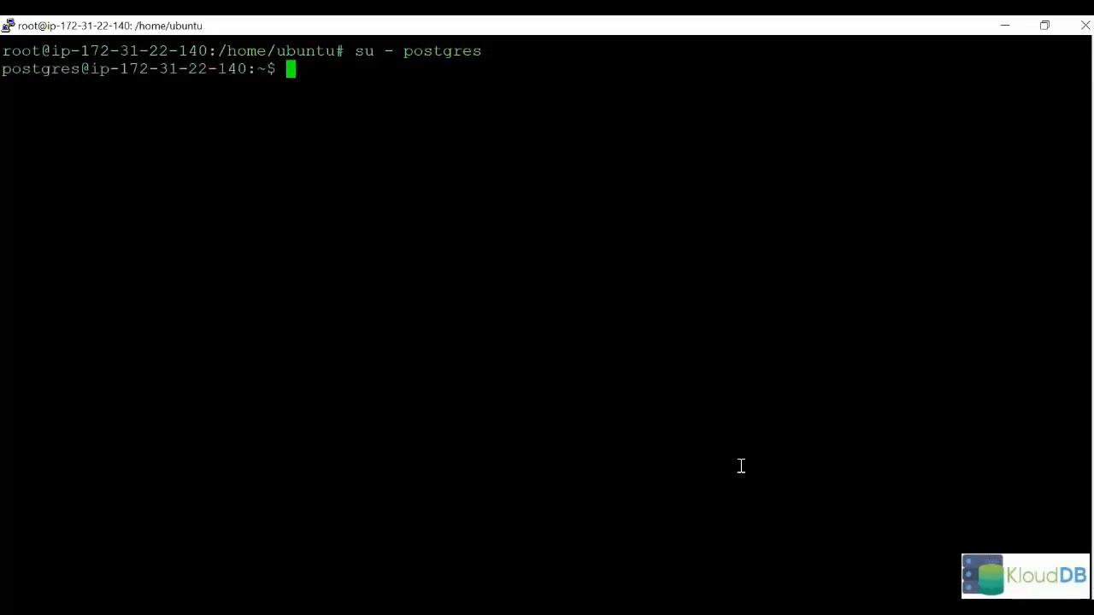
type("psql")
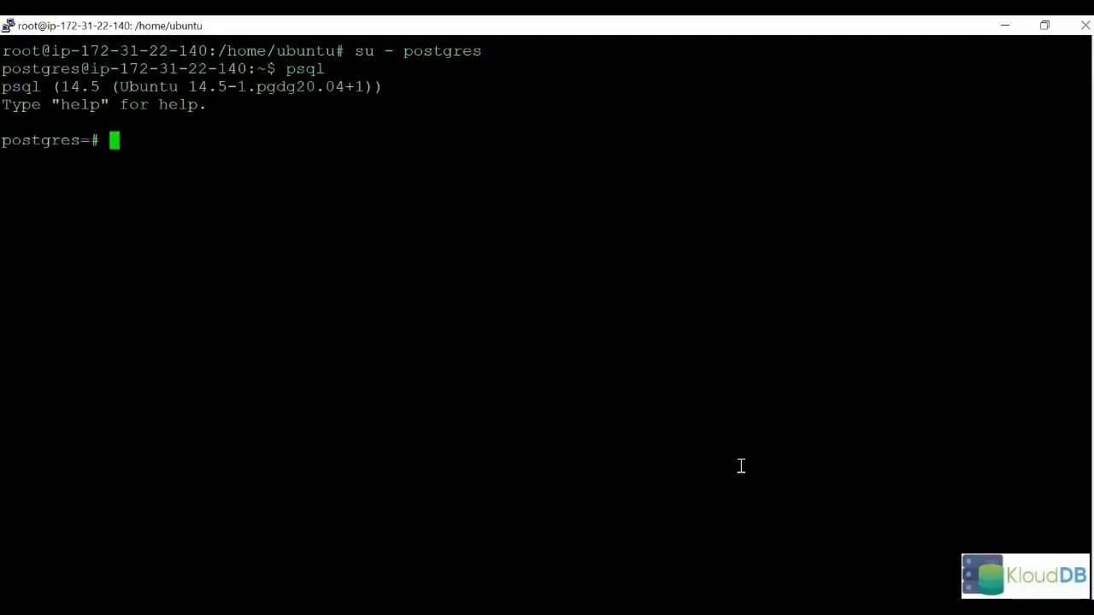
type("show a")
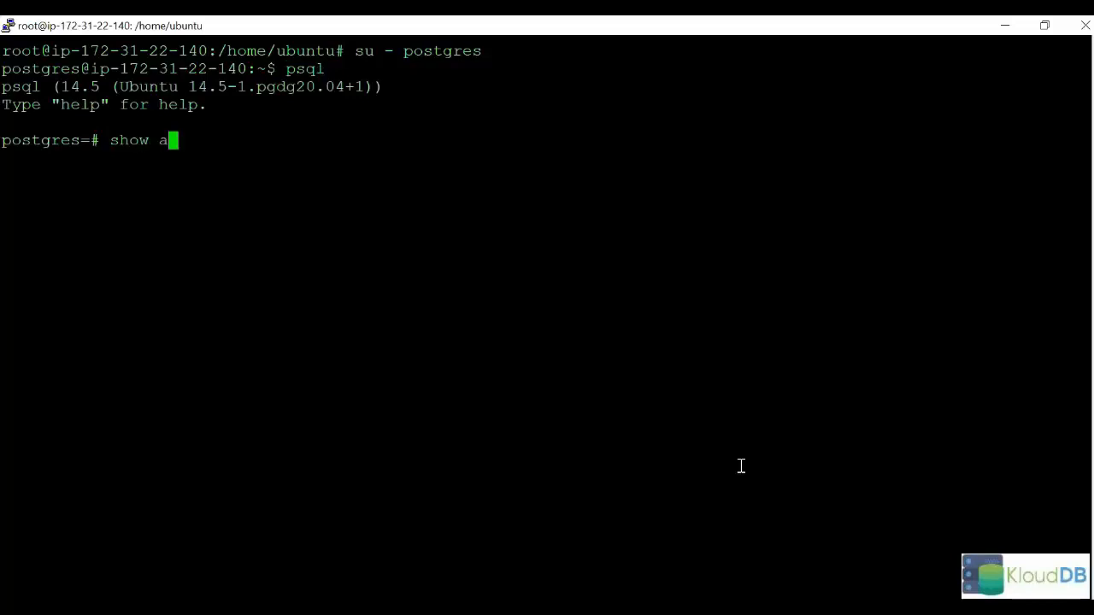
type("rchive_c")
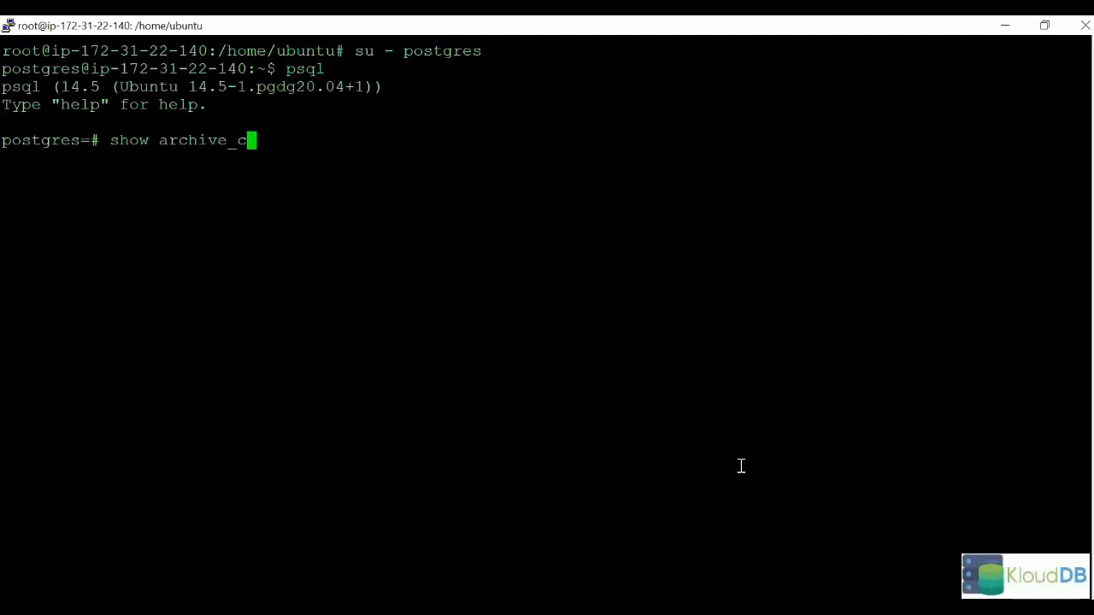
key("Return")
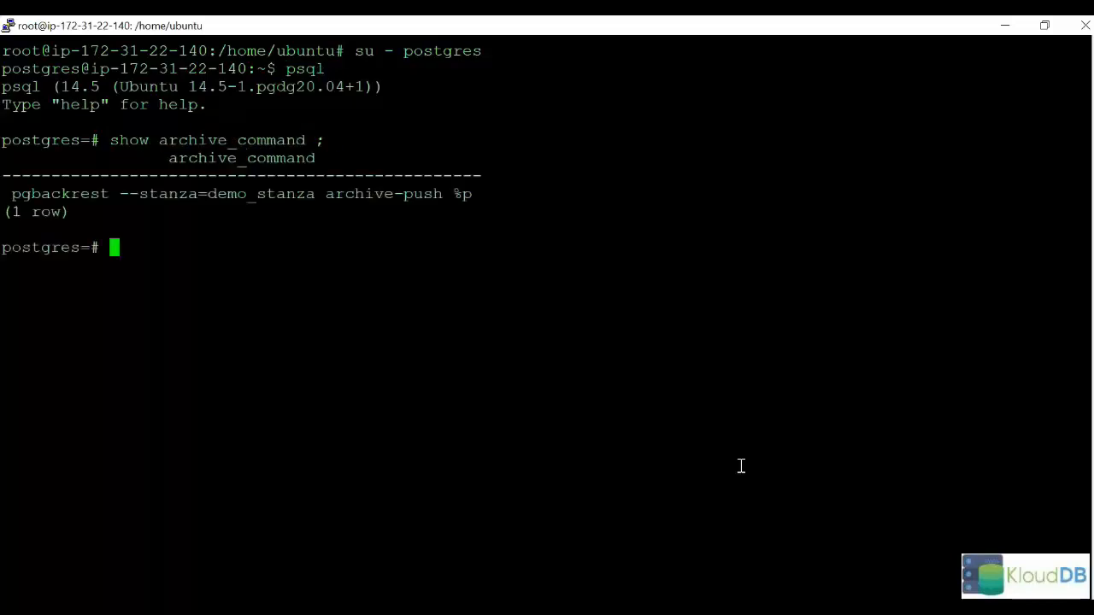
mouse_move(11, 183)
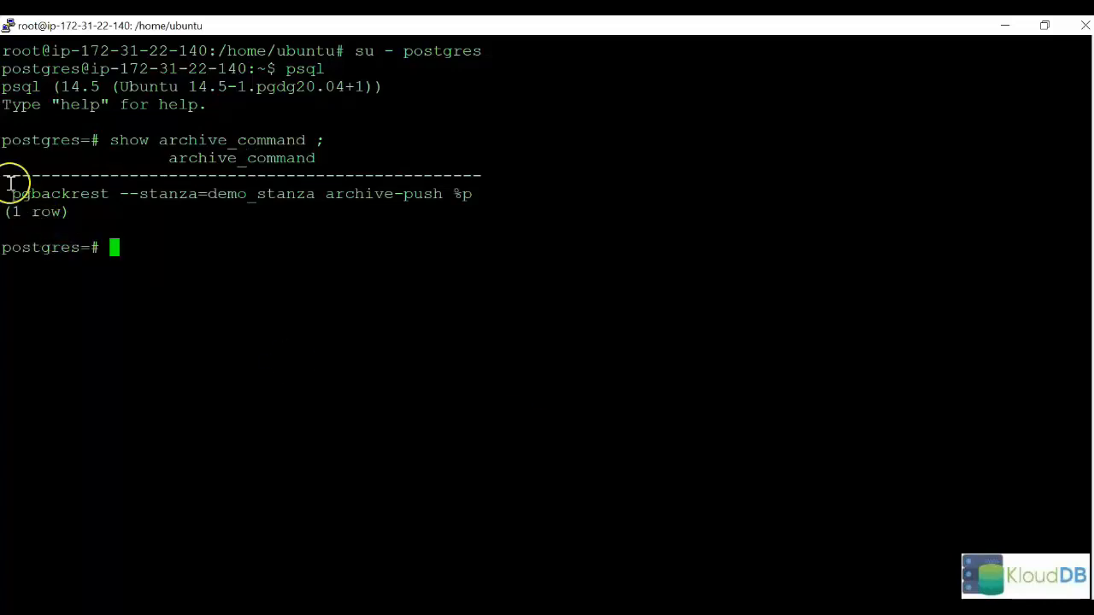
left_click_drag(0, 174, 492, 211)
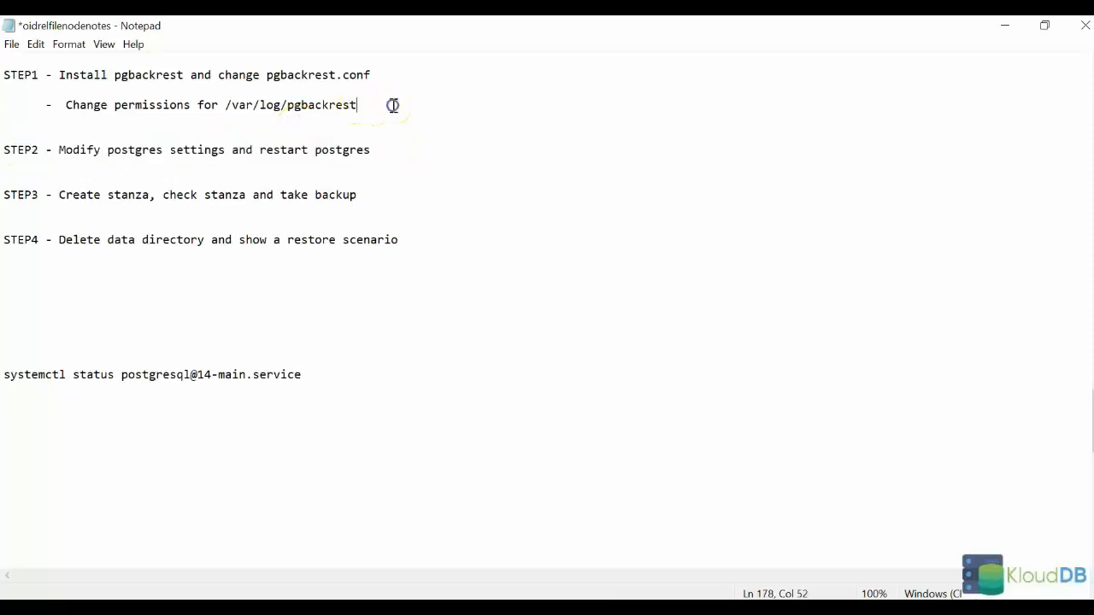
- Highlight the plan's STEP1 lines, then select the stanza-create command on the wiki page
left_click_drag(355, 104, 4, 75)
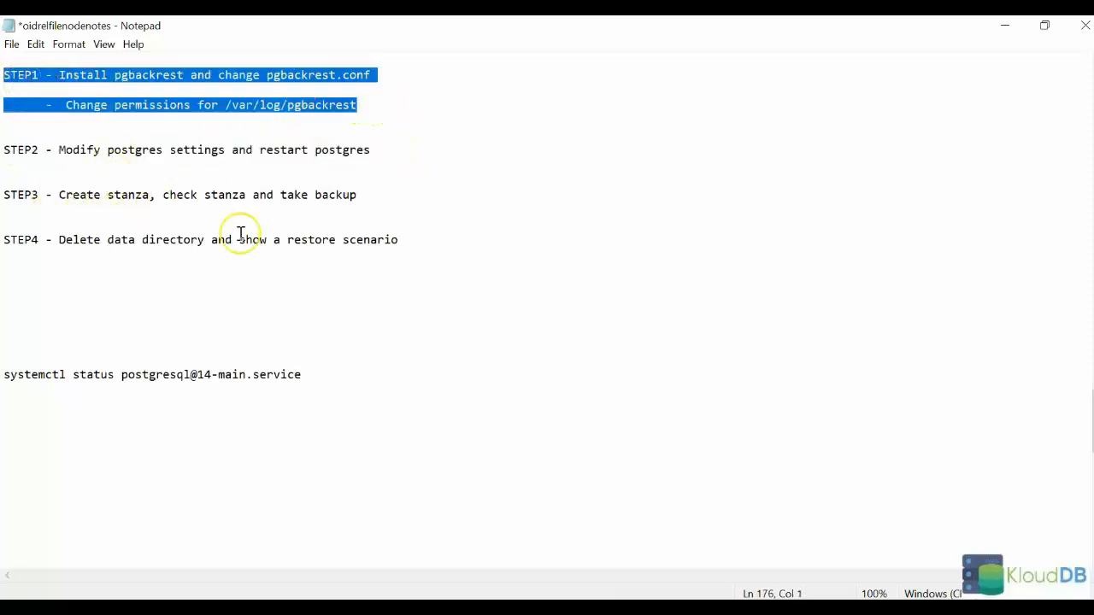
mouse_move(605, 534)
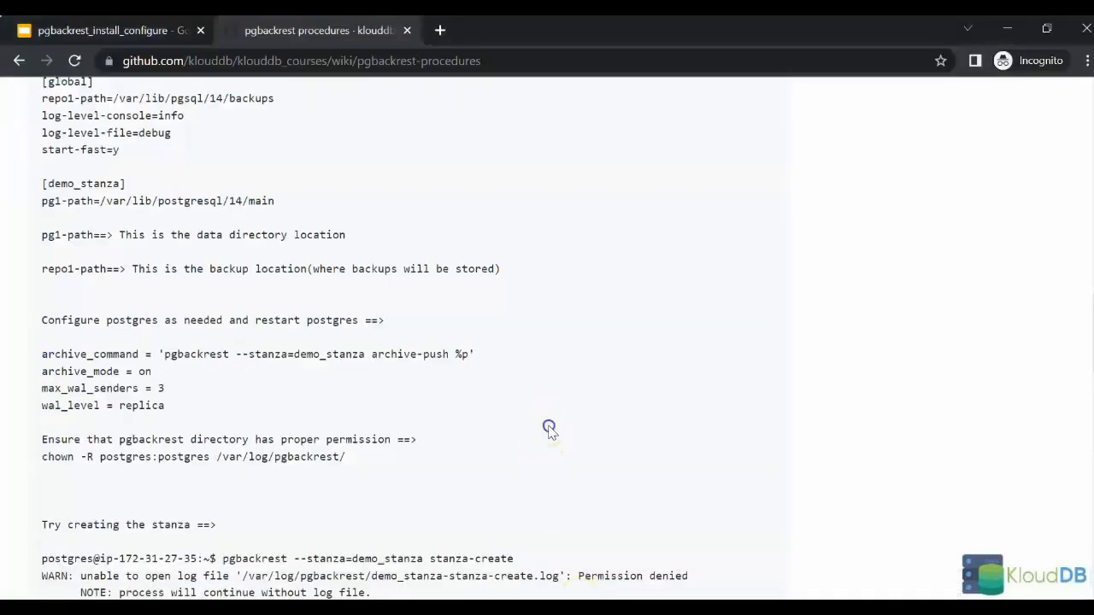
scroll("down", 3)
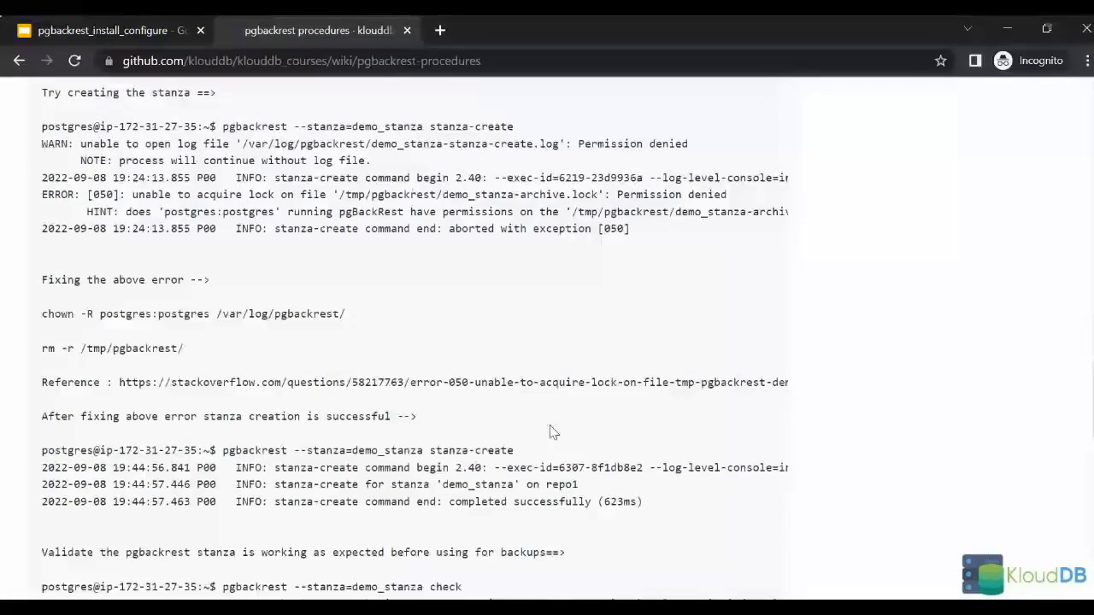
scroll("down", 3)
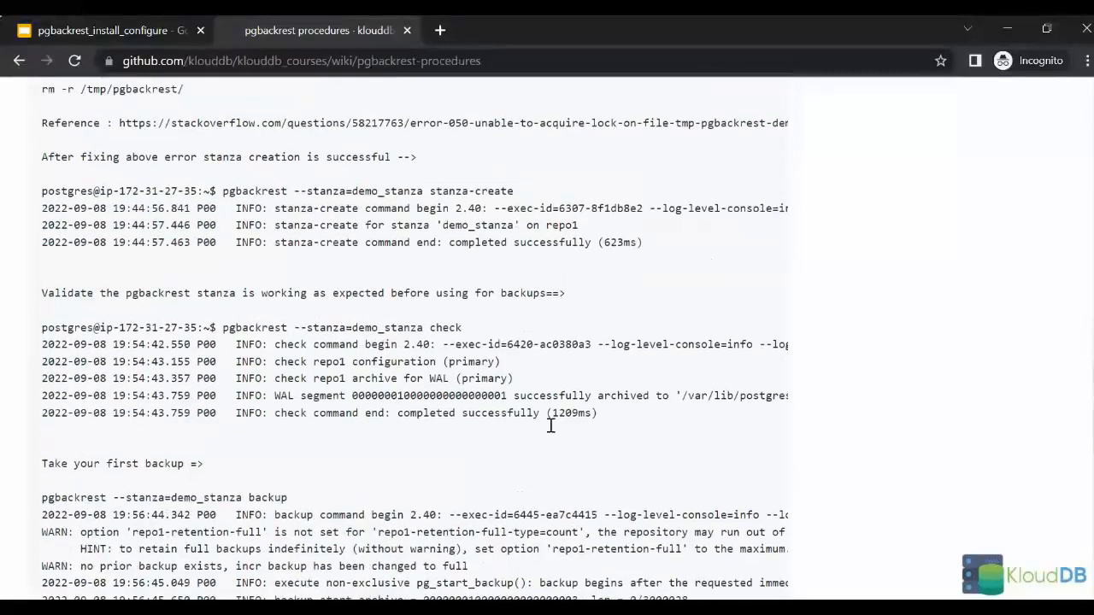
double_click(368, 277)
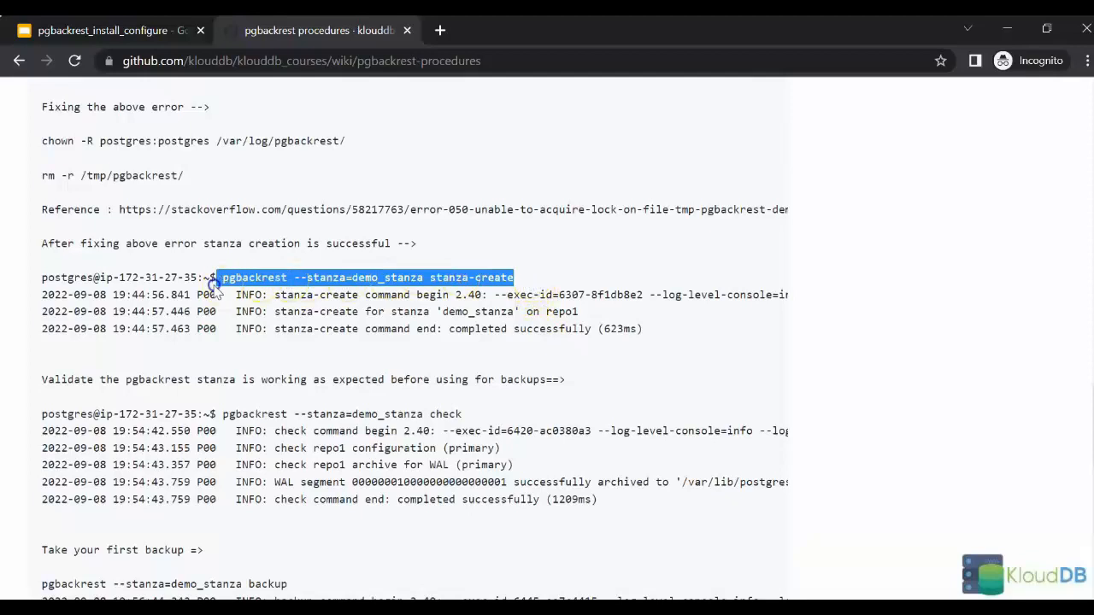
mouse_move(544, 496)
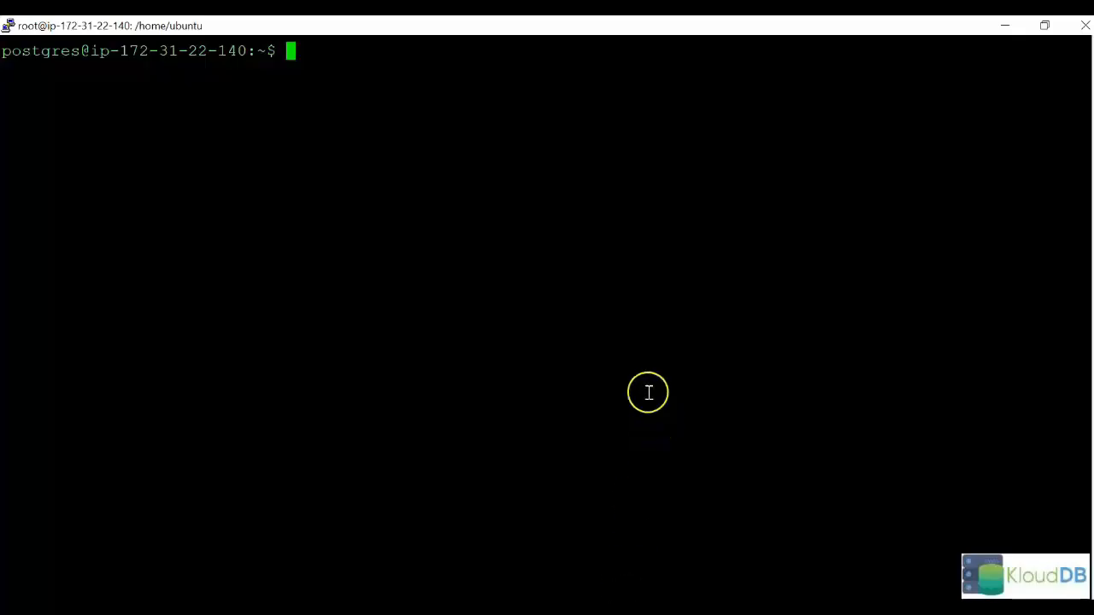
- Run pgbackrest --stanza=demo_stanza stanza-create, completing successfully on repo1
type("pgbackrest --stanza=demo_stanza stanza-create")
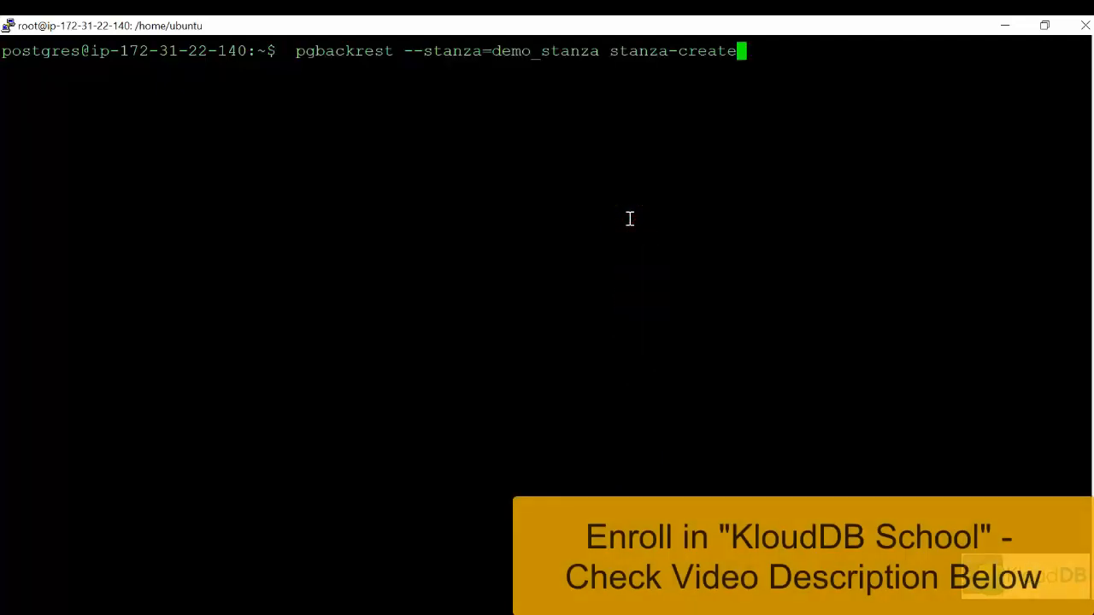
key("Return")
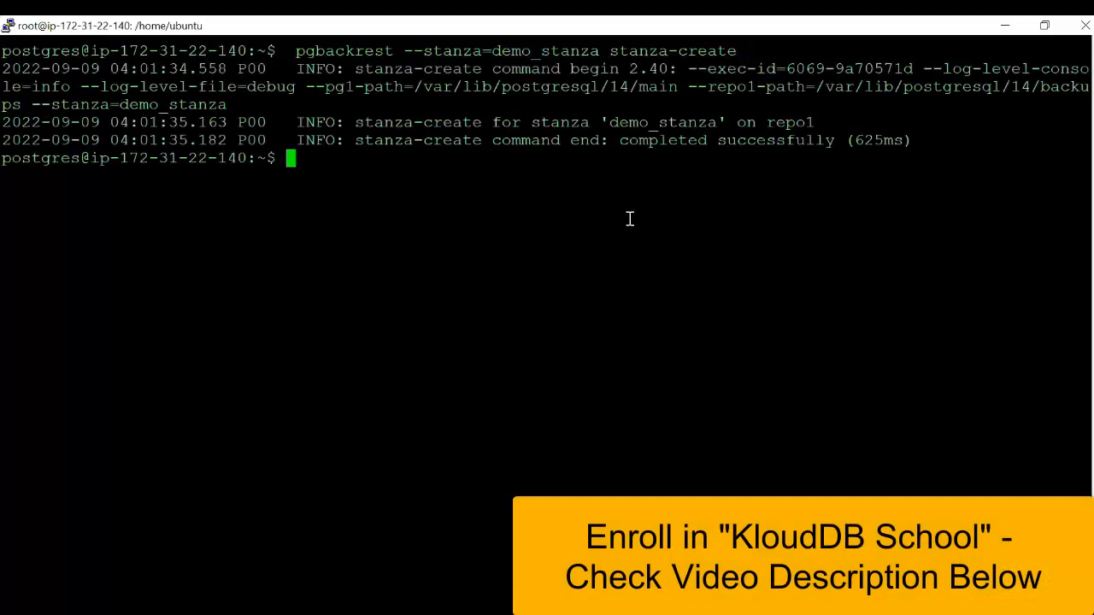
mouse_move(865, 154)
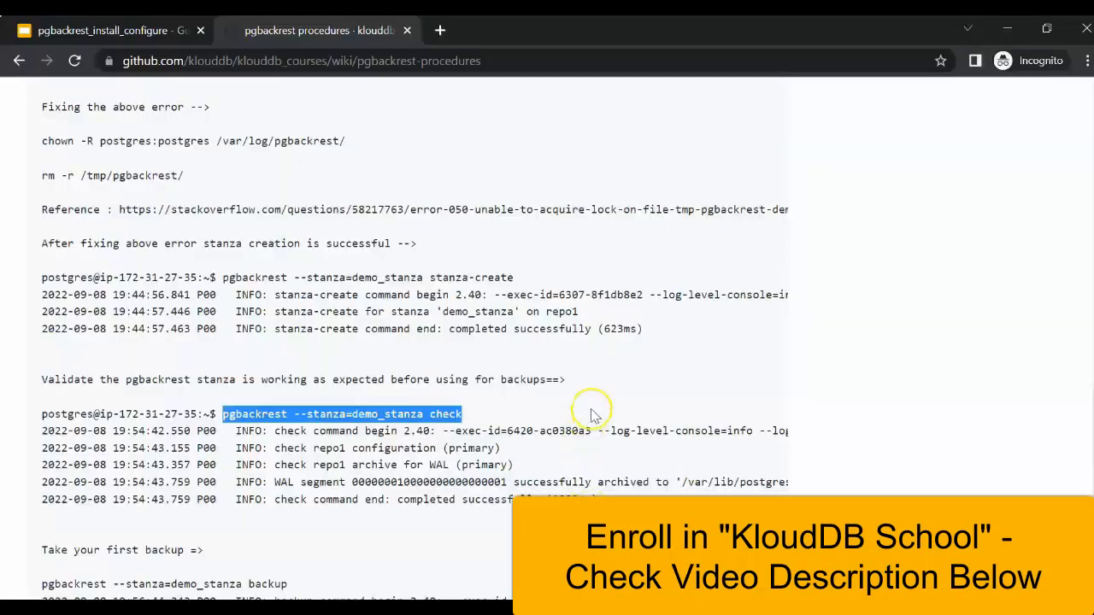
- Scroll the wiki page down to the stanza check and backup commands
scroll("down", 3)
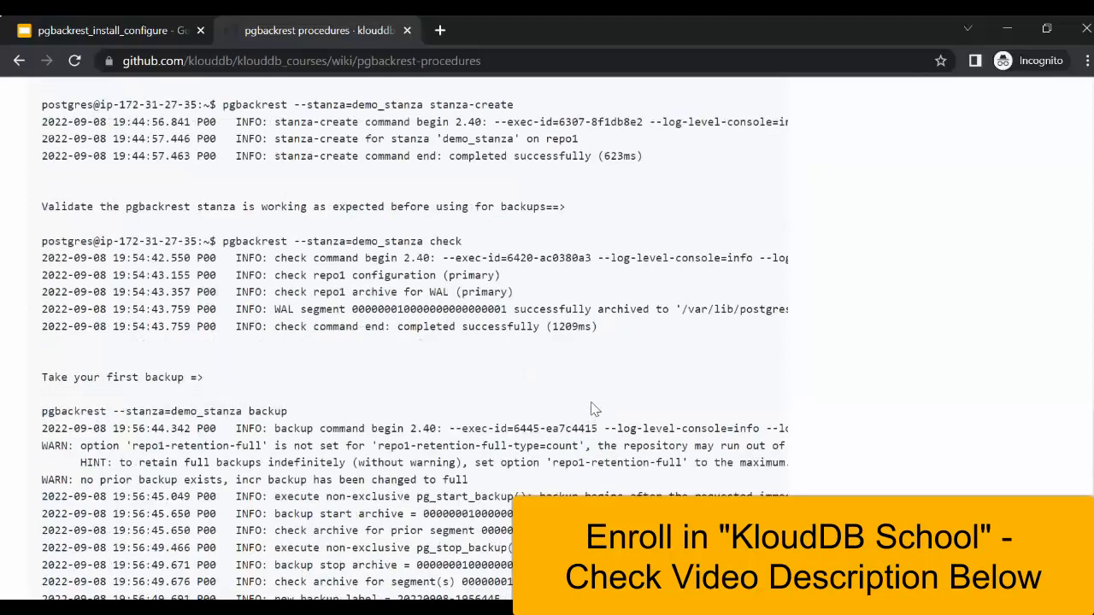
scroll("down", 3)
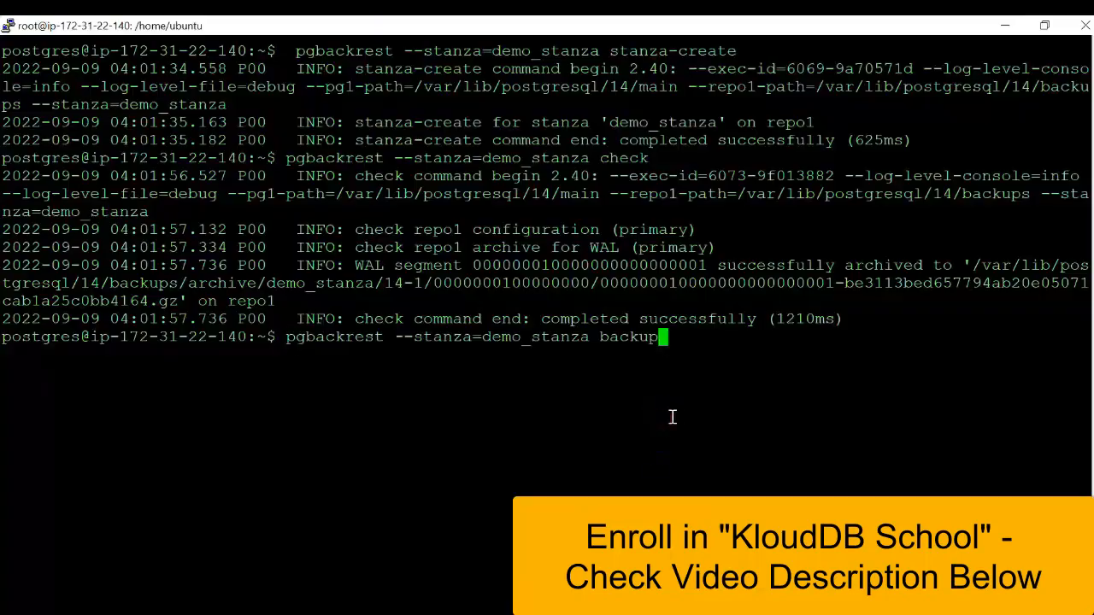
- Run the full pgBackRest backup of demo_stanza, finishing at 25MB with expire complete
key("Return")
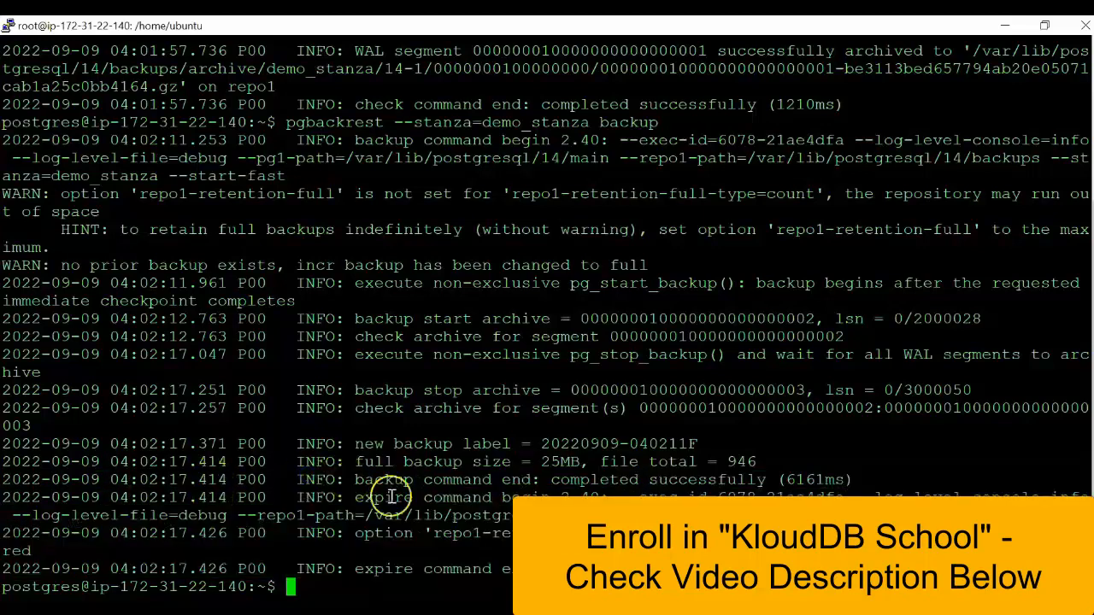
mouse_move(486, 585)
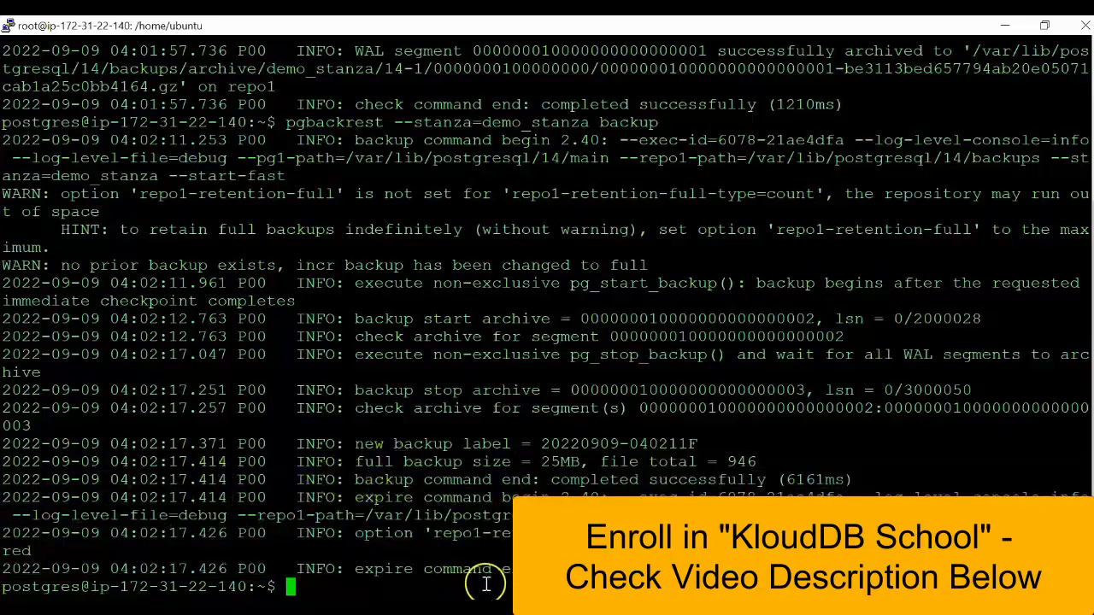